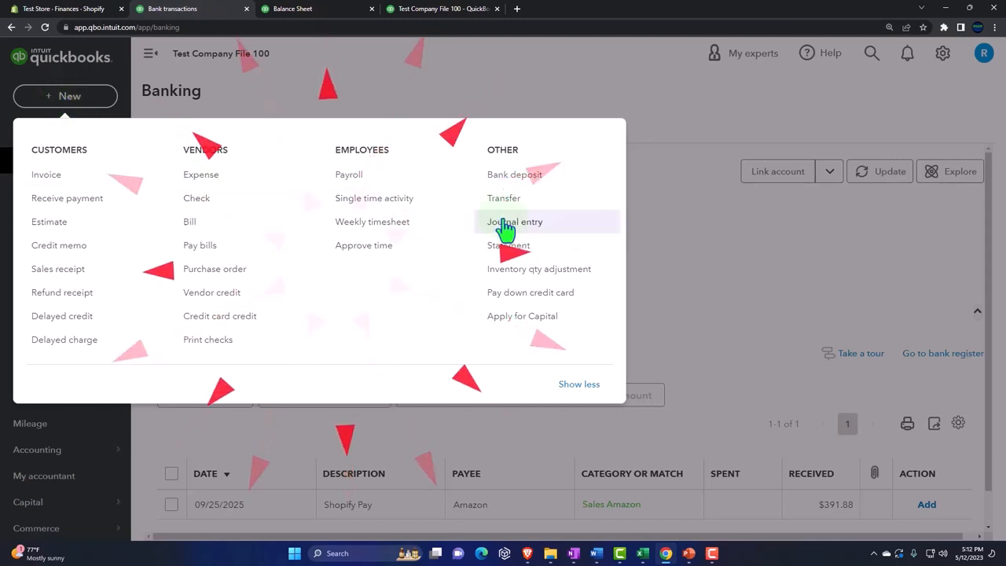
# - Start a new journal entry dated 08/30/2025 and type Amazon Charges as line 1's account
pyautogui.click(515, 221)
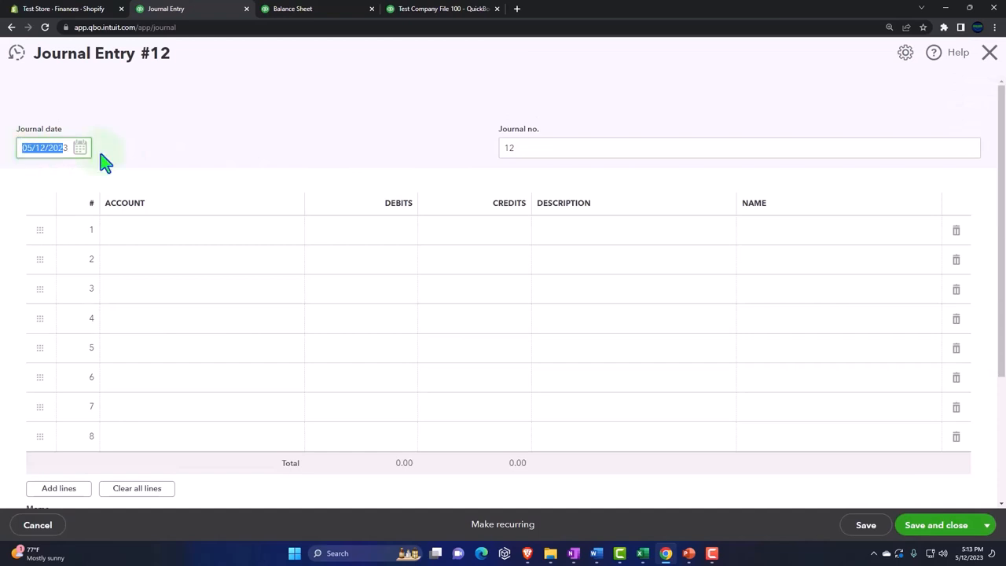
pyautogui.write('083025')
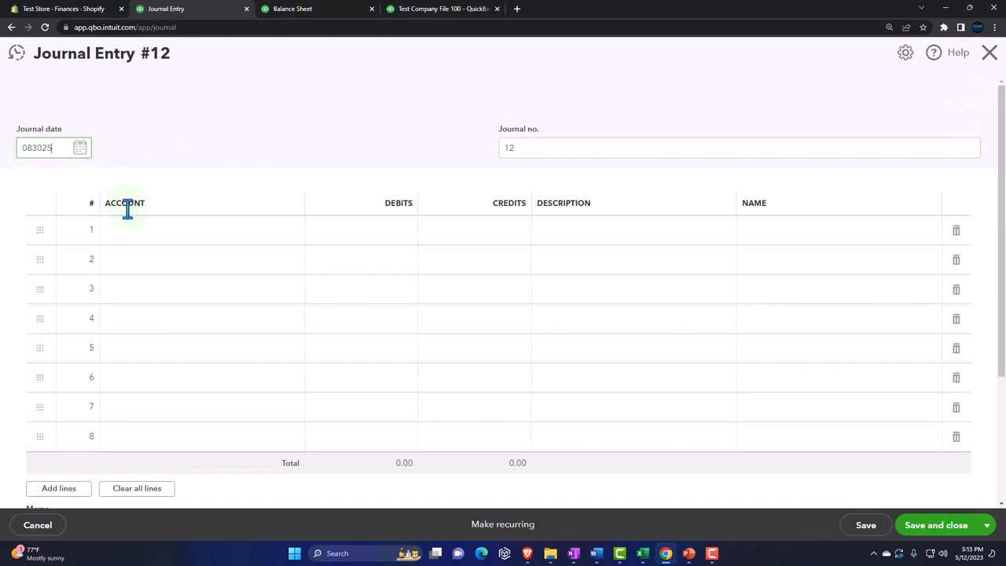
pyautogui.click(196, 230)
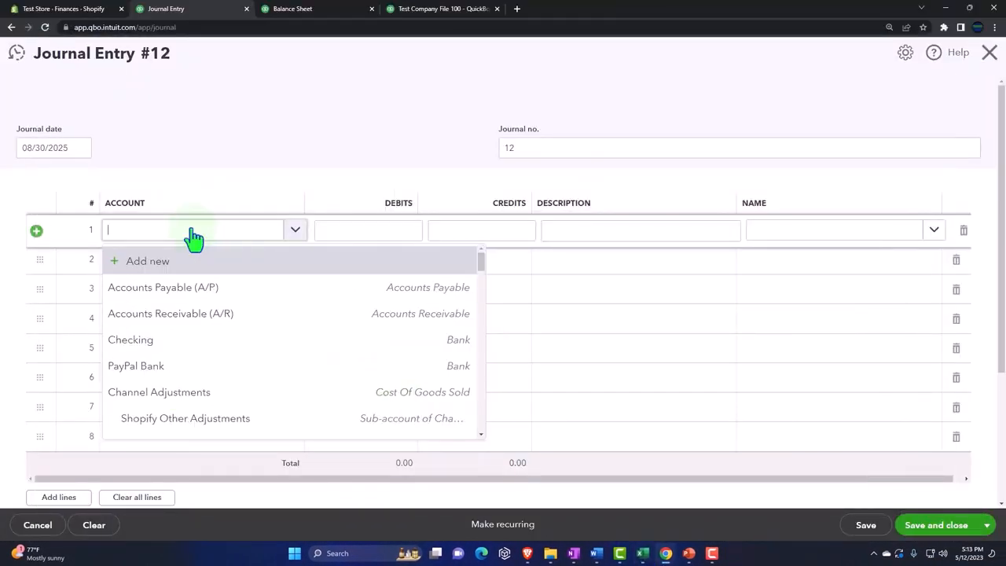
pyautogui.write('Amazon Charges')
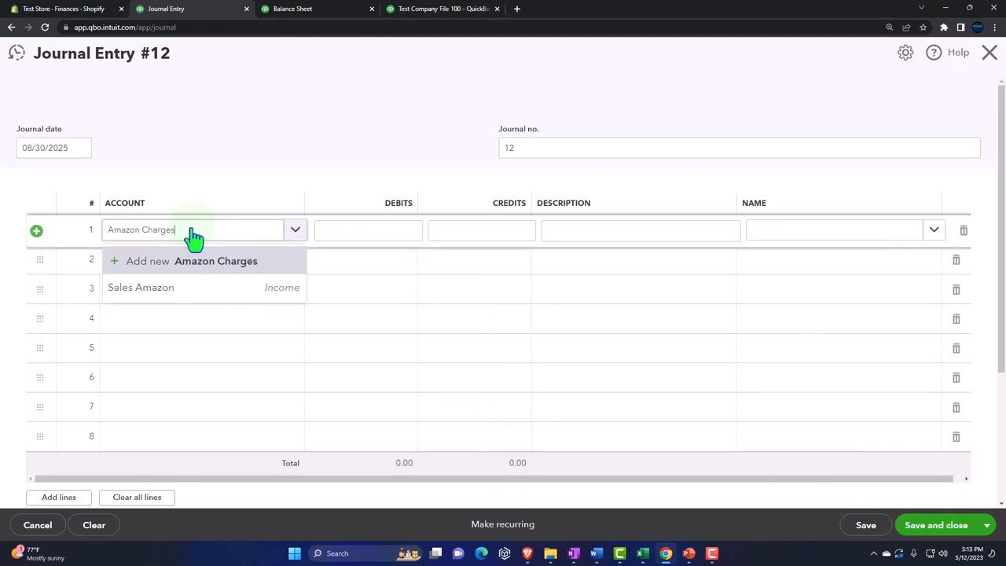
# - Add Amazon Charges as a new Expenses account and choose its detail type
pyautogui.click(215, 260)
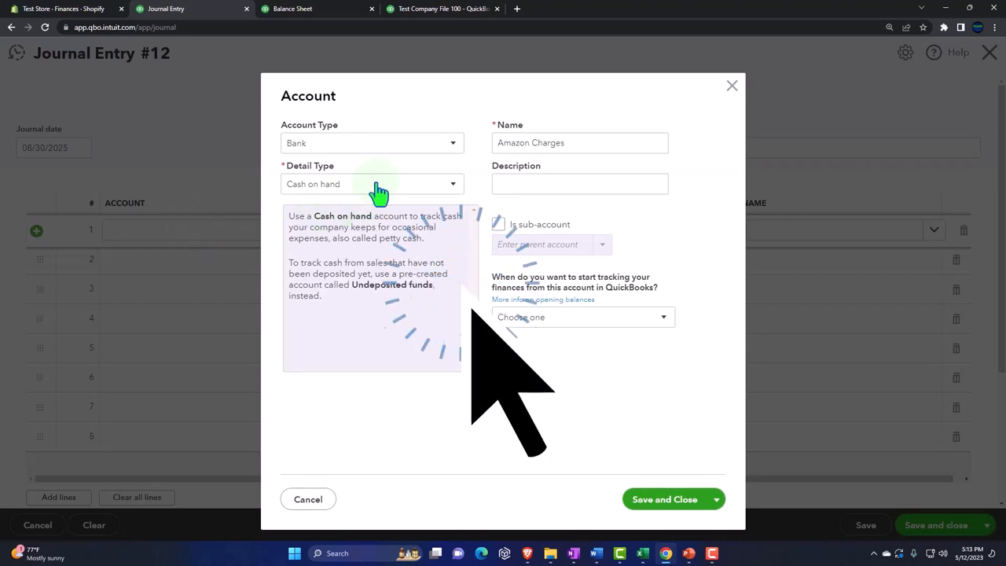
pyautogui.click(452, 142)
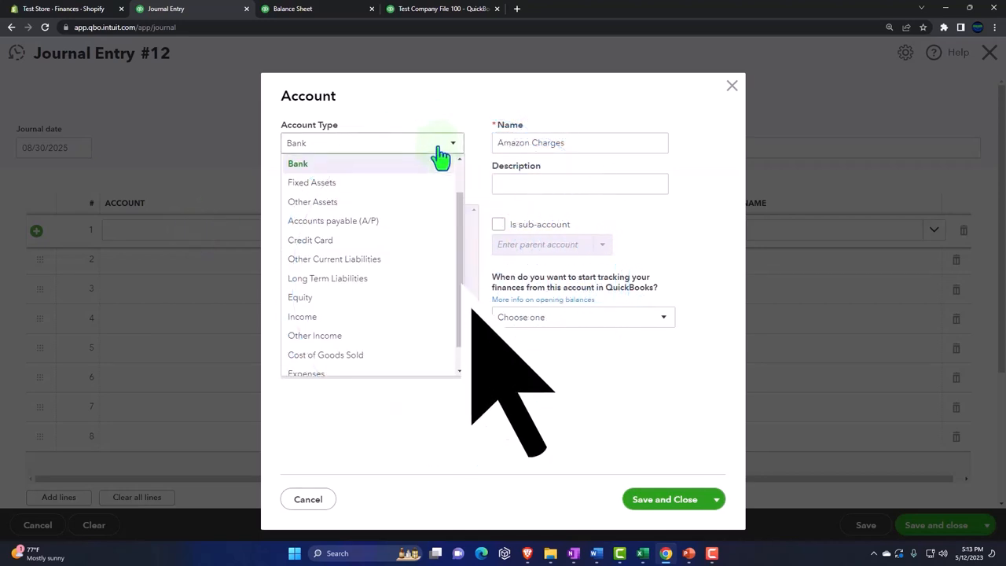
pyautogui.click(305, 372)
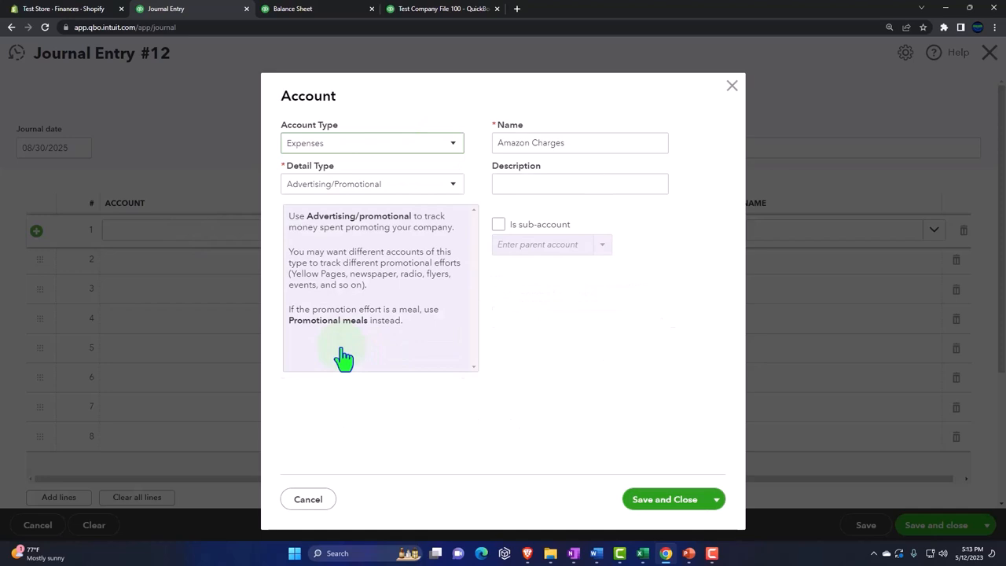
pyautogui.click(451, 183)
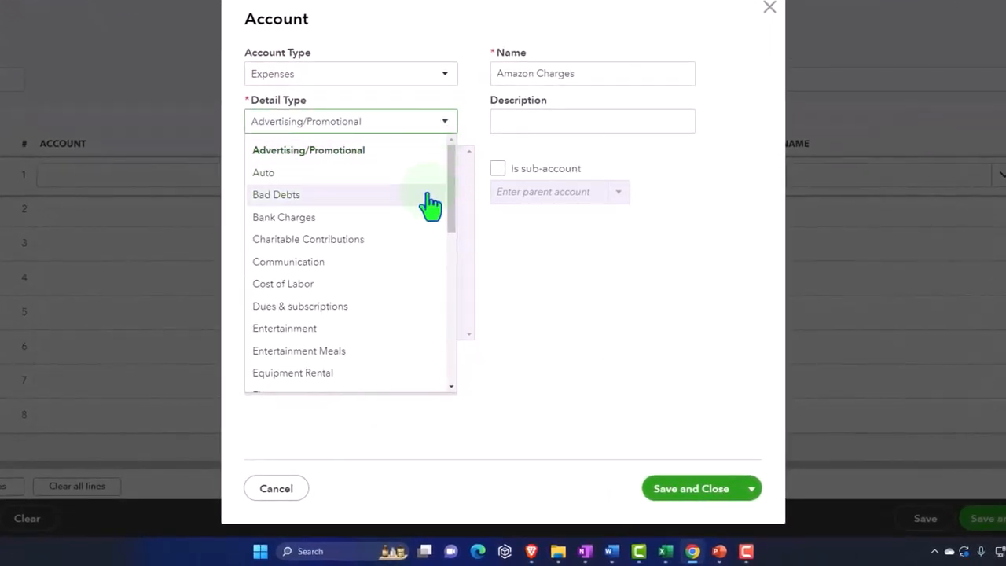
pyautogui.scroll(-3)
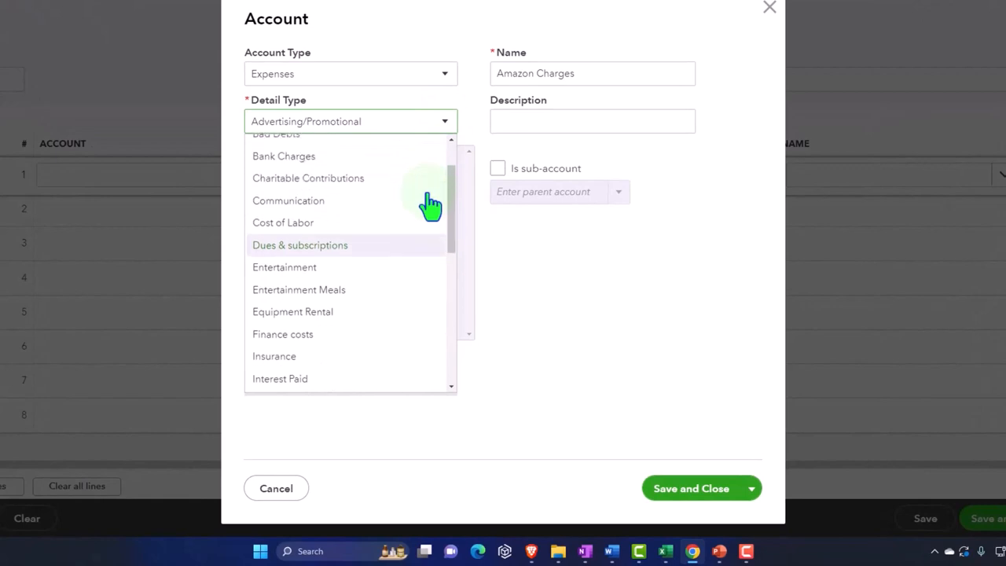
pyautogui.scroll(-3)
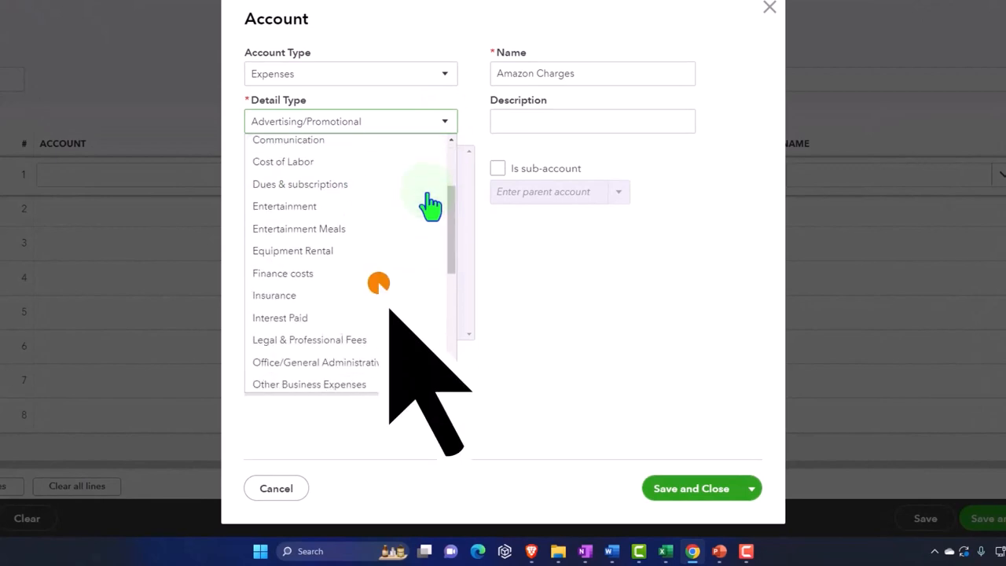
pyautogui.click(309, 384)
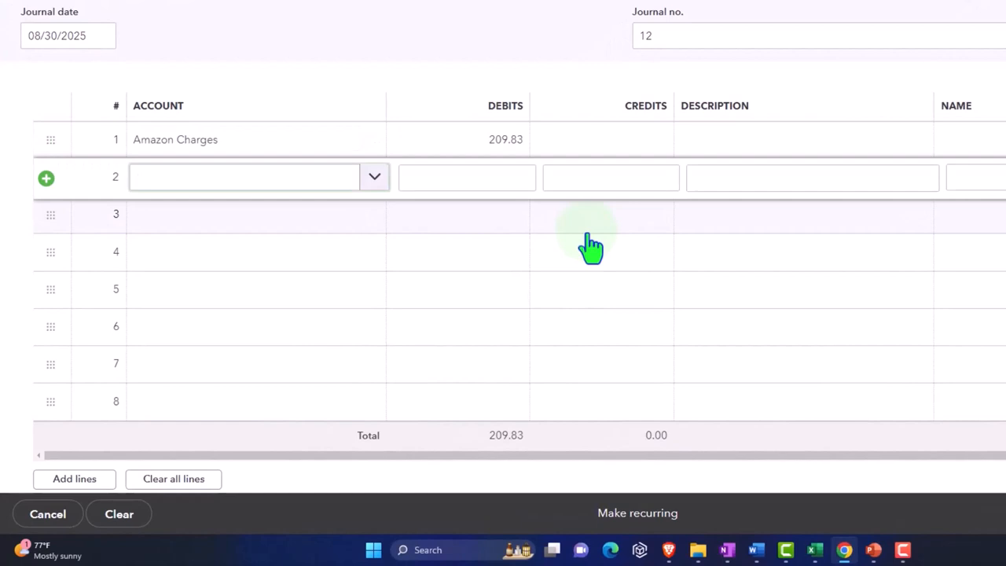
# - Credit Sales Amazon 209.83 on line 2 and save and close journal entry #12
pyautogui.click(243, 177)
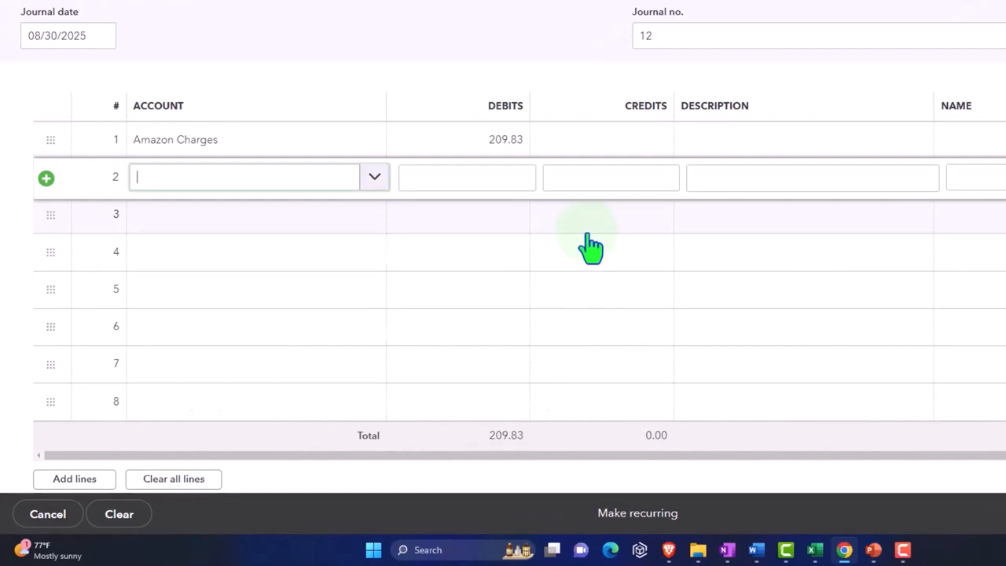
pyautogui.write('Am')
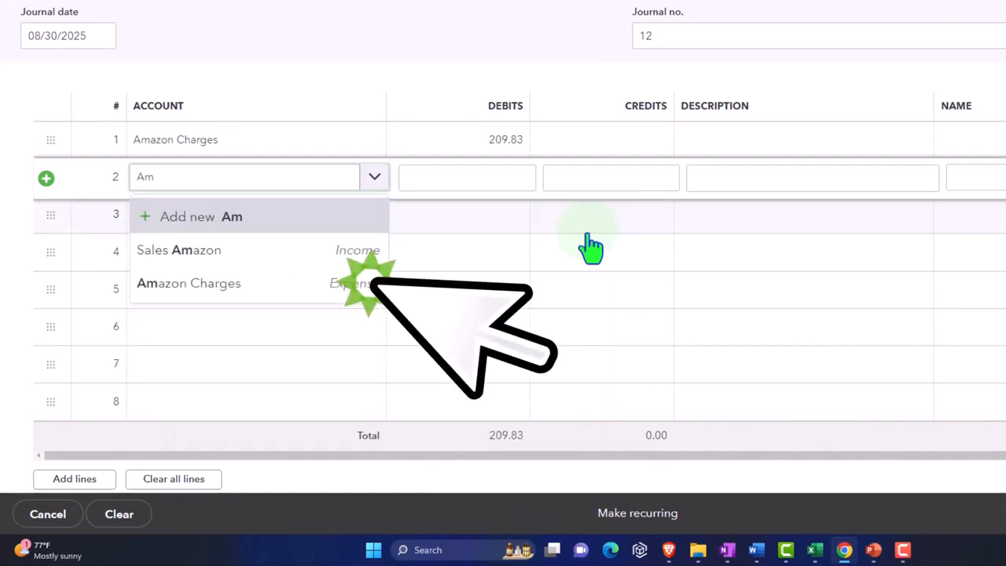
pyautogui.click(179, 249)
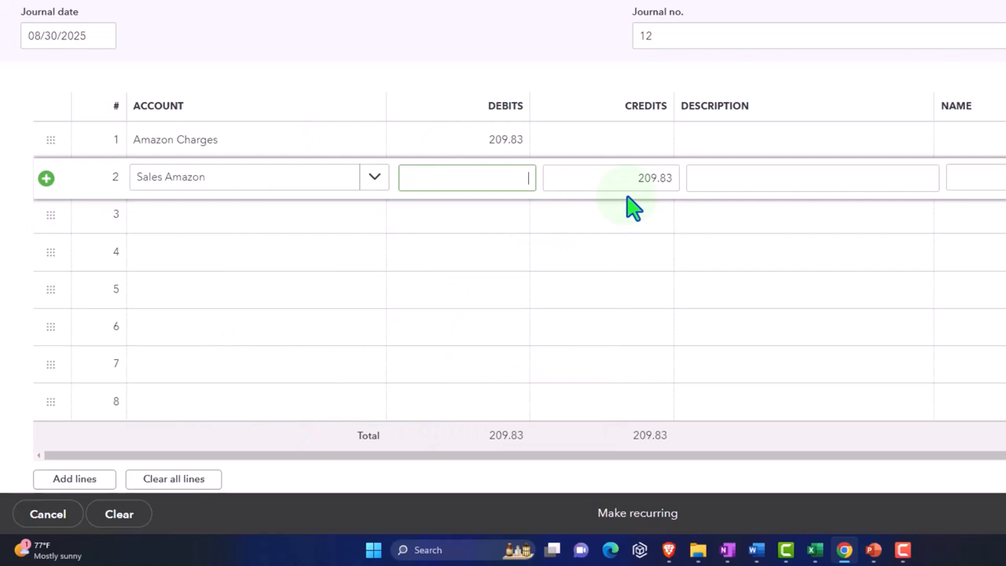
pyautogui.moveTo(486, 171)
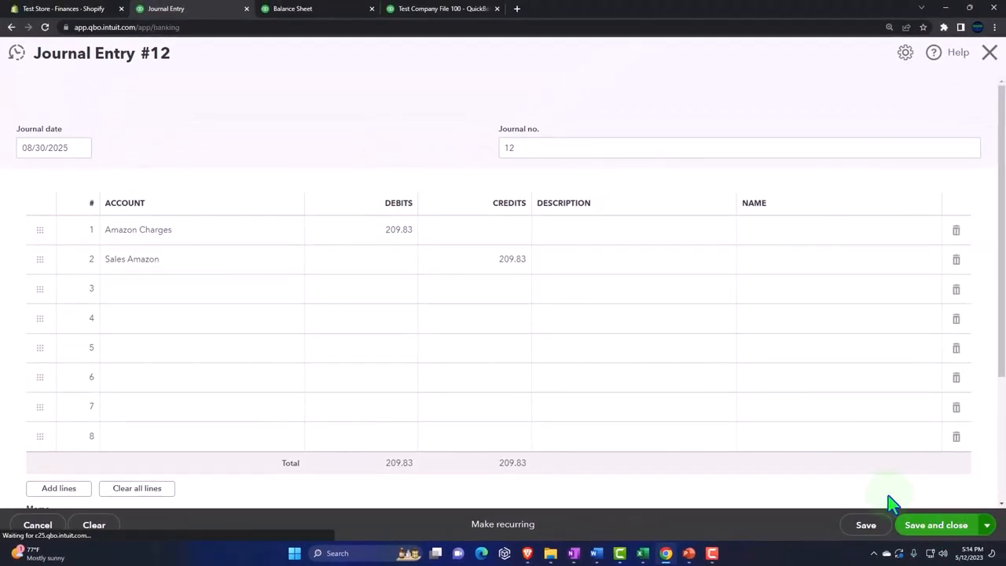
pyautogui.click(444, 8)
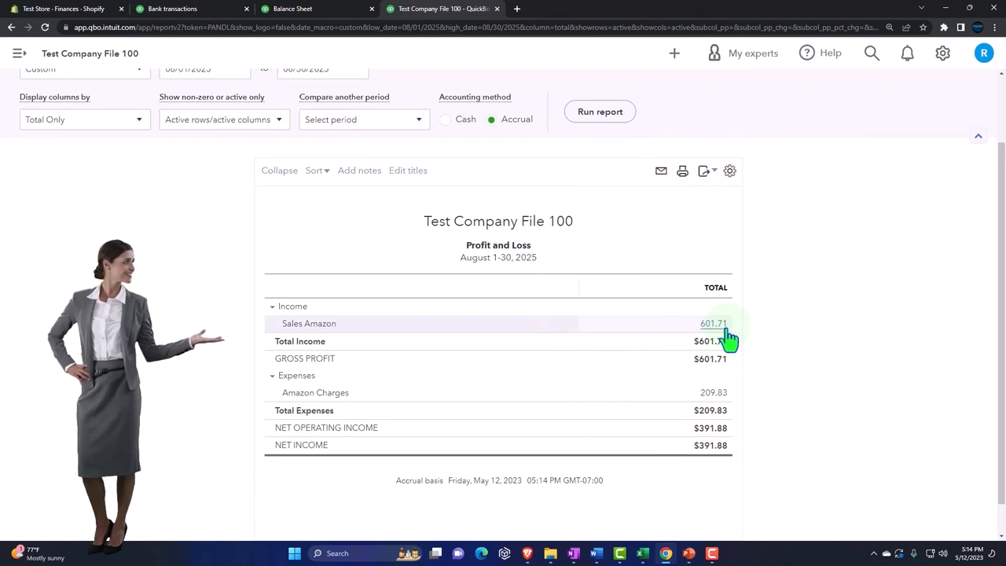
pyautogui.moveTo(719, 401)
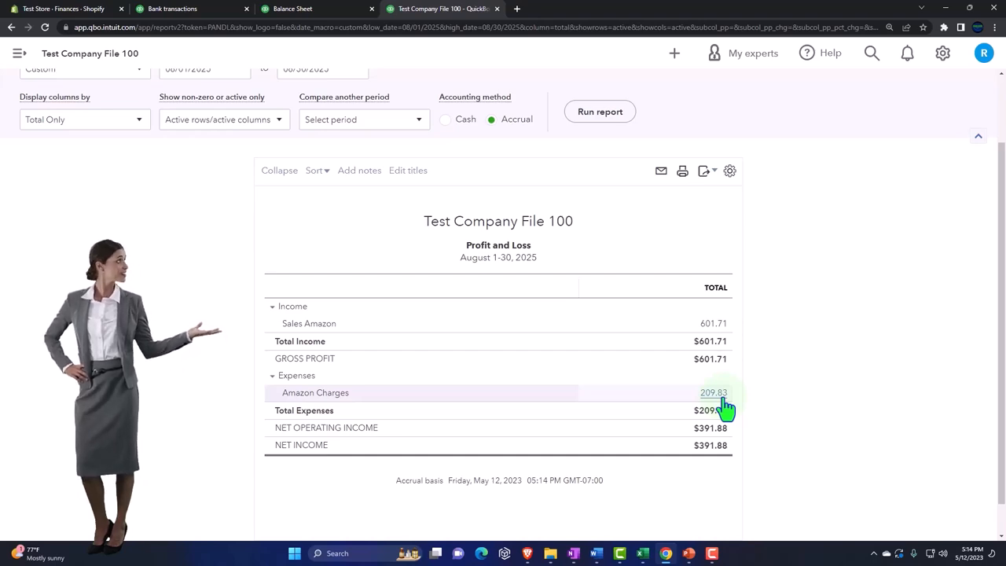
# - Review the August Profit and Loss: Sales Amazon 601.71, Amazon Charges 209.83, net income 391.88
pyautogui.press('F11')
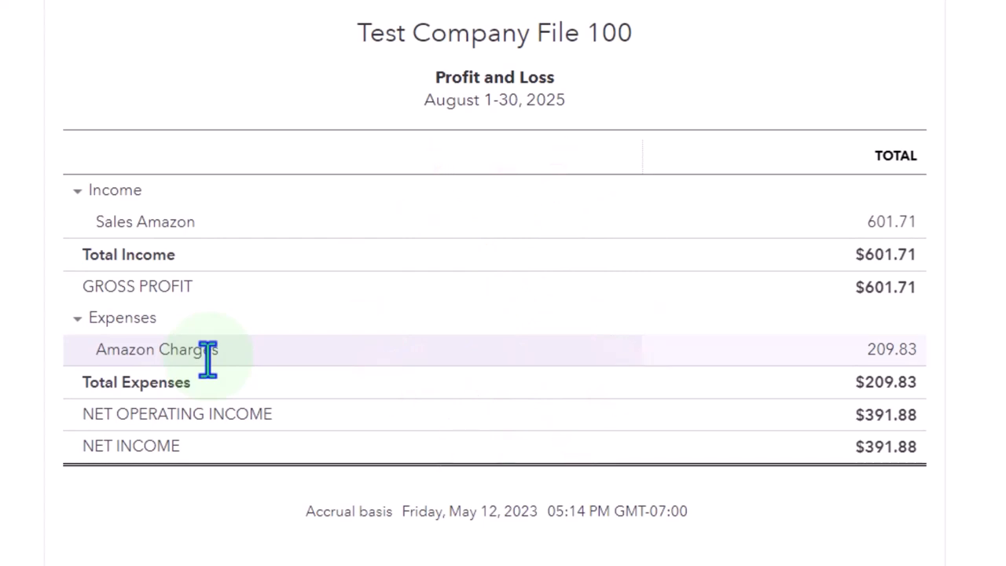
pyautogui.scroll(3)
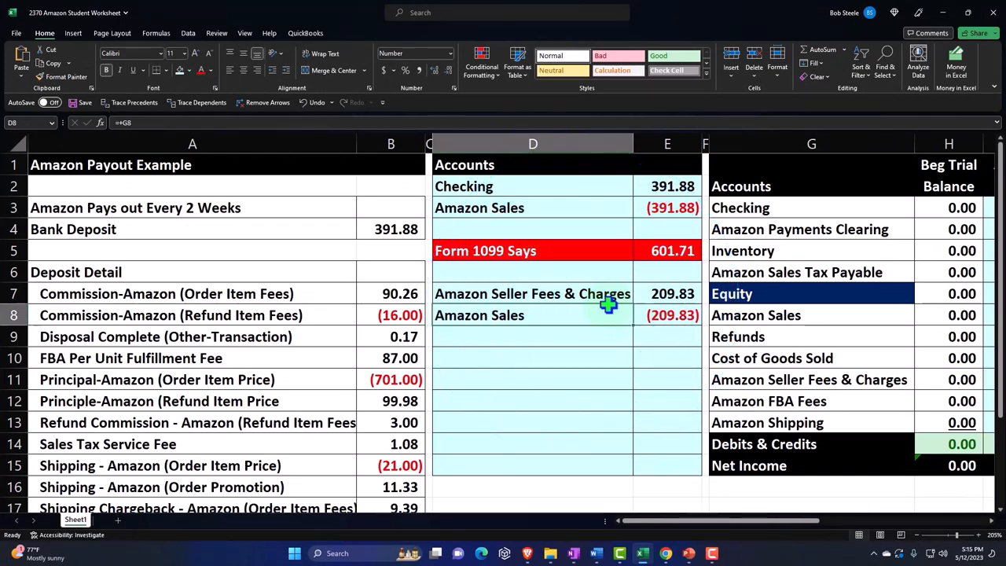
pyautogui.moveTo(439, 328)
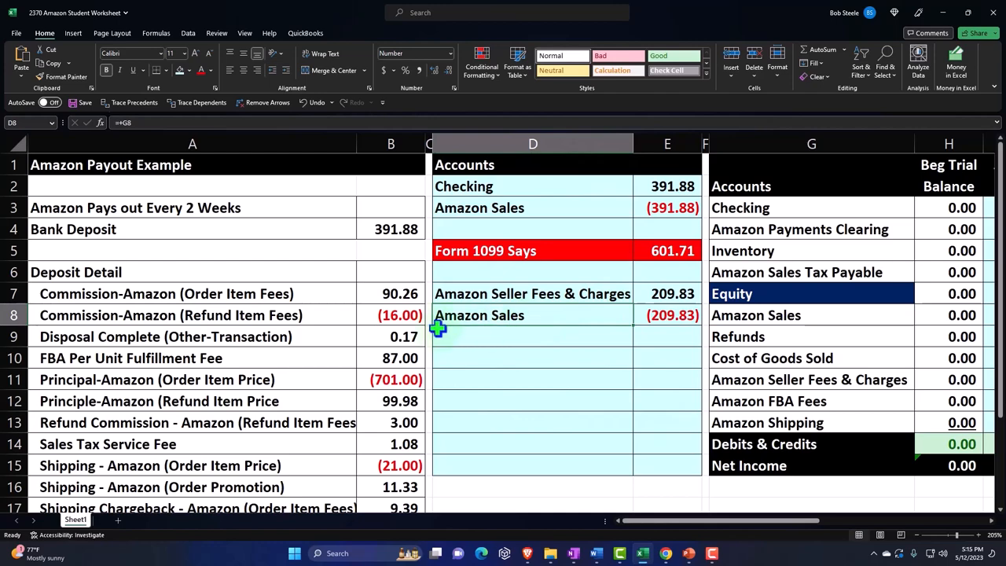
pyautogui.scroll(-3)
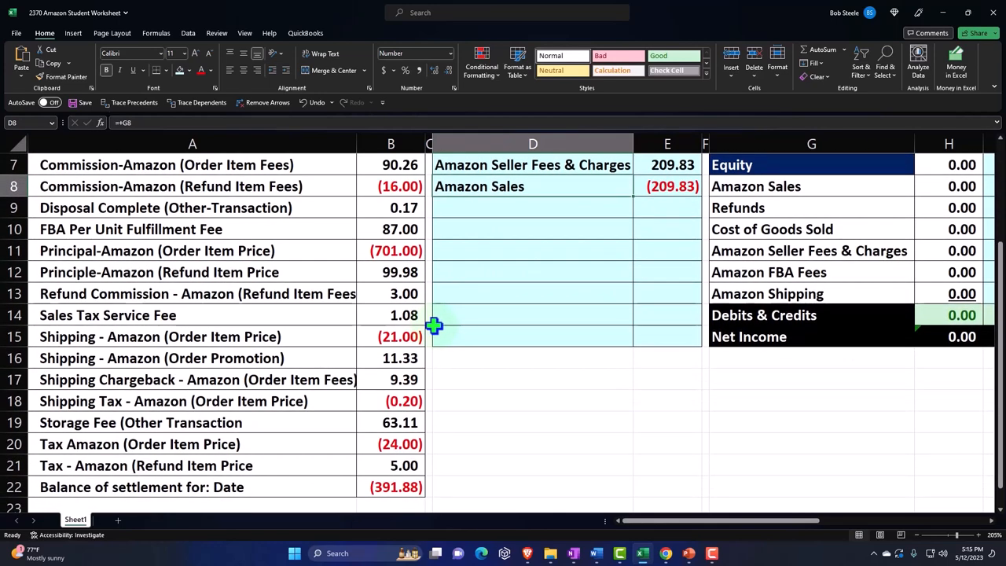
pyautogui.scroll(3)
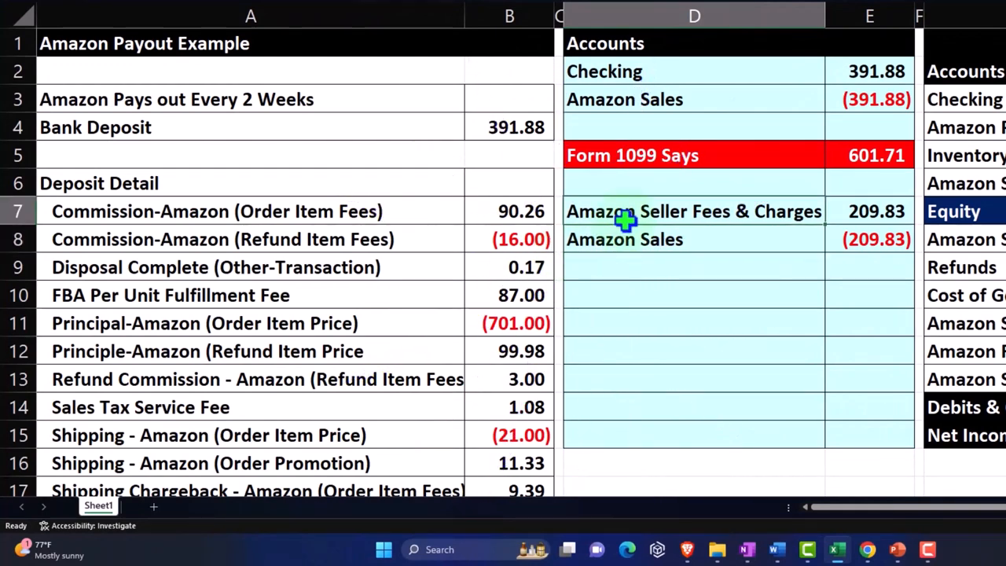
pyautogui.hscroll(3)
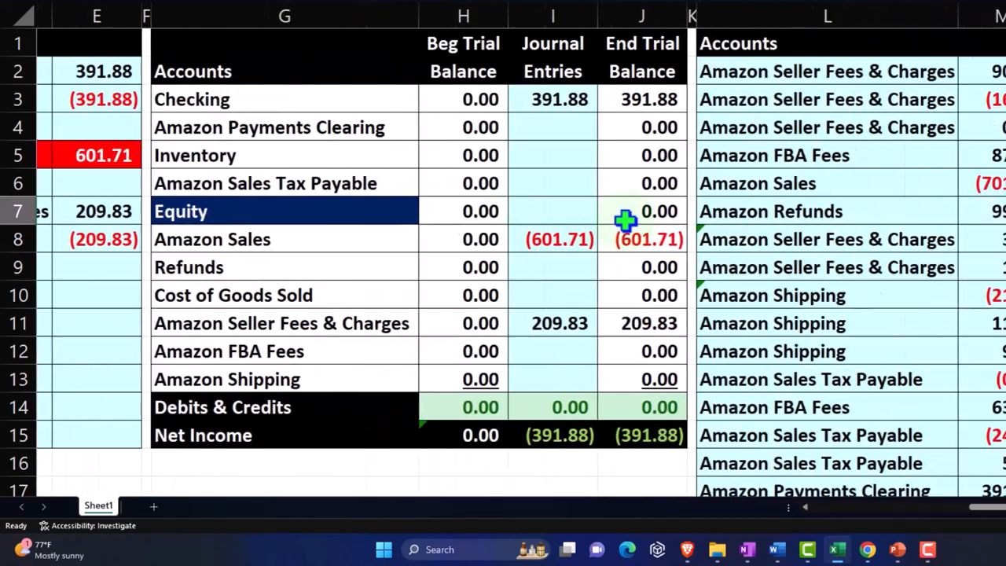
pyautogui.hscroll(3)
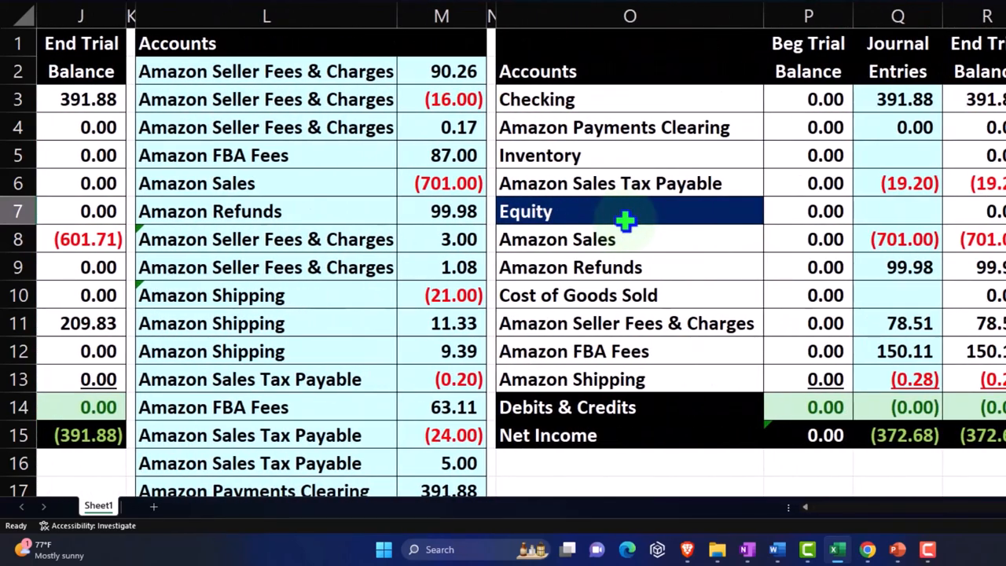
pyautogui.hscroll(3)
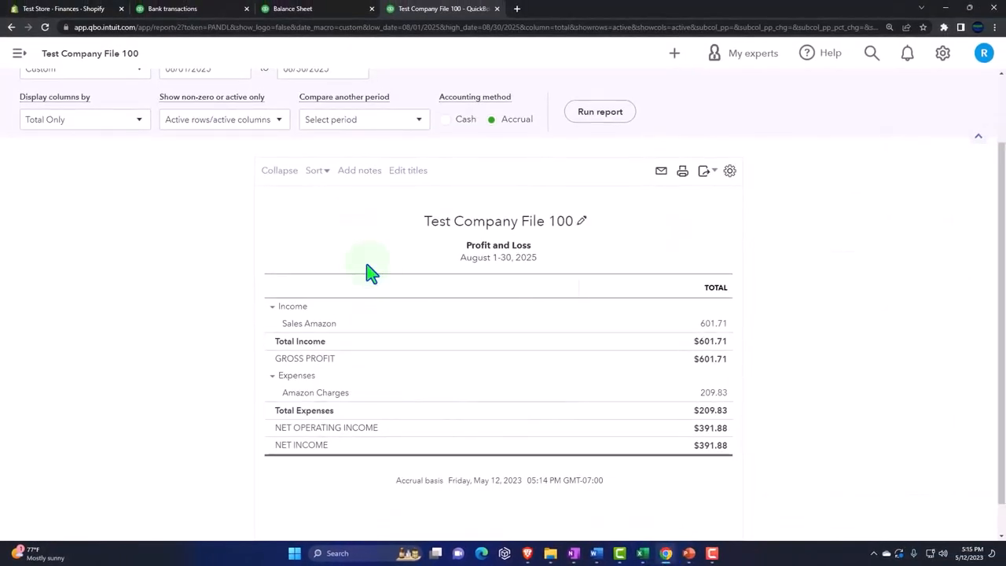
# - Return to Bank transactions and choose a new transaction from the + New menu
pyautogui.click(169, 9)
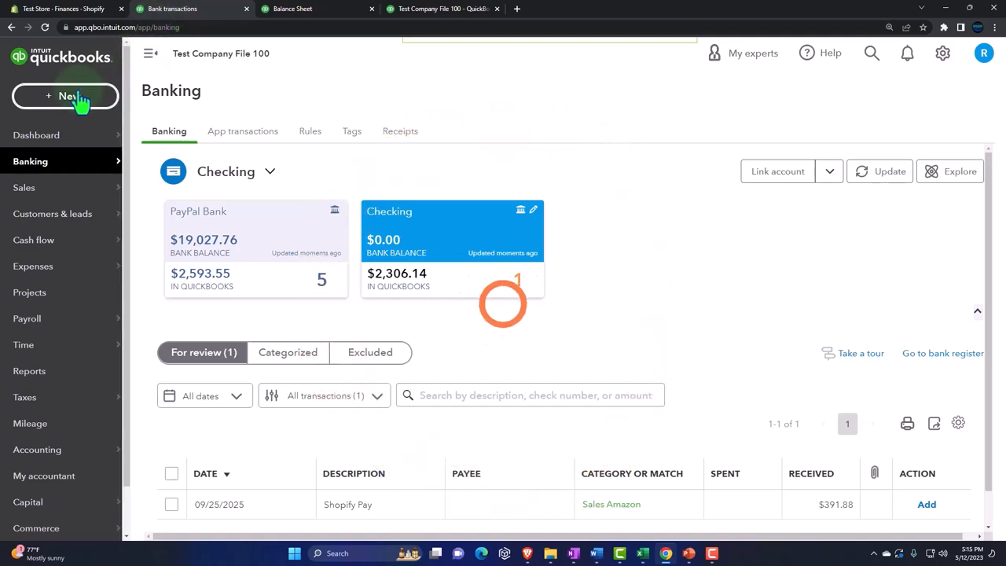
pyautogui.click(65, 96)
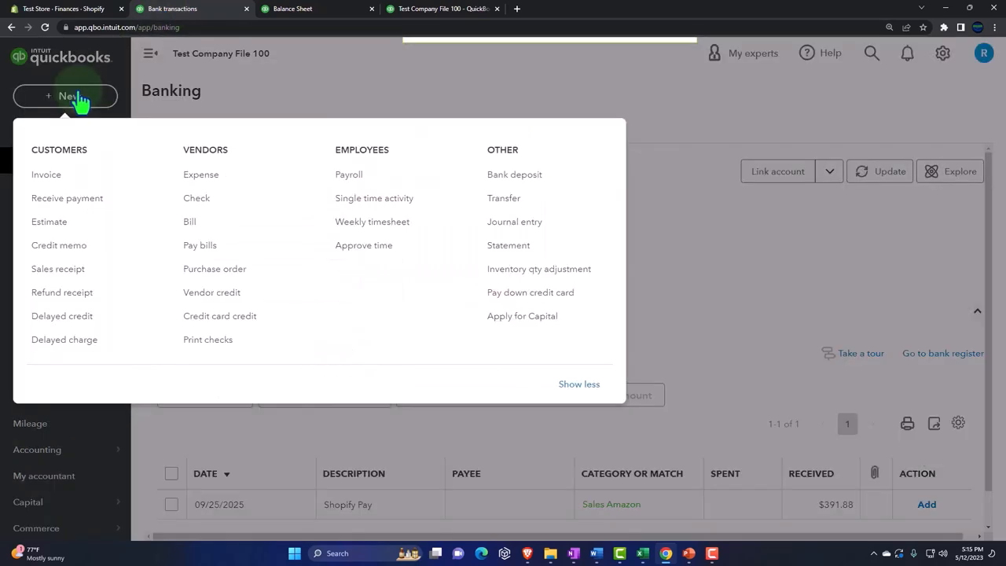
pyautogui.moveTo(814, 504)
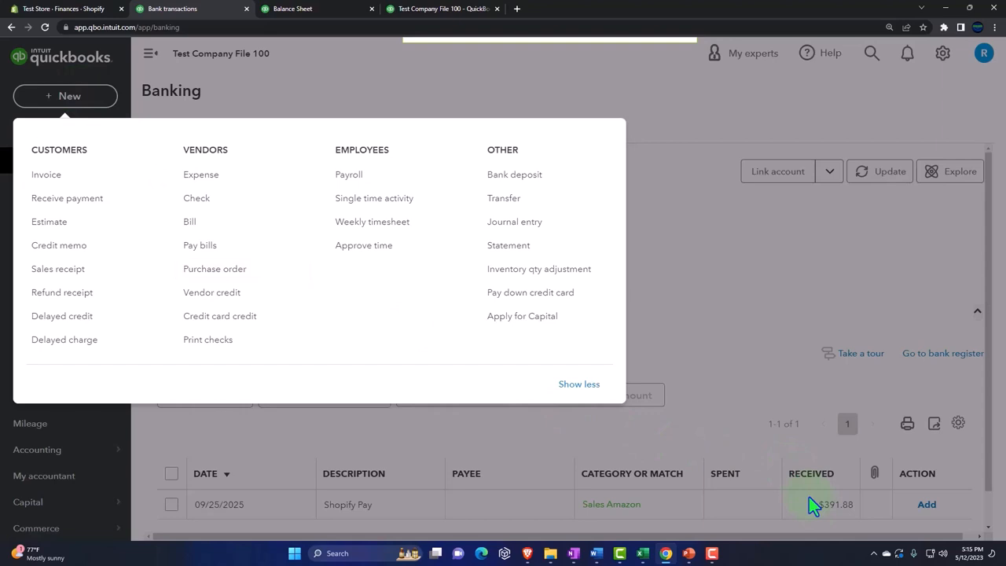
pyautogui.moveTo(235, 269)
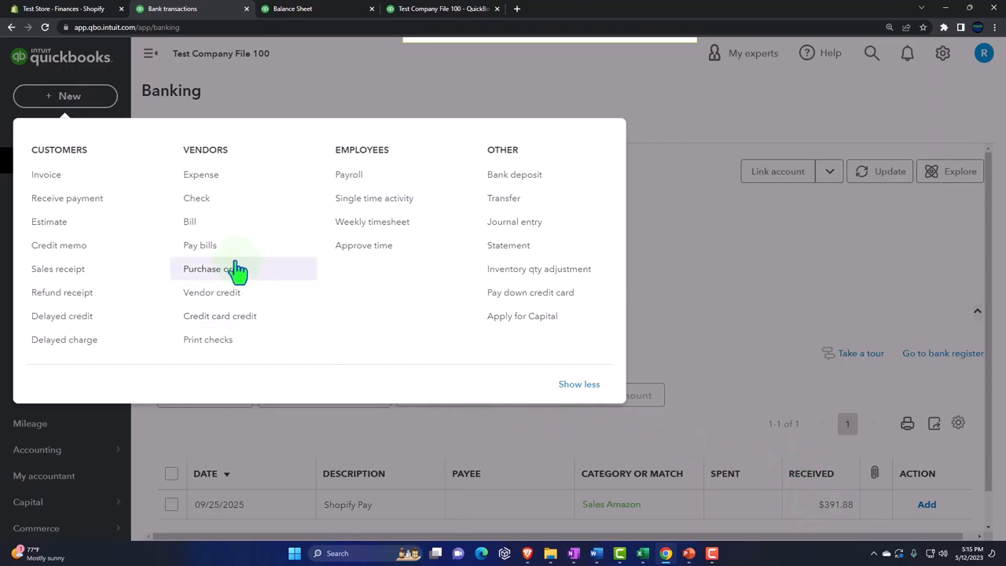
pyautogui.click(514, 221)
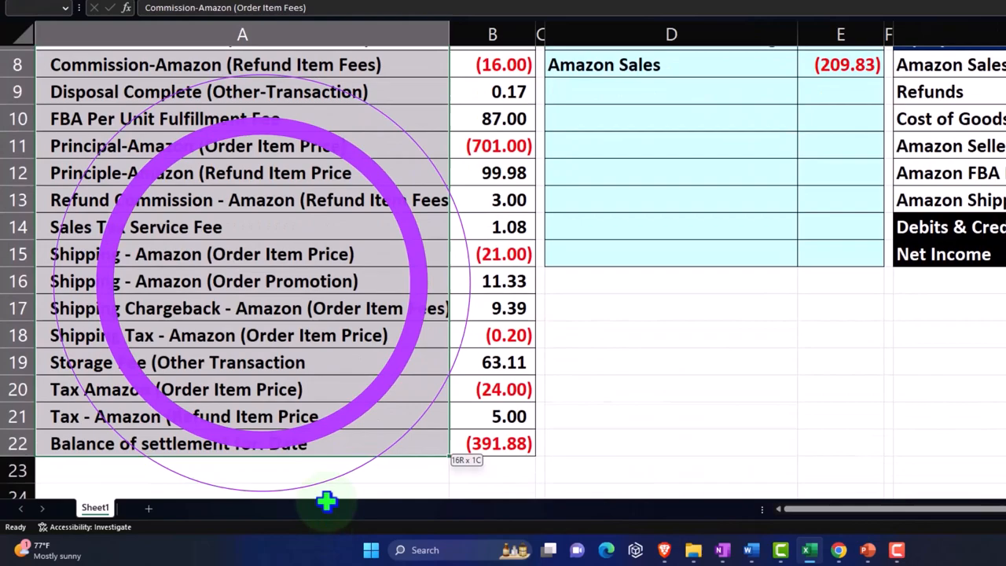
pyautogui.click(493, 439)
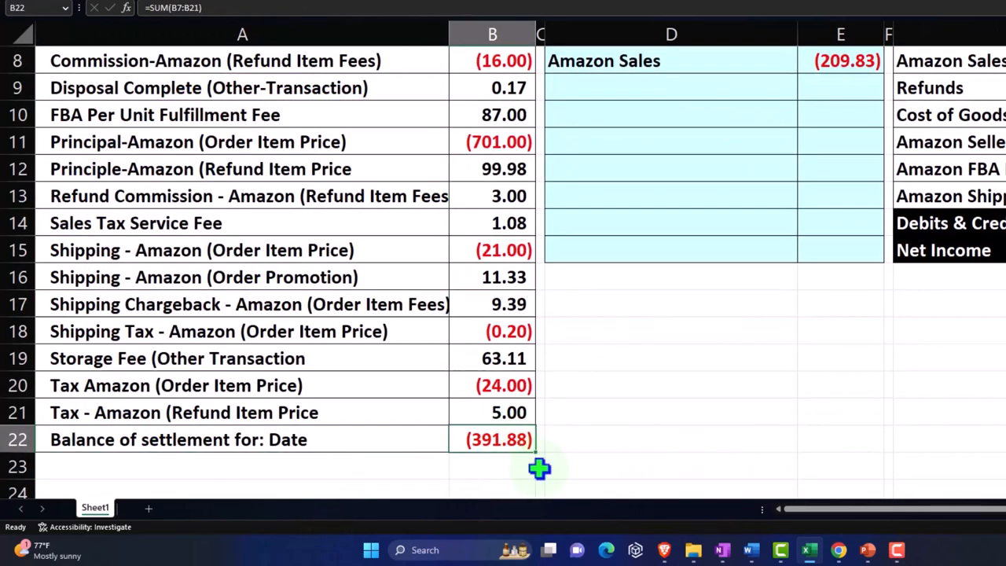
pyautogui.click(671, 222)
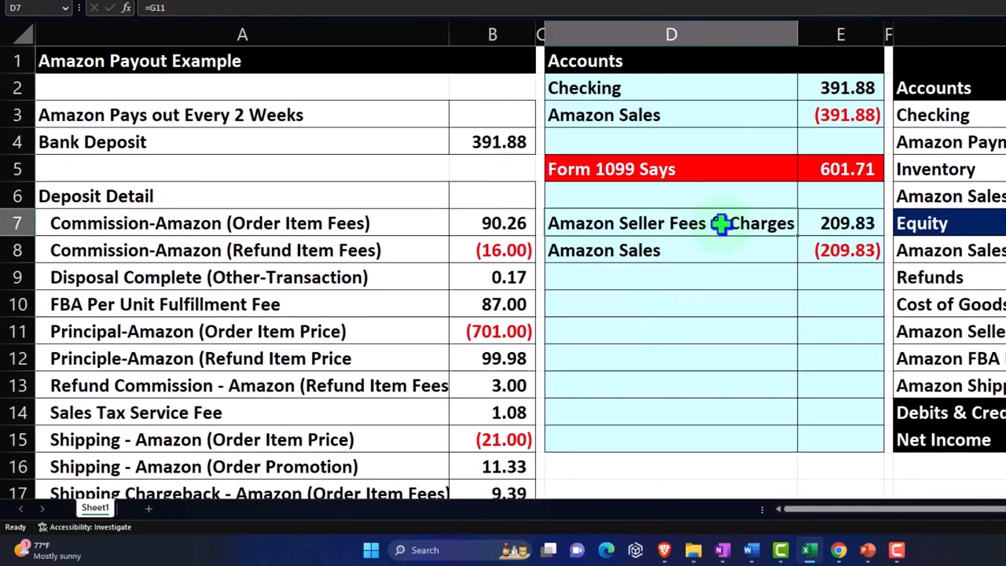
pyautogui.hscroll(3)
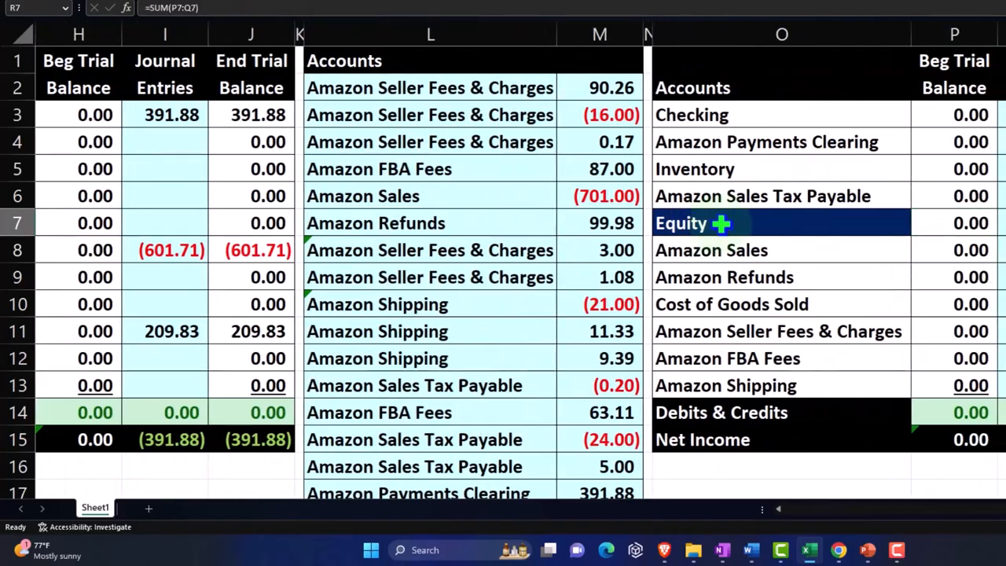
pyautogui.hscroll(3)
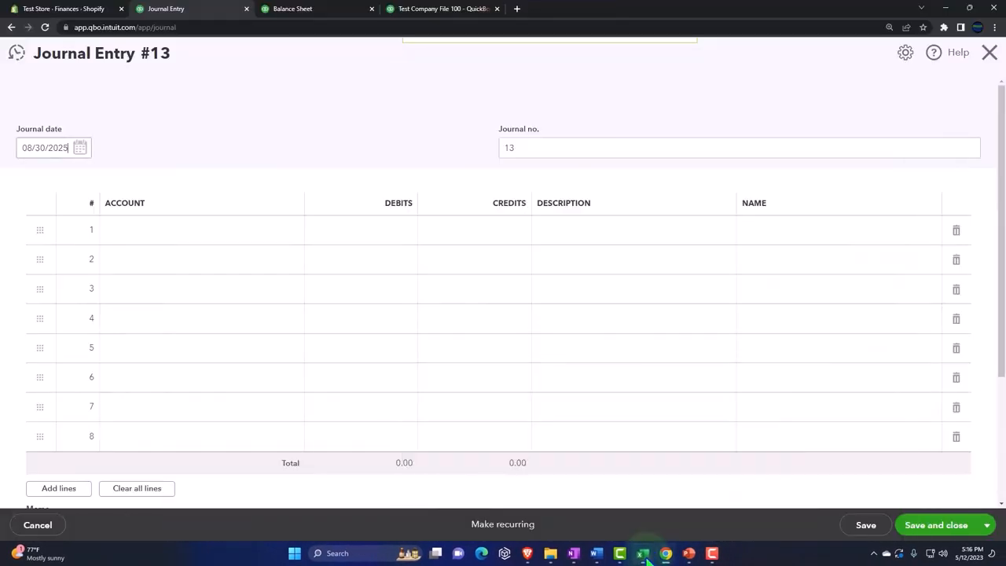
# - Date entry #13 09/30/2025 and debit Amazon Charges 90.26 on line 1
pyautogui.click(201, 229)
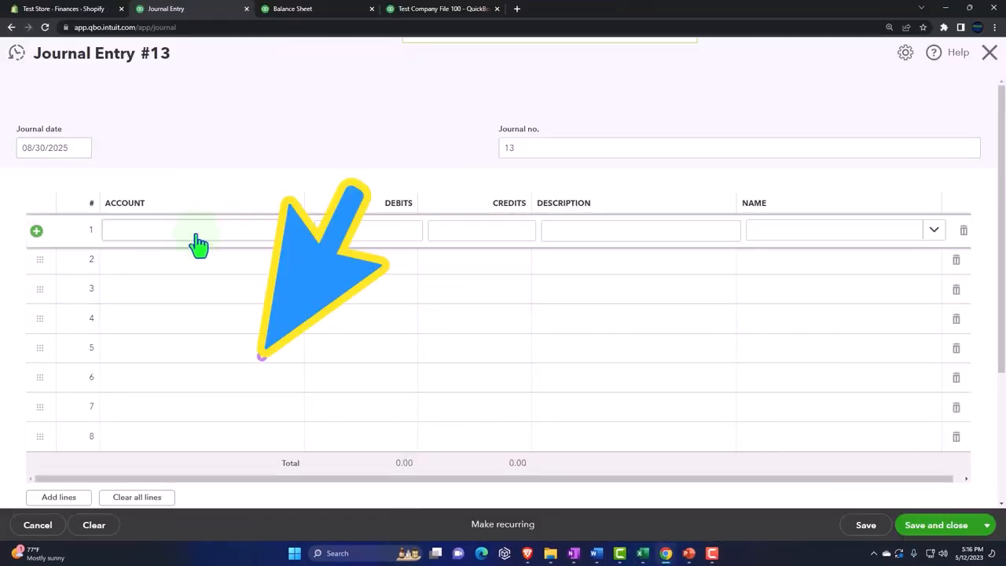
pyautogui.write('Amazon C')
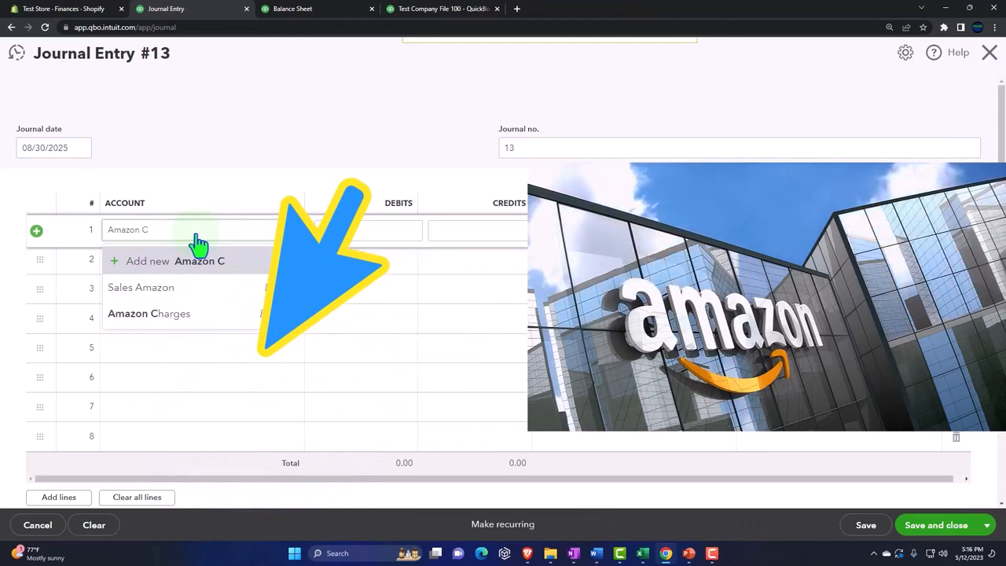
pyautogui.click(149, 313)
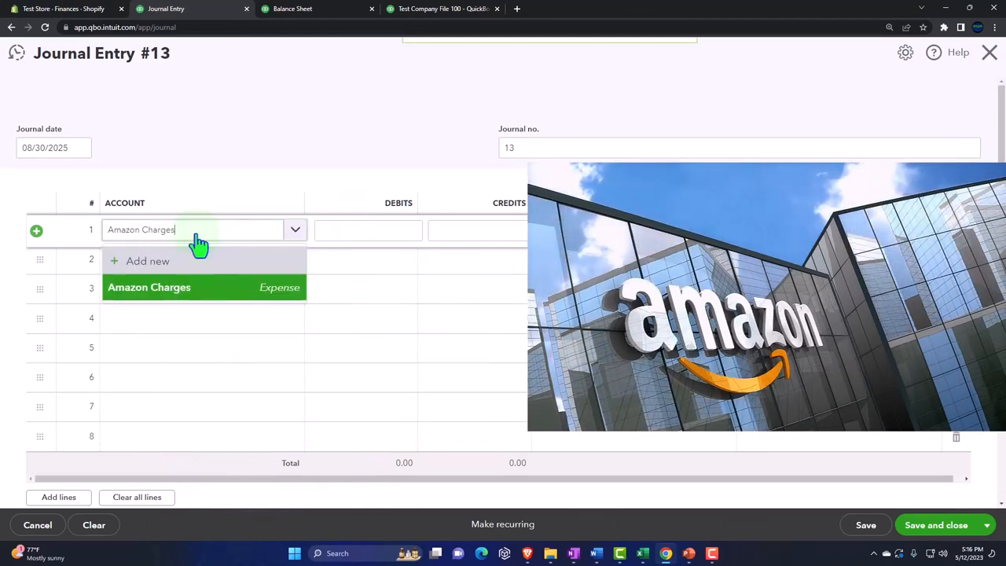
pyautogui.click(149, 287)
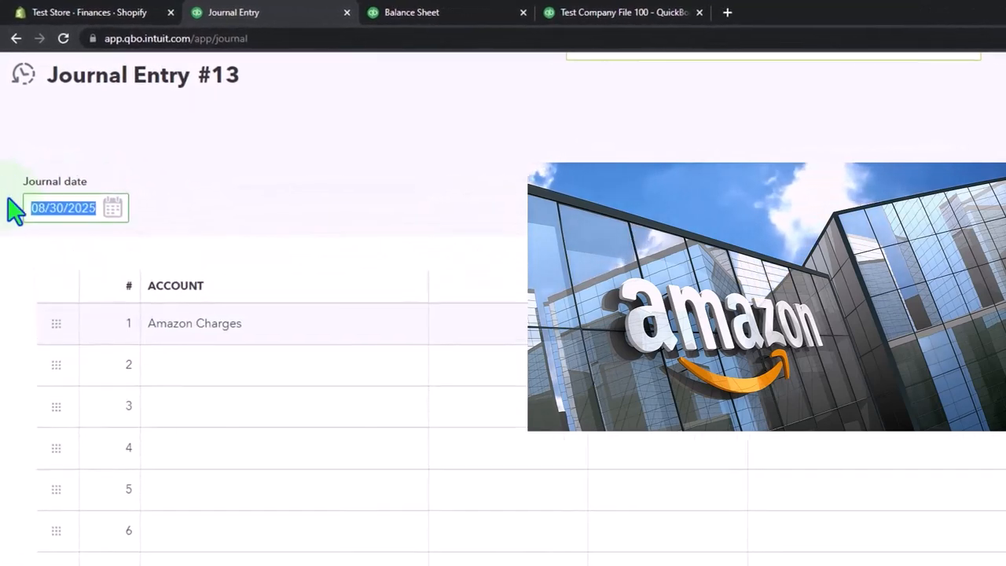
pyautogui.write('09')
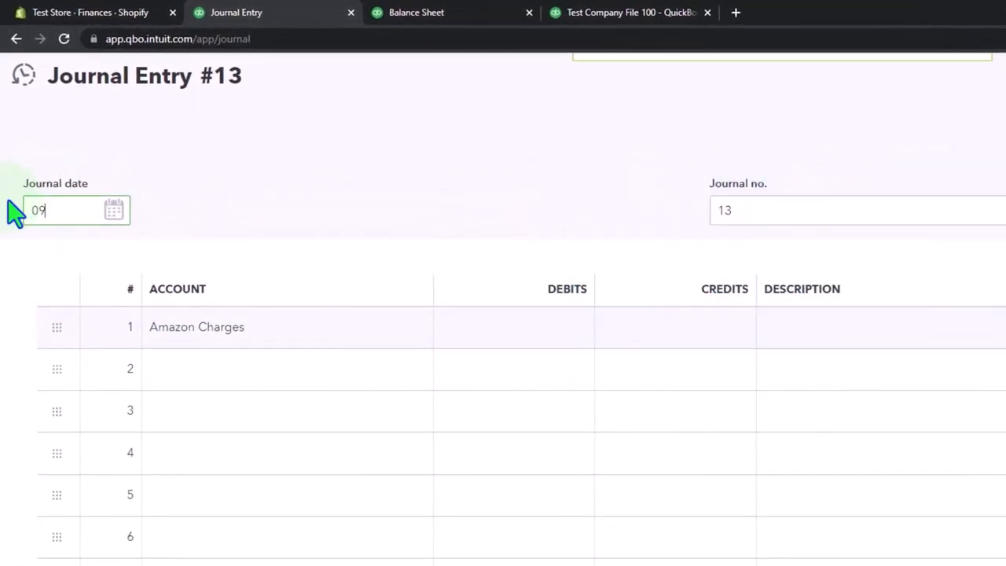
pyautogui.press('Tab')
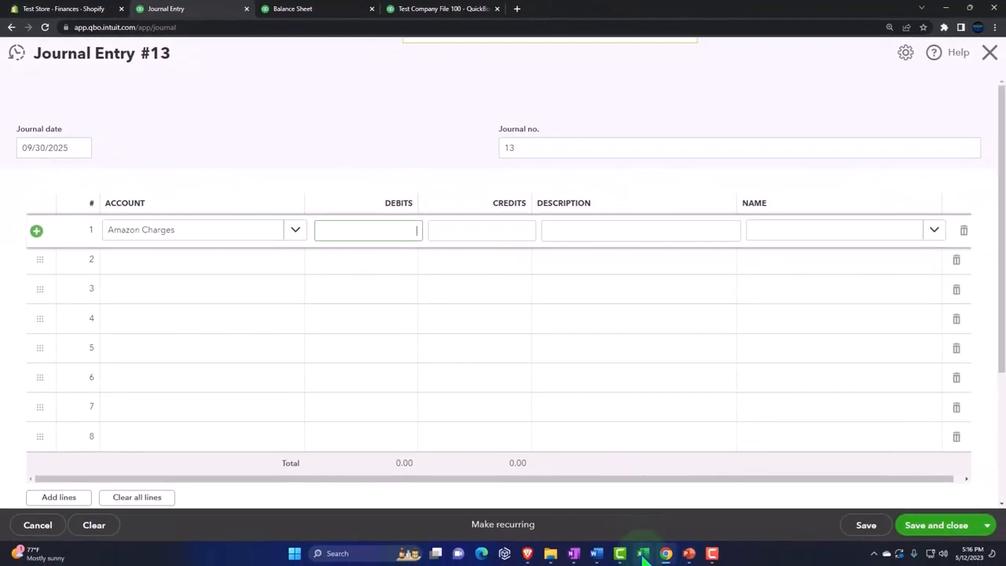
pyautogui.moveTo(637, 523)
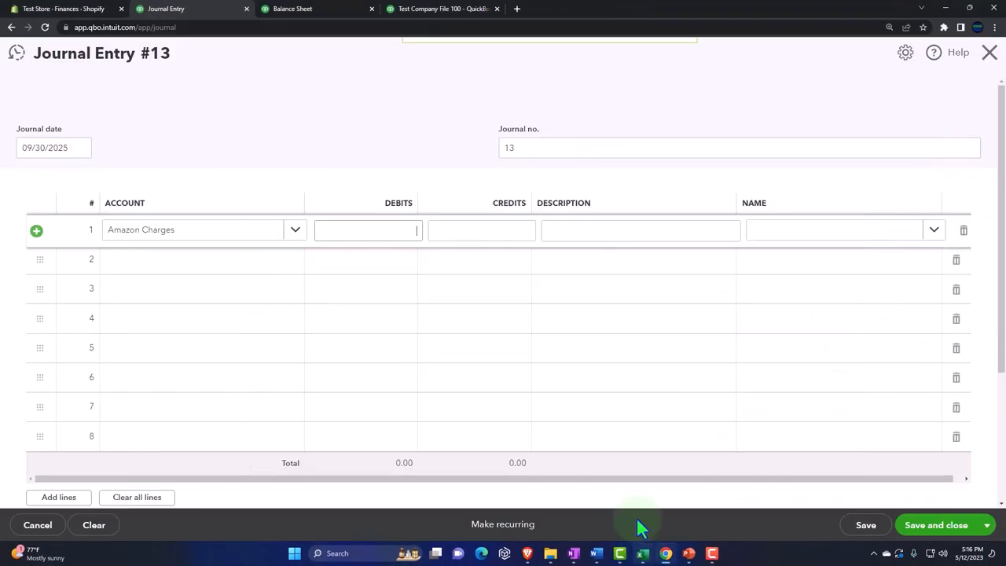
pyautogui.write('90.26')
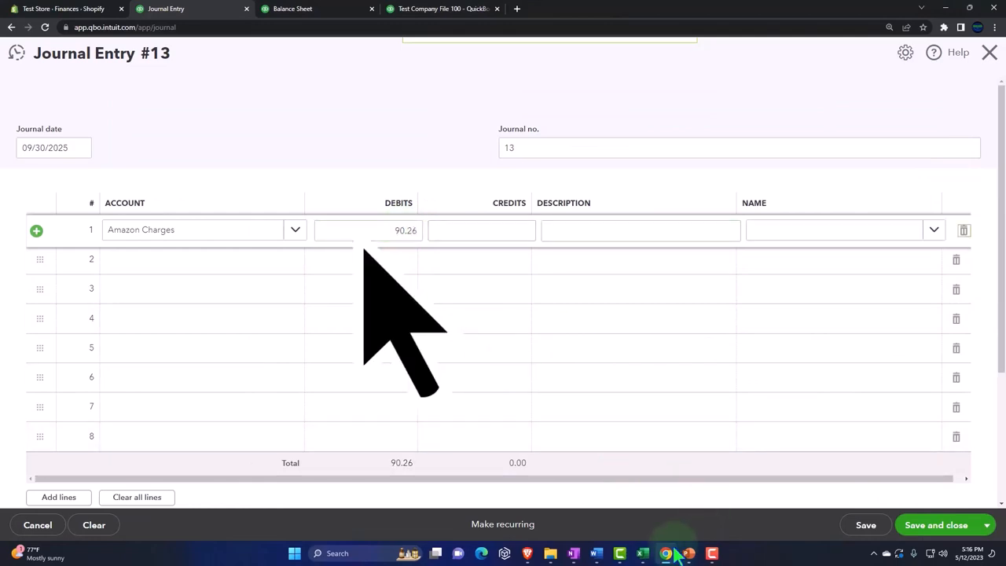
# - Credit Sales Amazon 16.00 on line 2
pyautogui.click(643, 553)
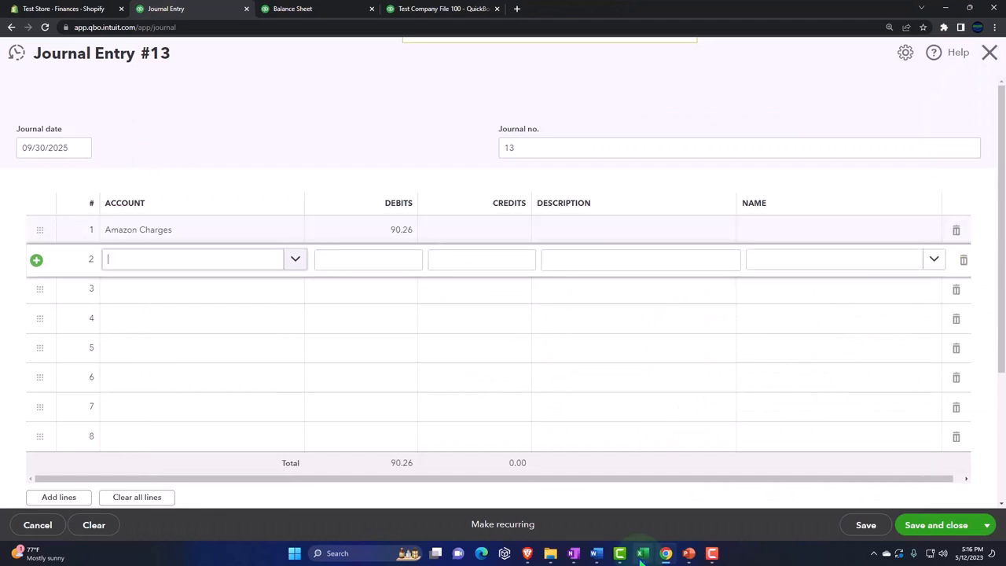
pyautogui.write('A')
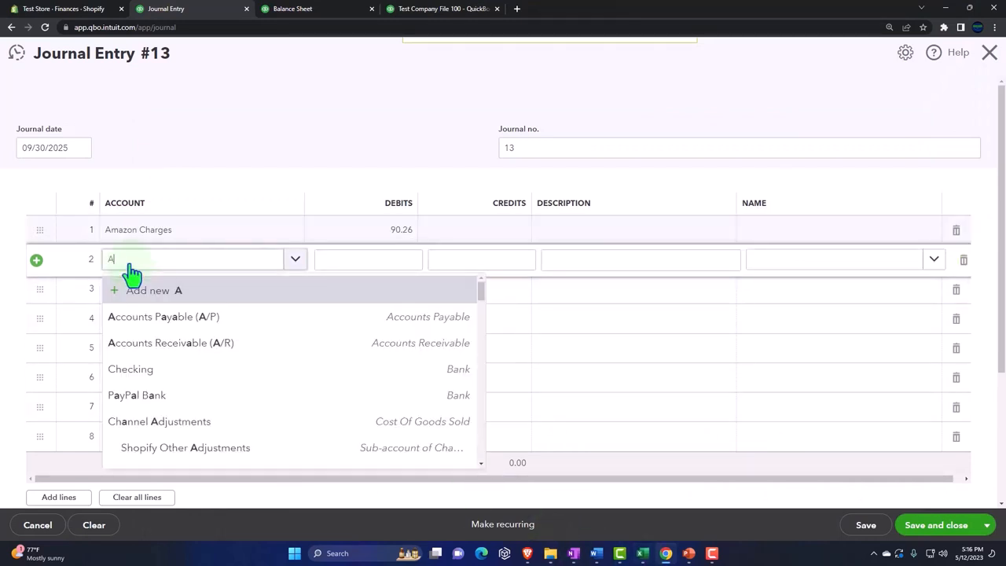
pyautogui.write('mazon')
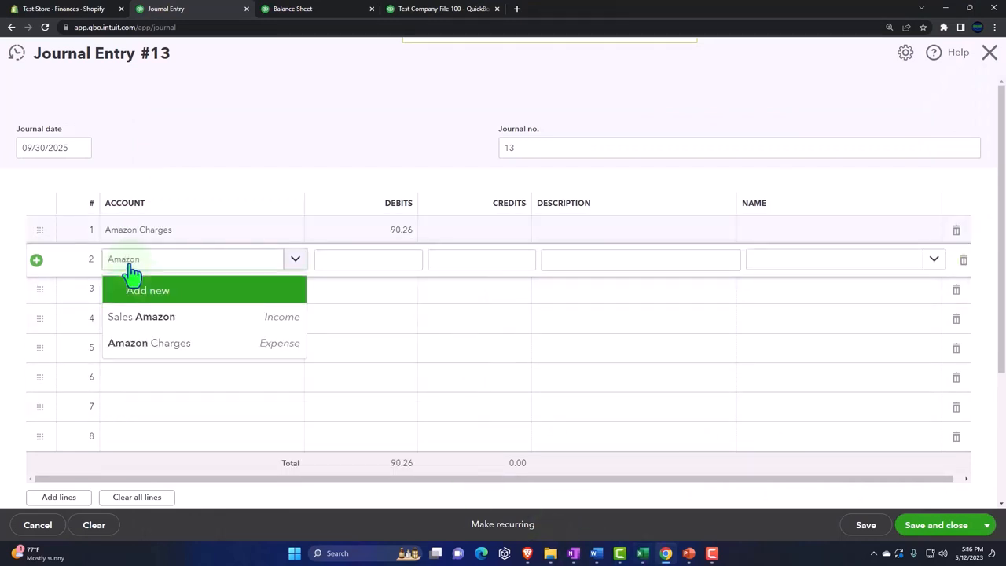
pyautogui.click(141, 316)
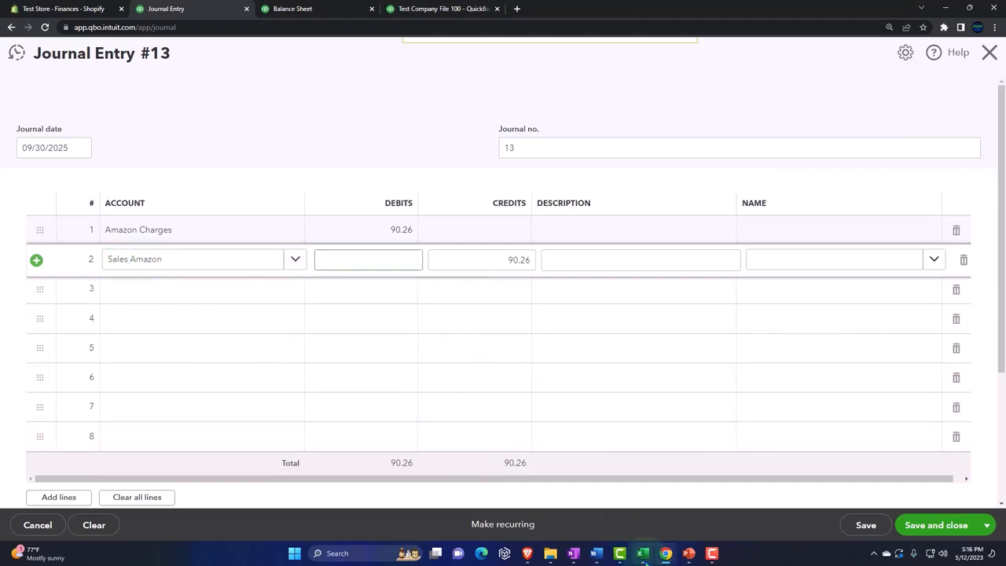
pyautogui.moveTo(564, 349)
pyautogui.write('16')
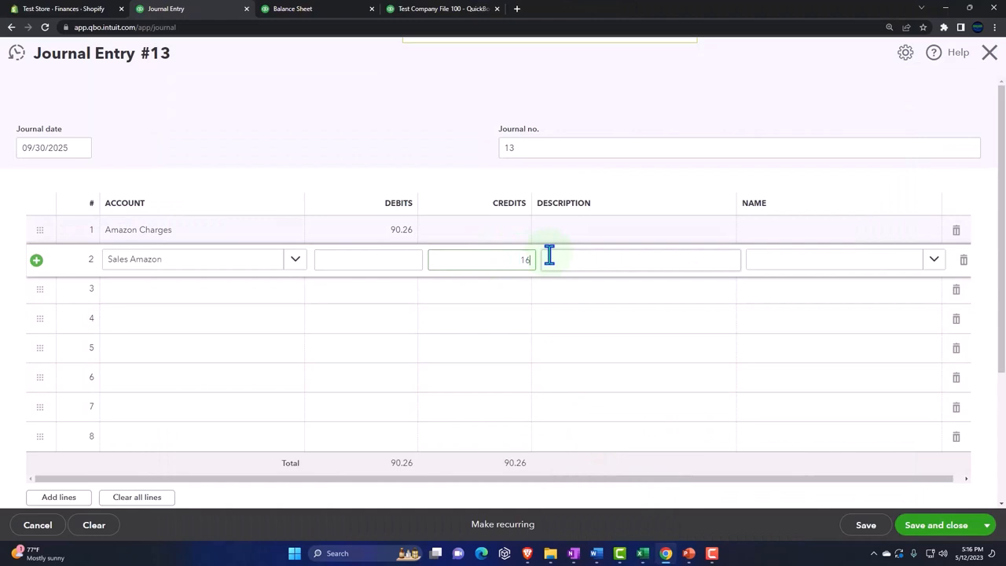
pyautogui.click(643, 552)
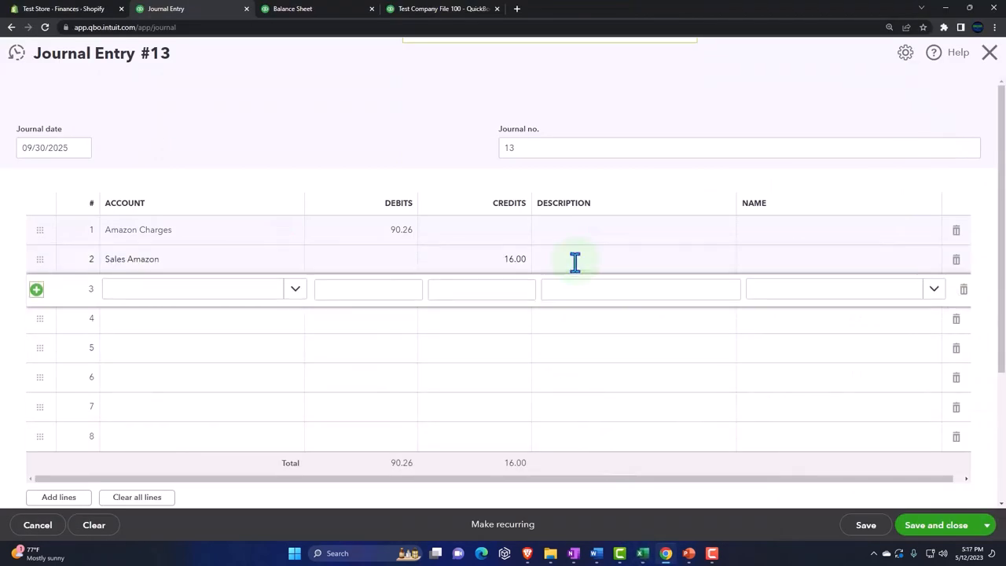
pyautogui.click(131, 259)
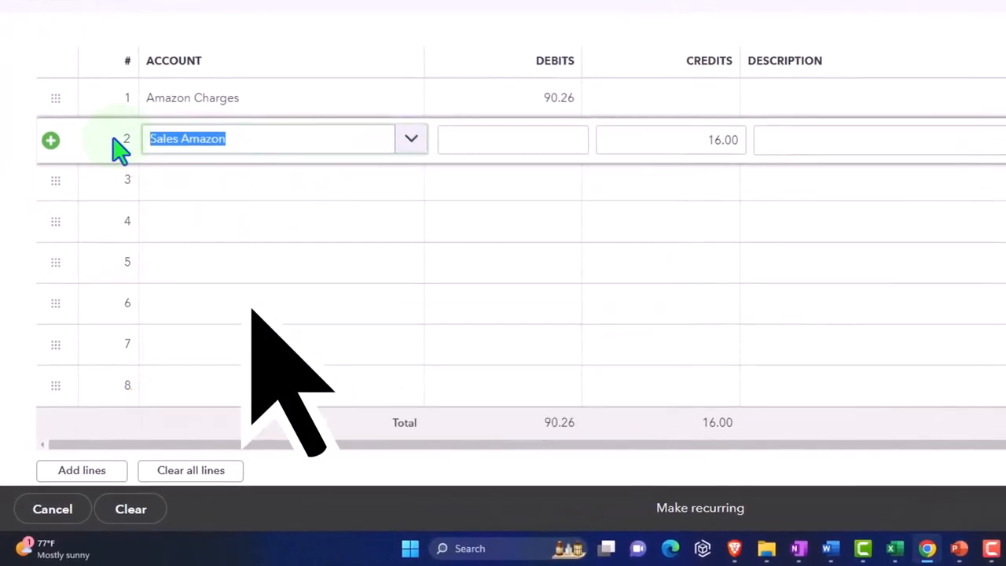
# - Change line 2's account from Sales Amazon to Amazon Charges
pyautogui.write('Az')
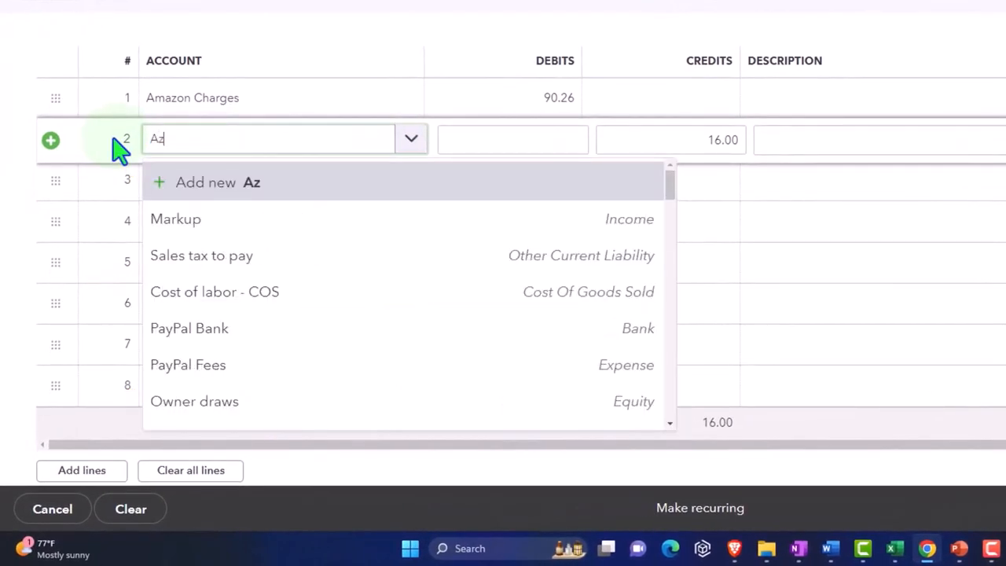
pyautogui.write('azon cha')
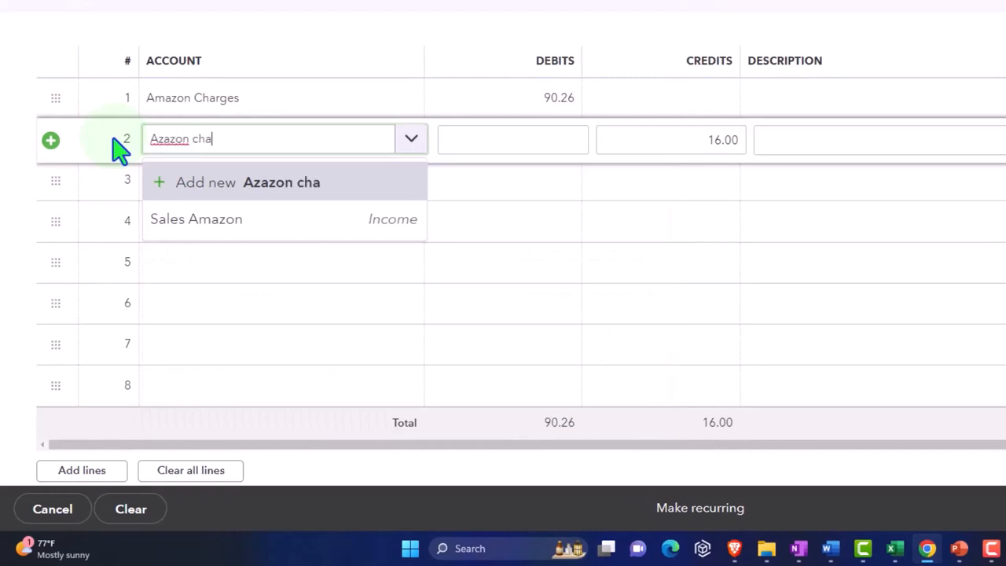
pyautogui.write('Ama')
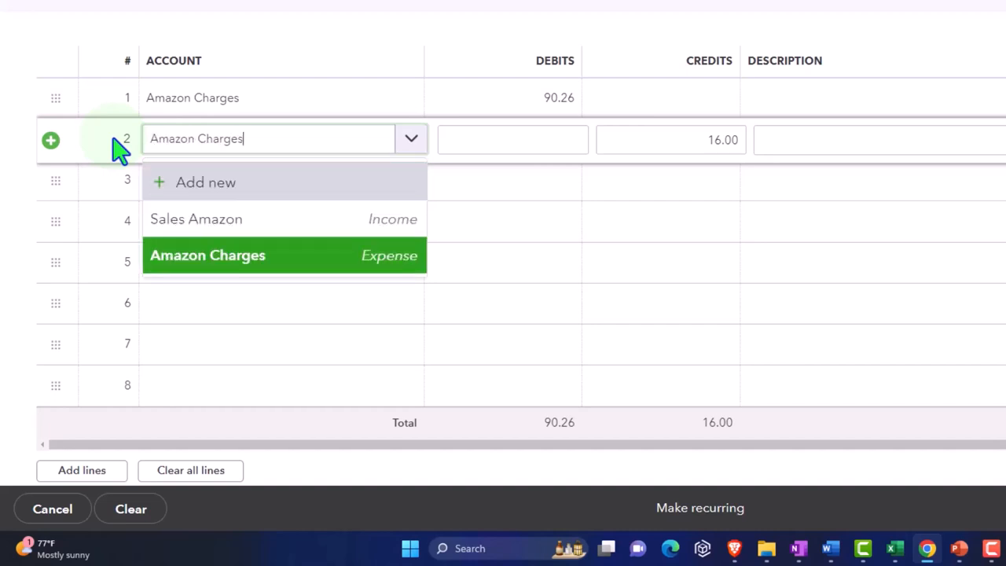
pyautogui.click(208, 254)
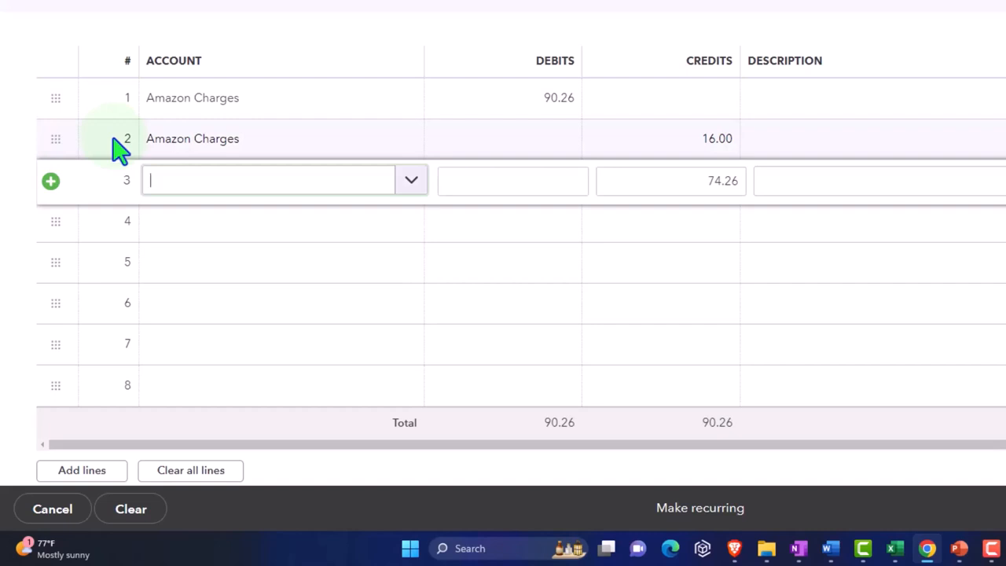
# - Enter Amazon Charges as the account on line 3
pyautogui.write('A')
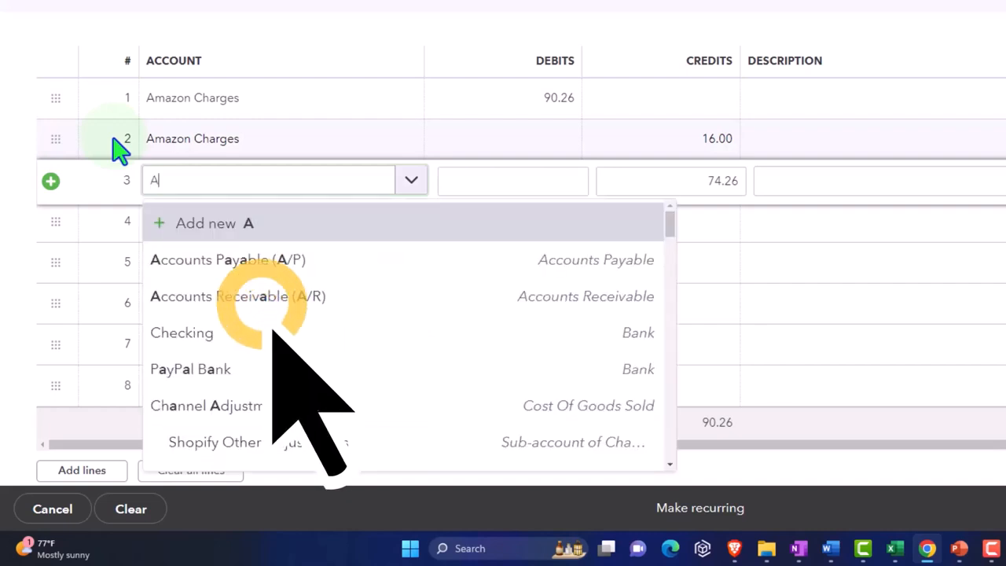
pyautogui.write('mazon Char')
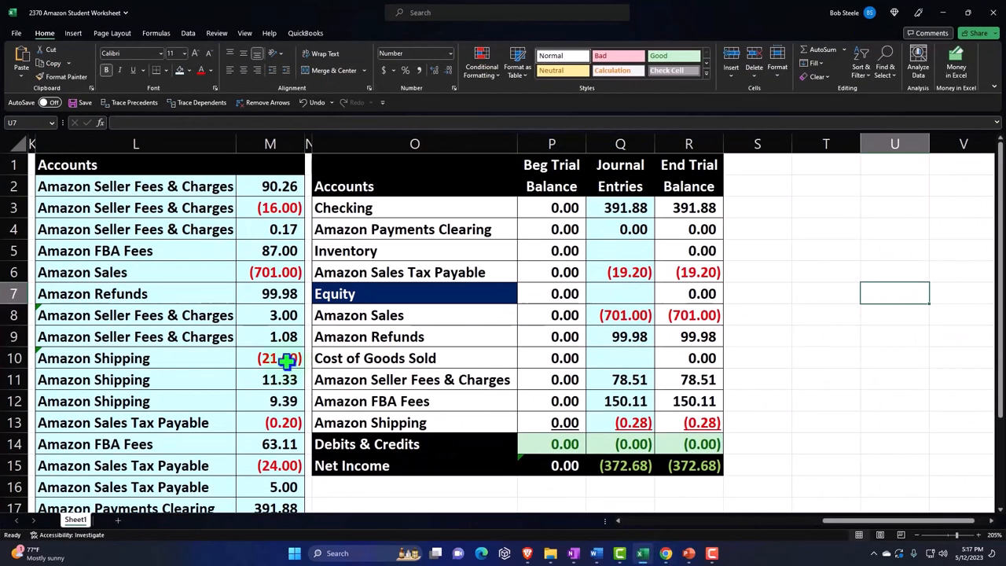
pyautogui.moveTo(161, 250)
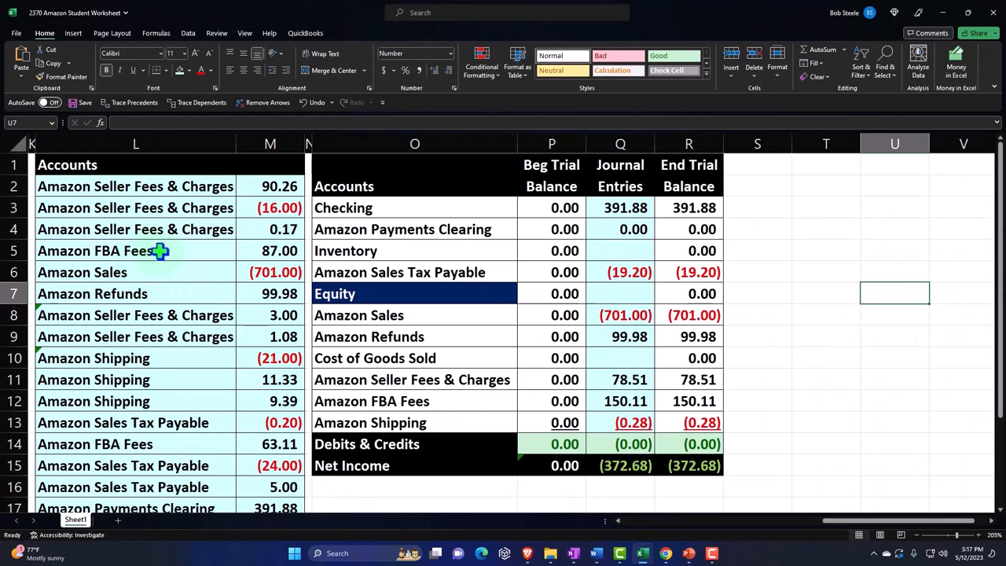
pyautogui.click(136, 272)
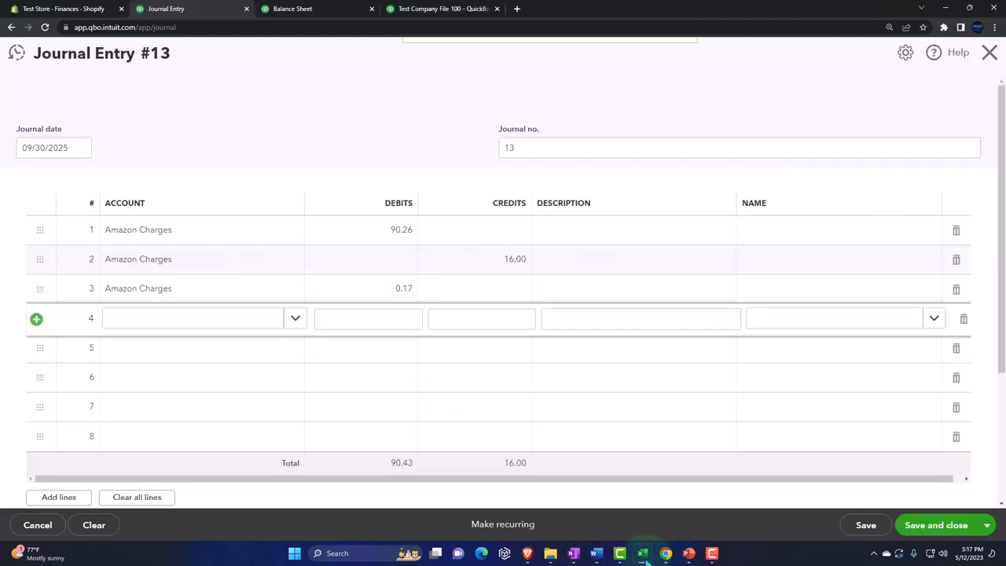
# - Type the new account name Amazon FBA Fees into line 4's Account field
pyautogui.write('A')
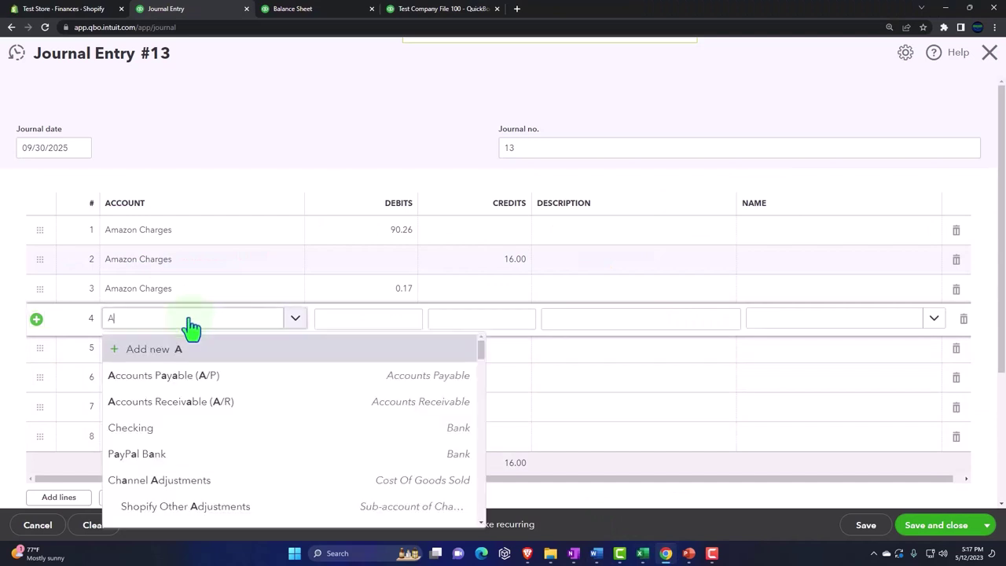
pyautogui.write('mazon')
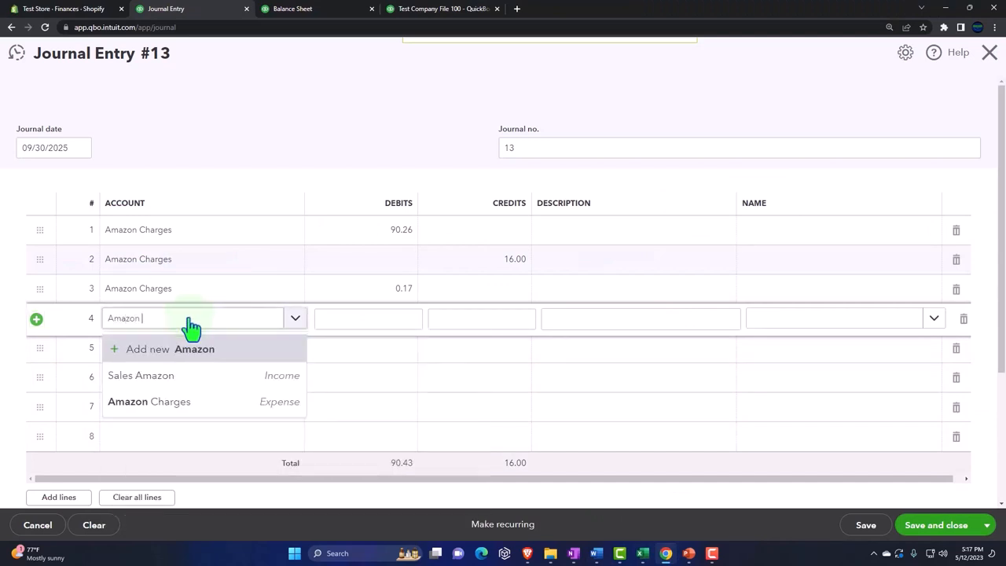
pyautogui.write('FBA Fe')
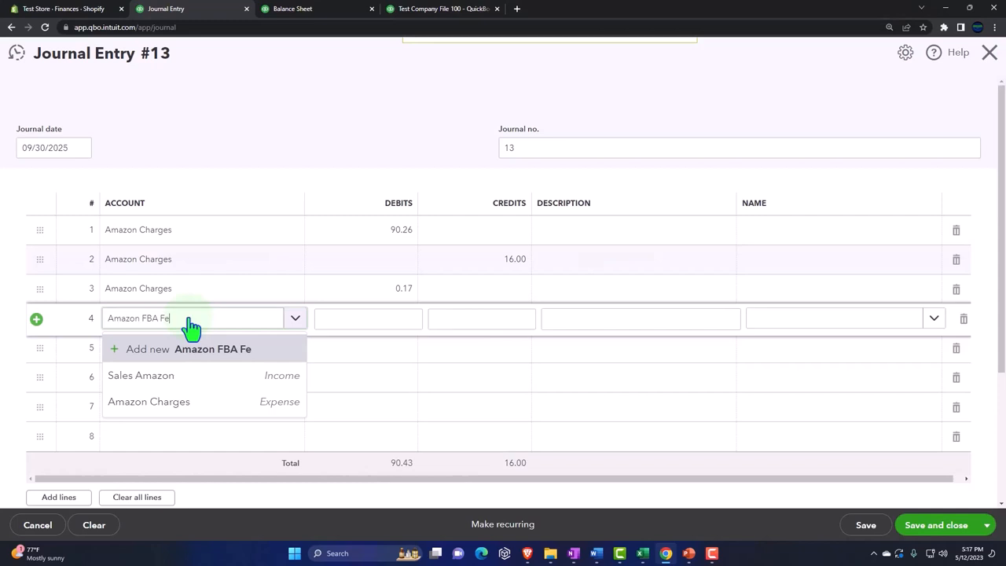
pyautogui.write('es')
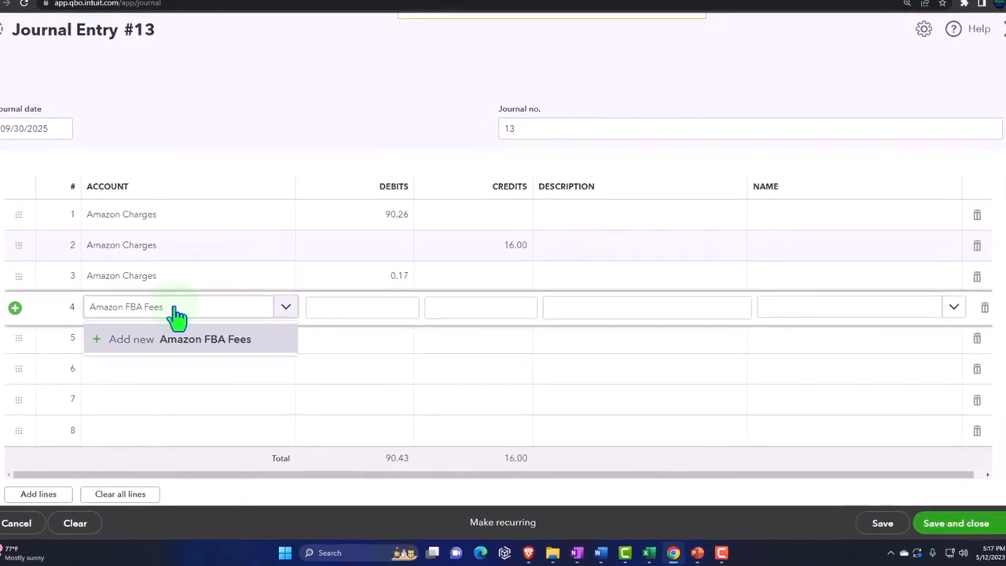
# - Make Amazon FBA Fees an Expenses account with detail type Other Business Expenses
pyautogui.click(204, 339)
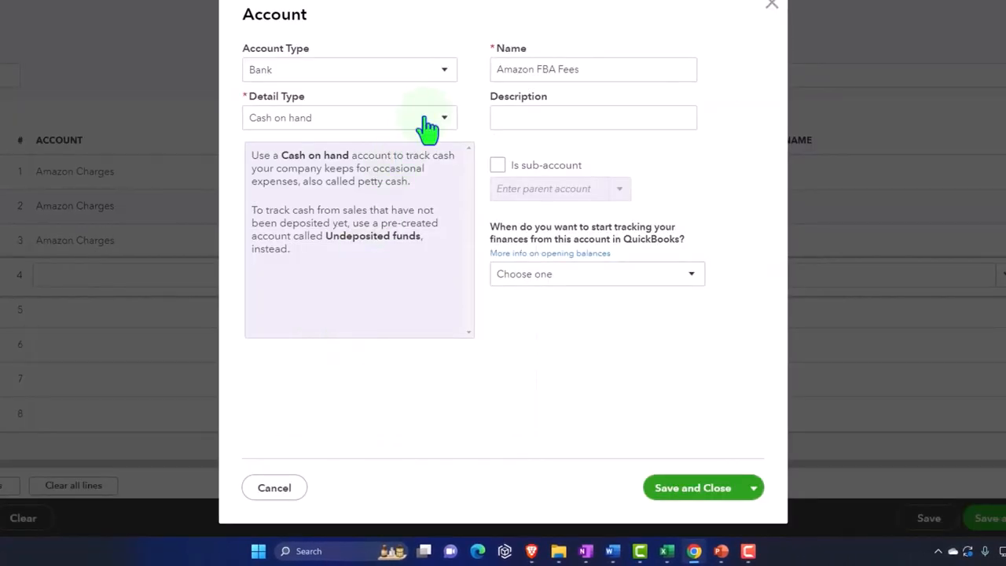
pyautogui.click(443, 69)
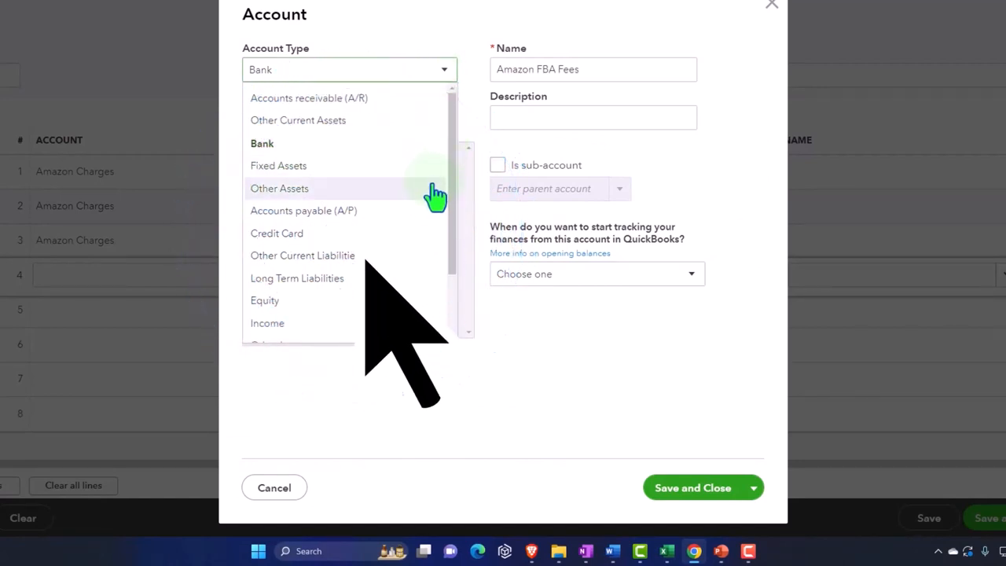
pyautogui.scroll(-3)
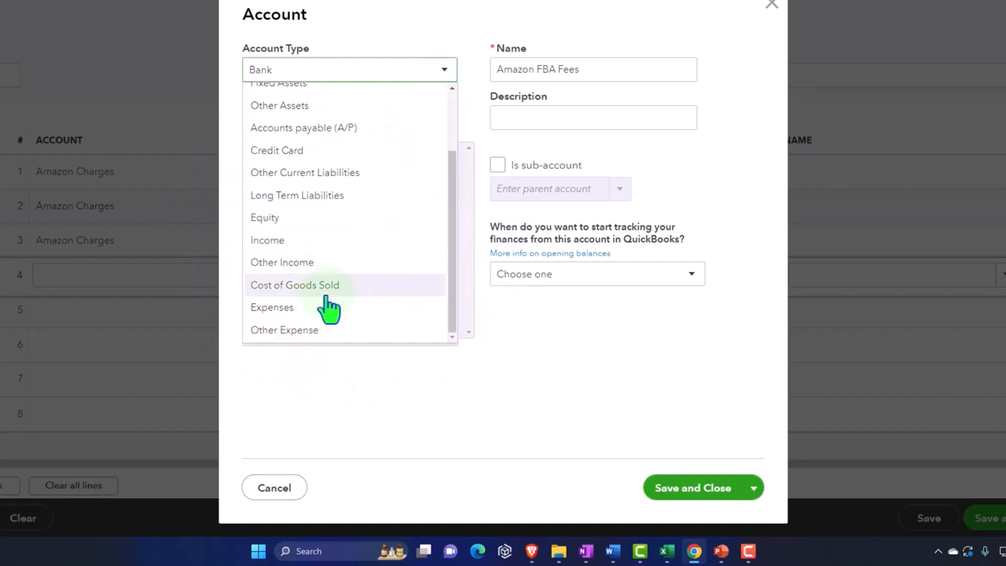
pyautogui.click(272, 306)
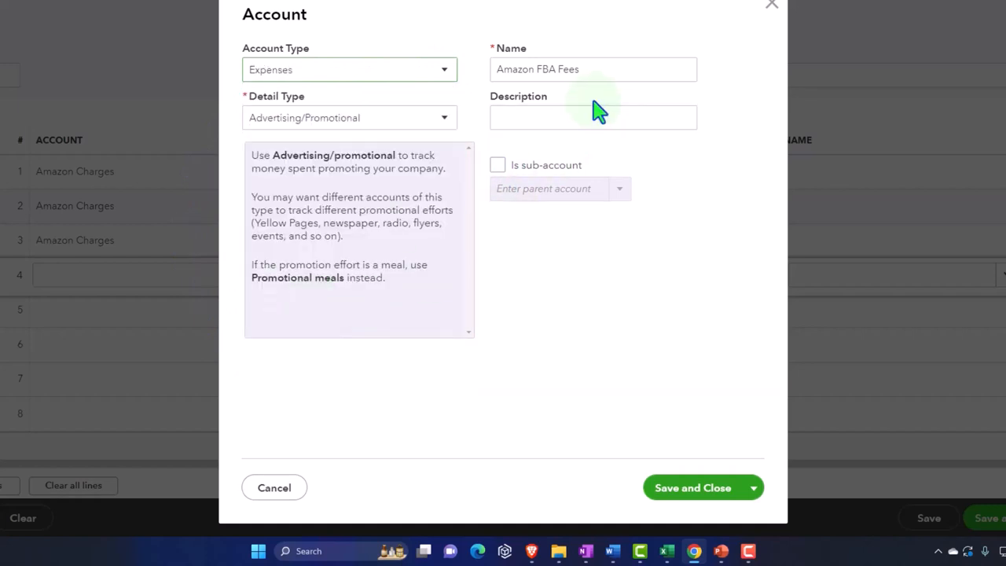
pyautogui.click(349, 117)
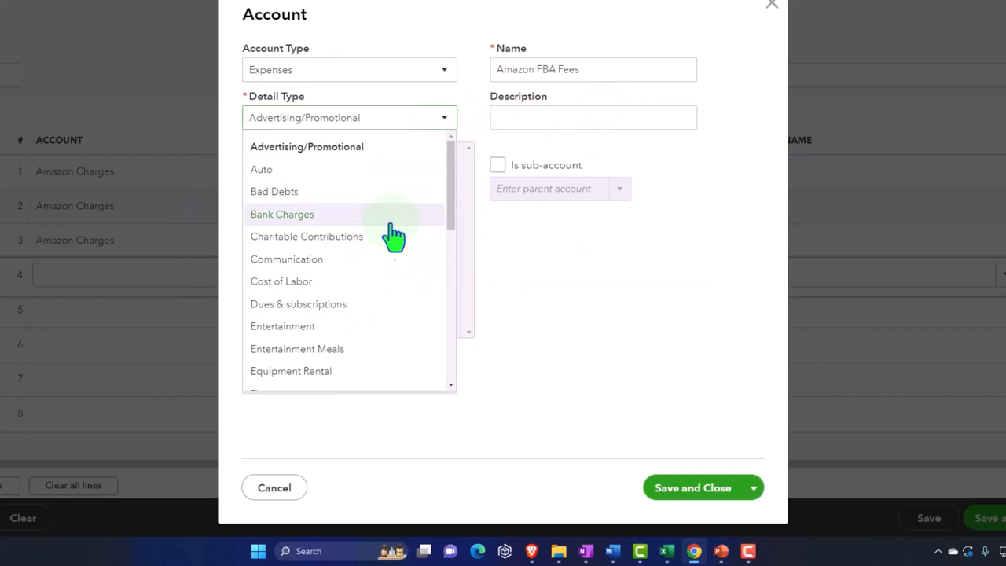
pyautogui.moveTo(385, 243)
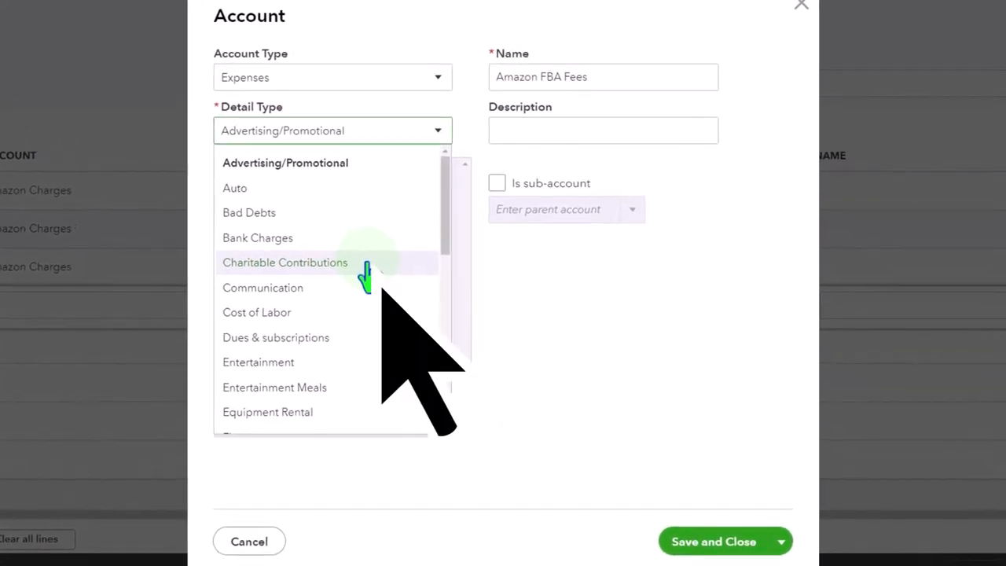
pyautogui.click(366, 272)
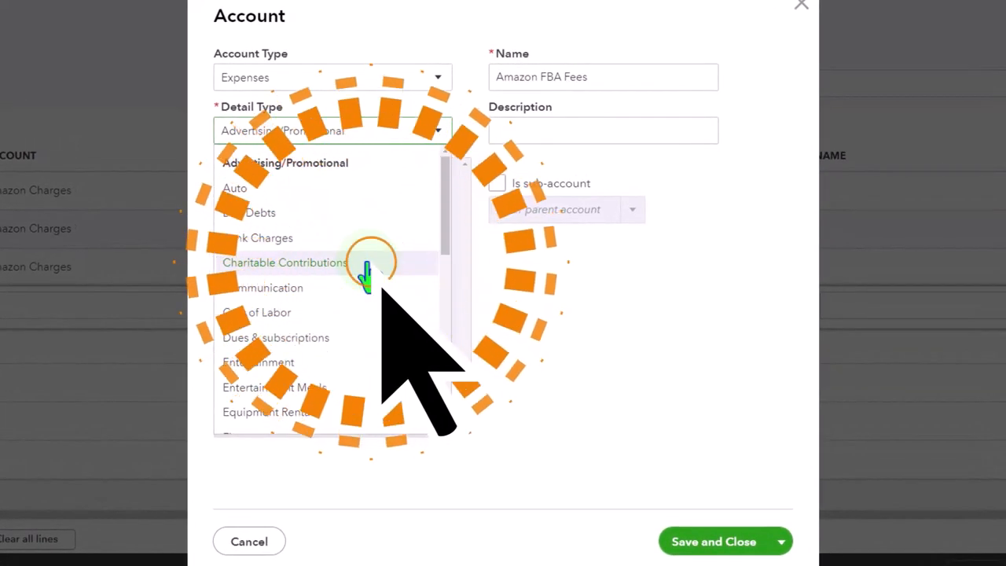
pyautogui.scroll(-3)
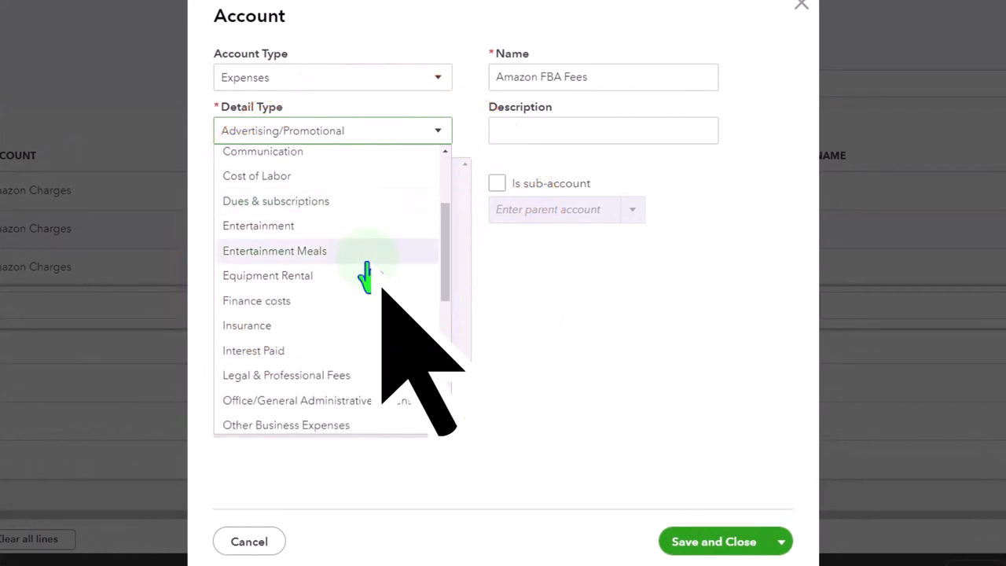
pyautogui.scroll(3)
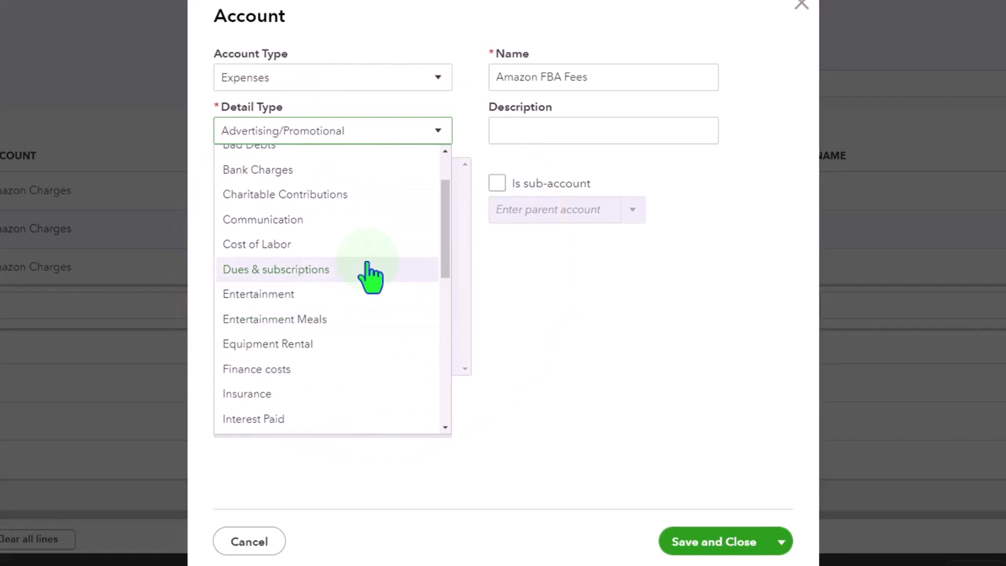
pyautogui.scroll(-3)
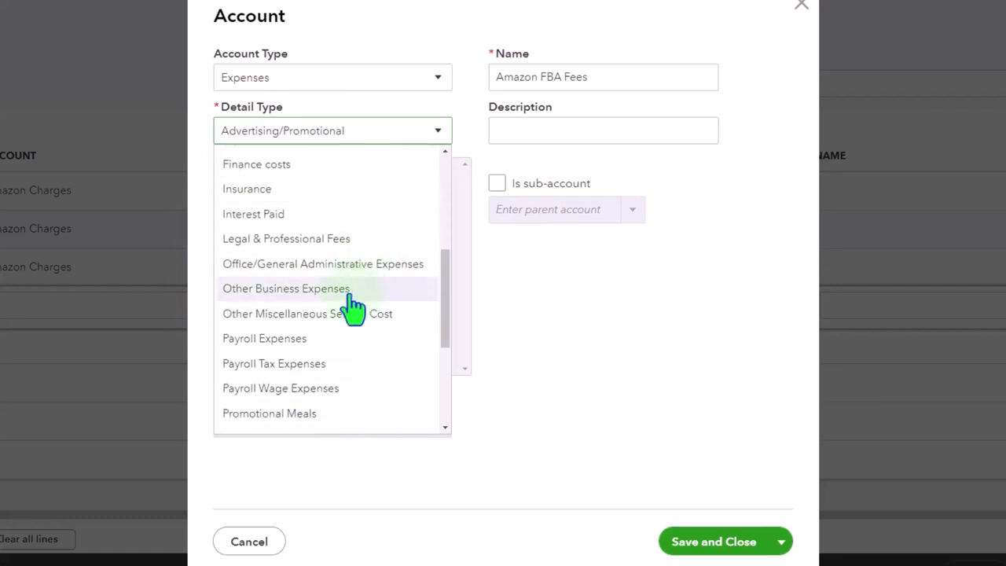
pyautogui.click(285, 289)
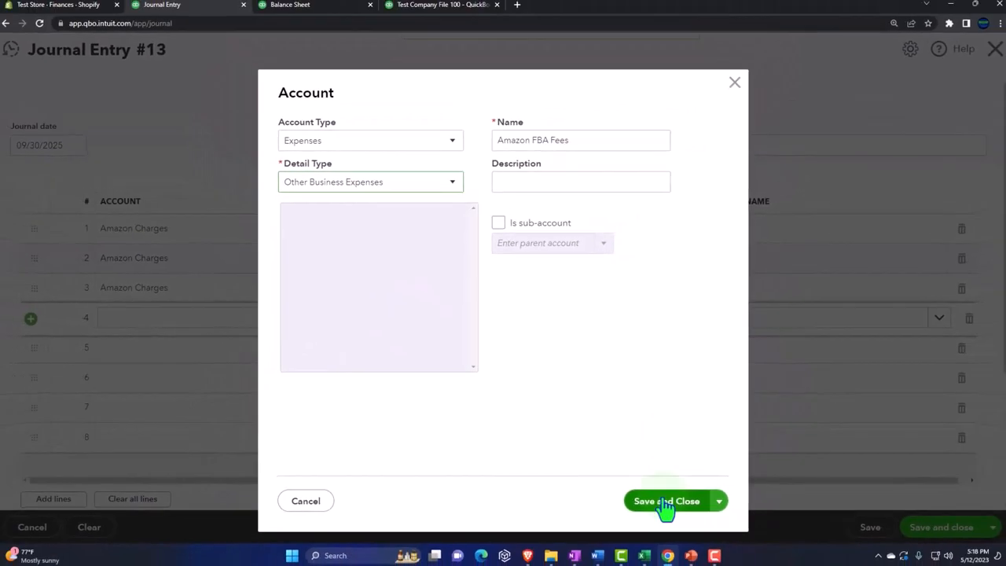
# - Save the Amazon FBA Fees account and debit it 87.00 on line 4
pyautogui.click(667, 501)
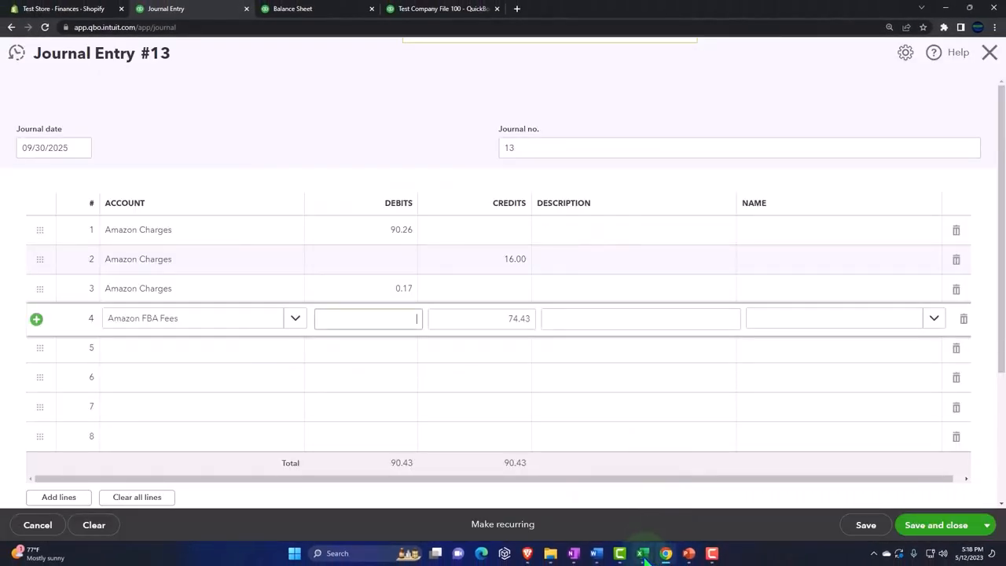
pyautogui.click(643, 554)
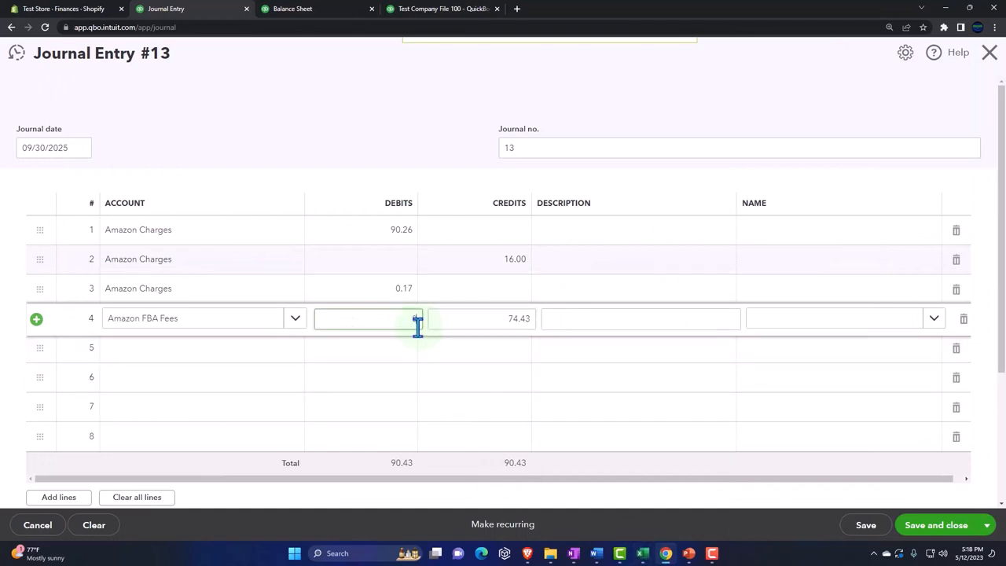
pyautogui.write('87.00')
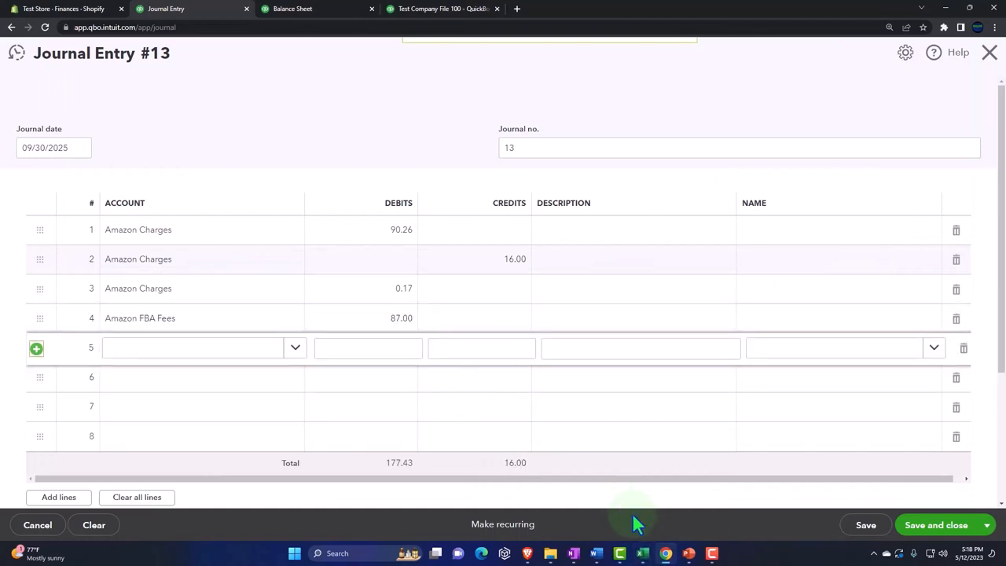
pyautogui.click(620, 553)
pyautogui.write('A')
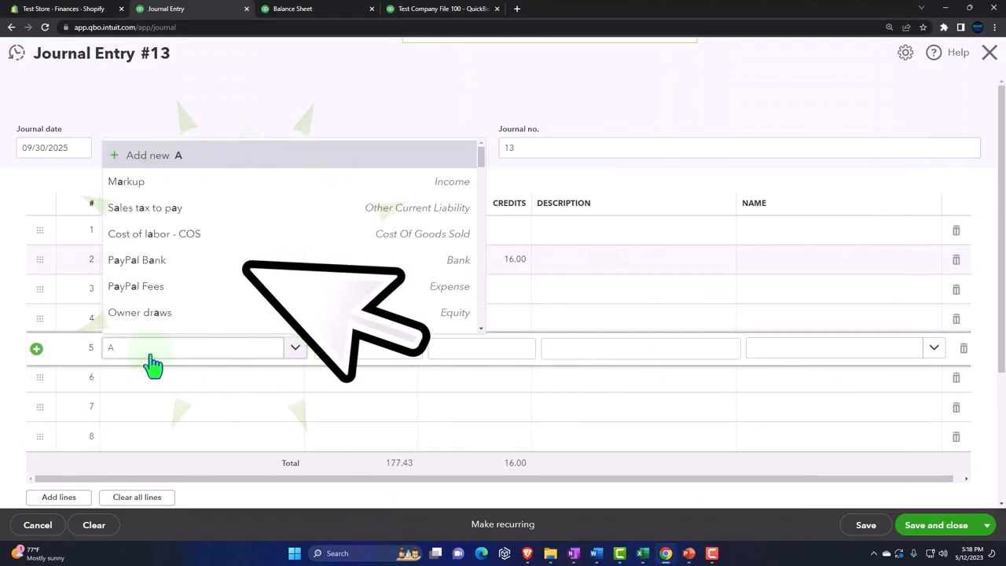
# - Credit Sales Amazon 701.00 on line 5 and type Amazon Refunds for line 6
pyautogui.write('mazon S')
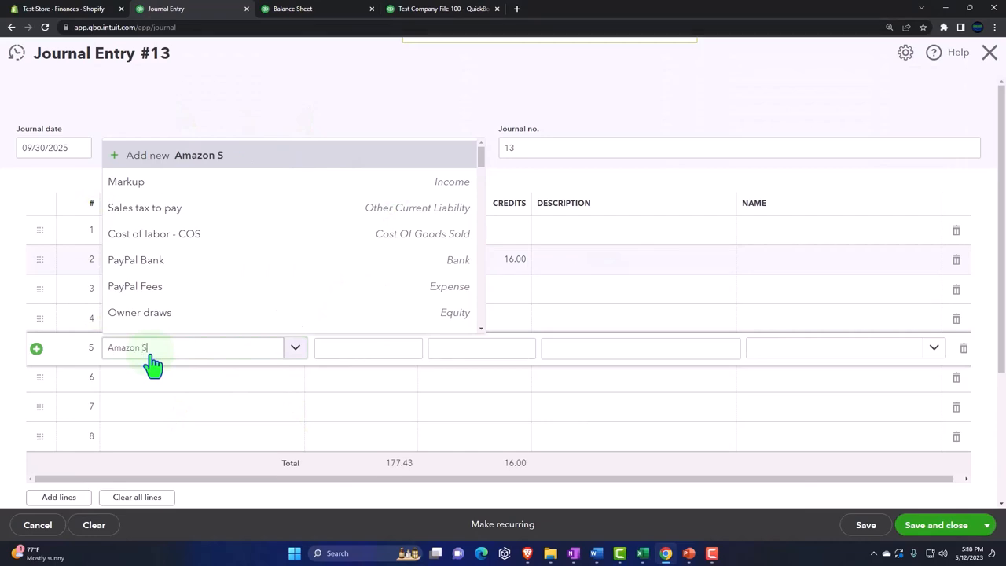
pyautogui.write('ales')
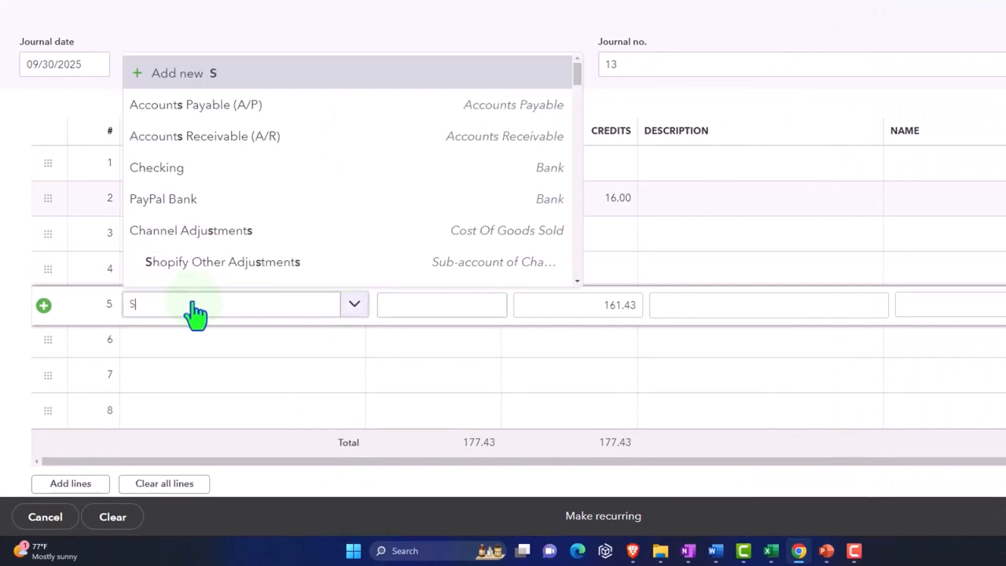
pyautogui.write('ales Amazon')
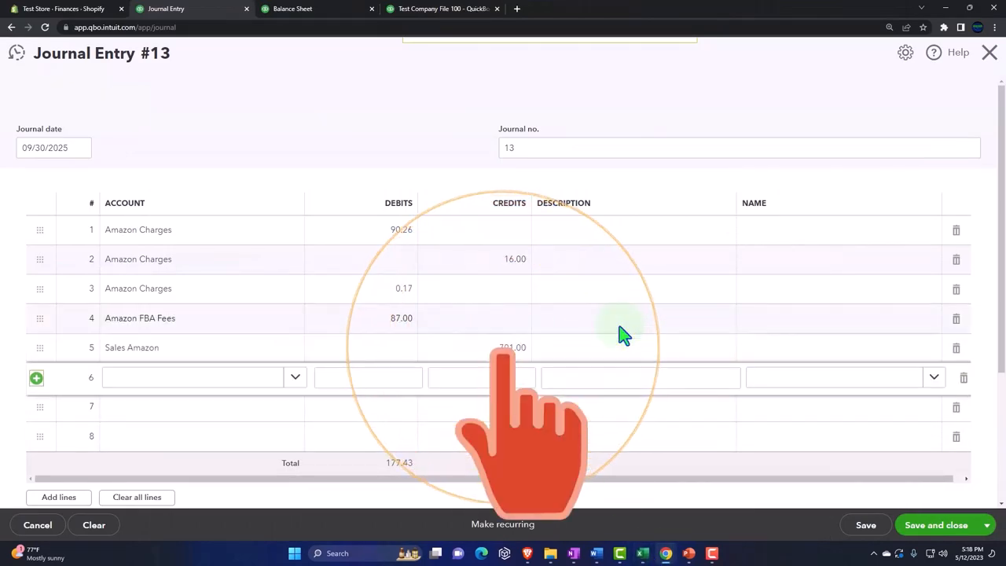
pyautogui.click(620, 552)
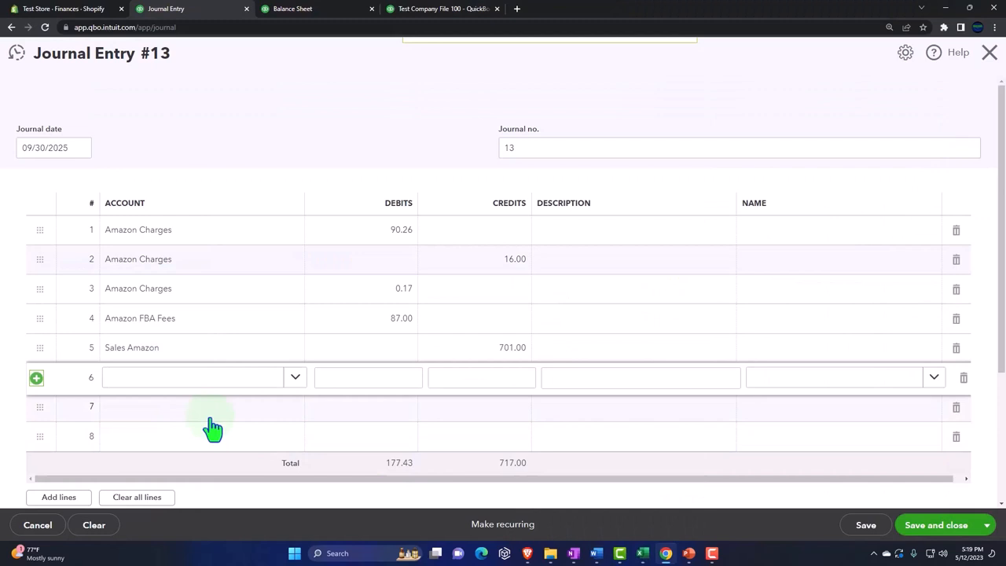
pyautogui.write('AmZ')
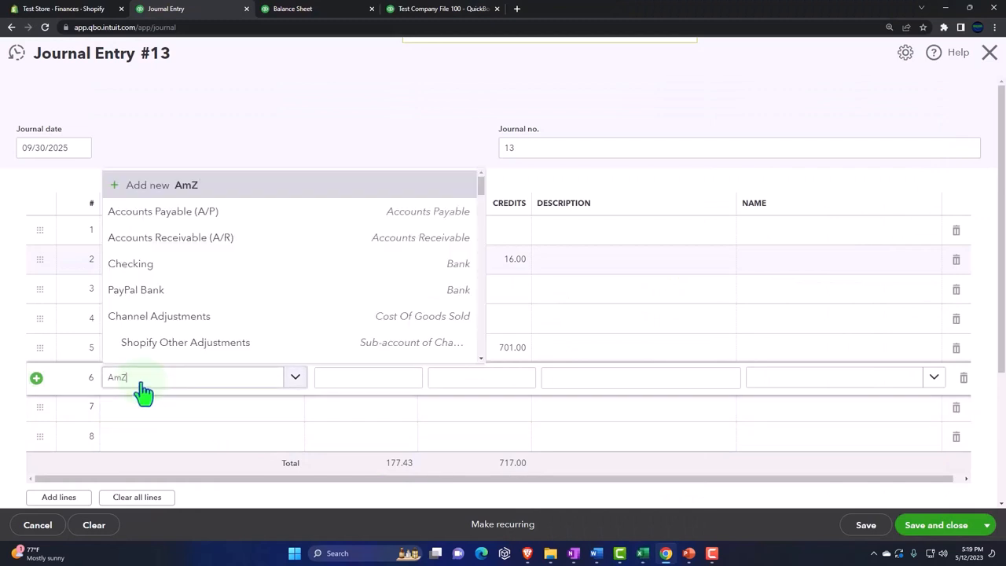
pyautogui.write('Amazon Refunds')
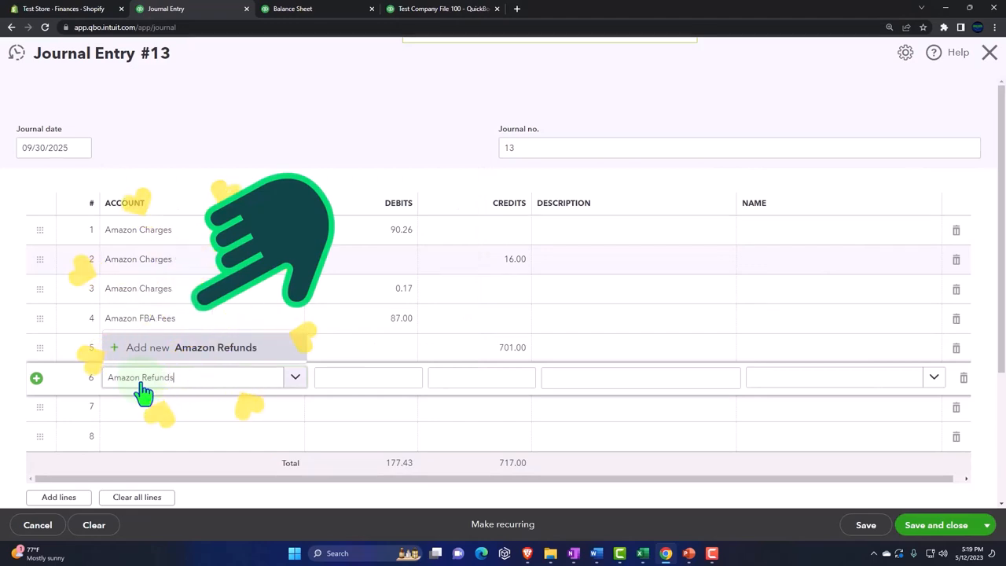
# - Add an Amazon Refunds account with type Income and detail Other Primary Income, then save
pyautogui.click(191, 348)
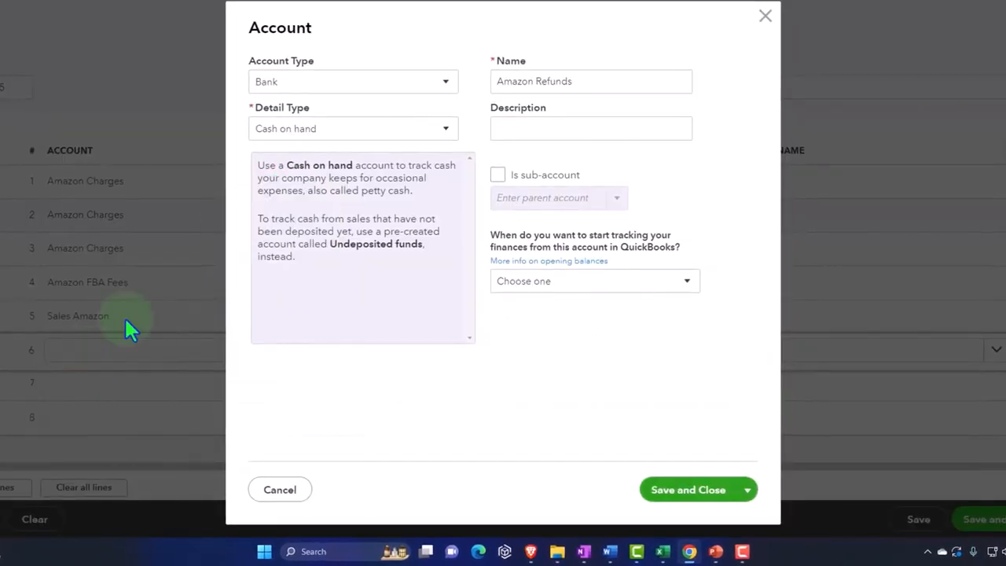
pyautogui.click(352, 81)
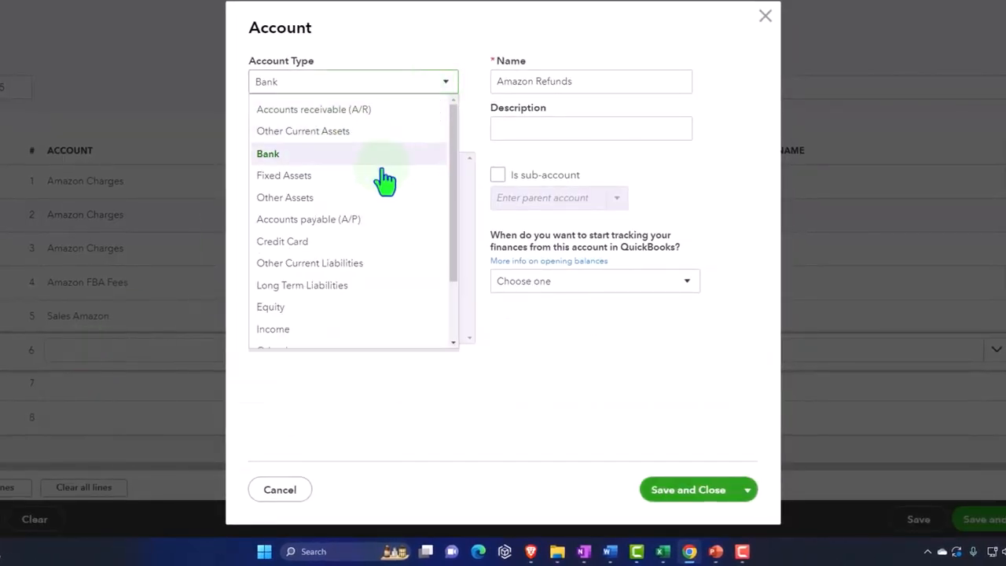
pyautogui.click(273, 328)
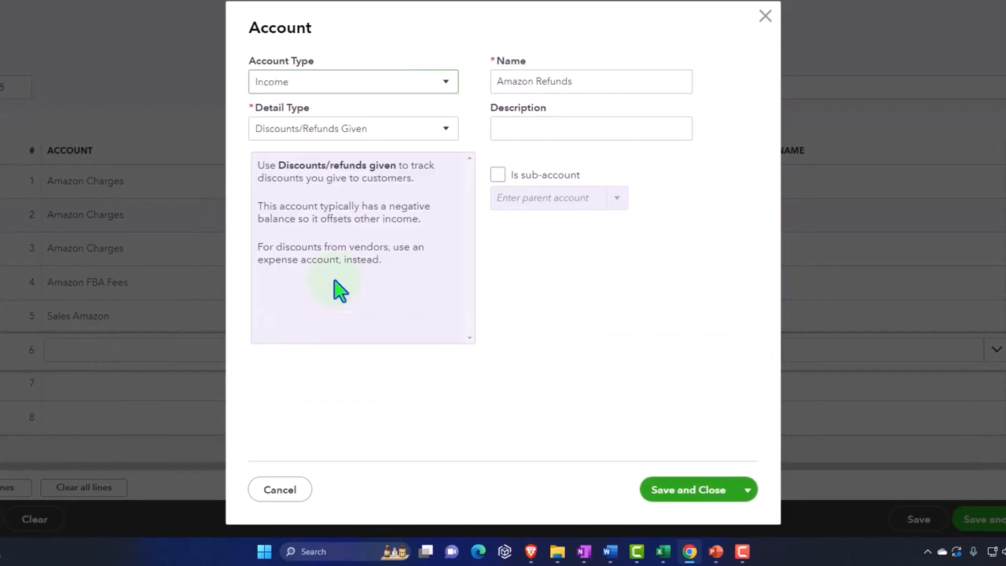
pyautogui.click(446, 129)
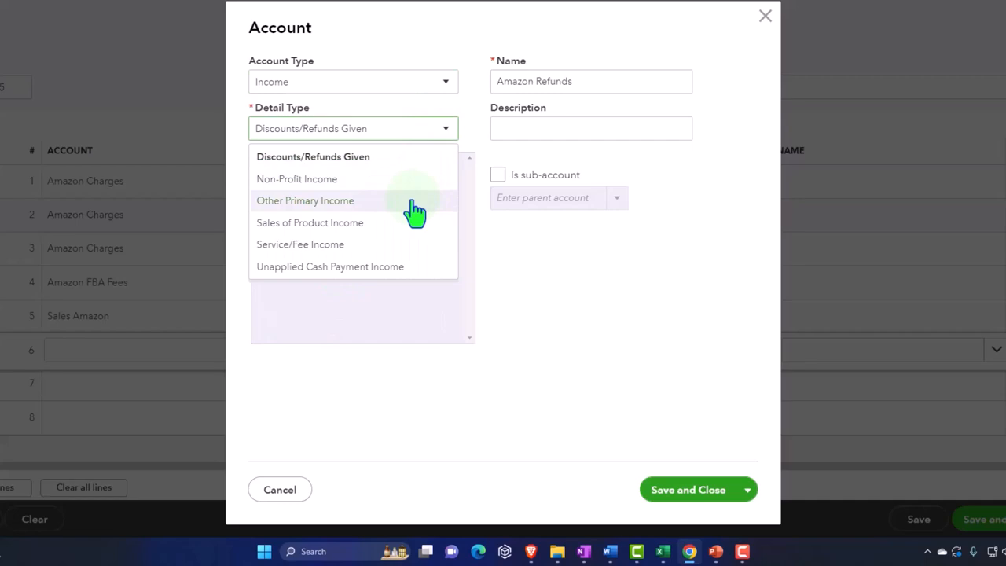
pyautogui.click(305, 201)
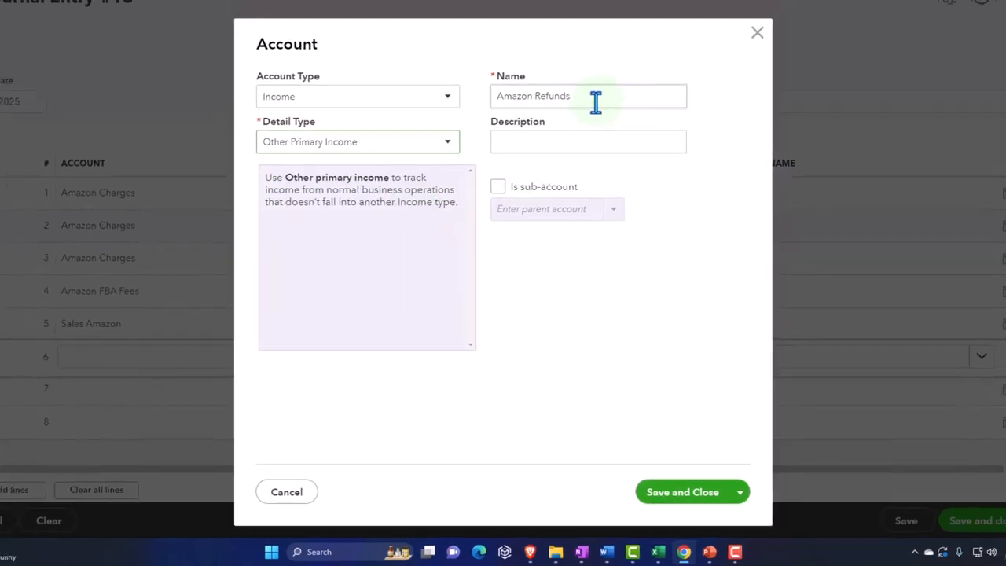
pyautogui.click(682, 491)
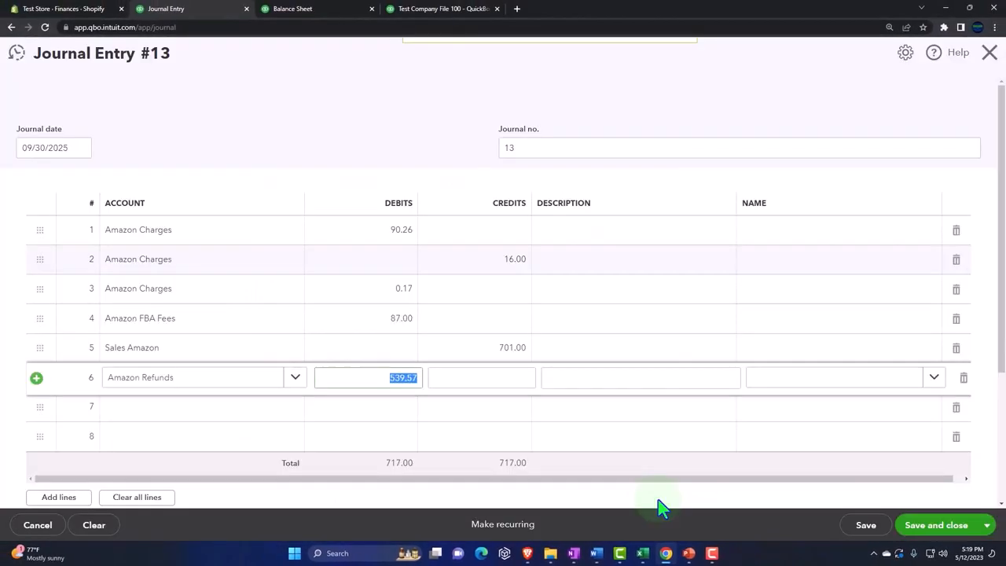
# - Change line 6's Amazon Refunds debit to 99.98 after checking the Excel worksheet figure
pyautogui.click(643, 553)
pyautogui.write('99.88')
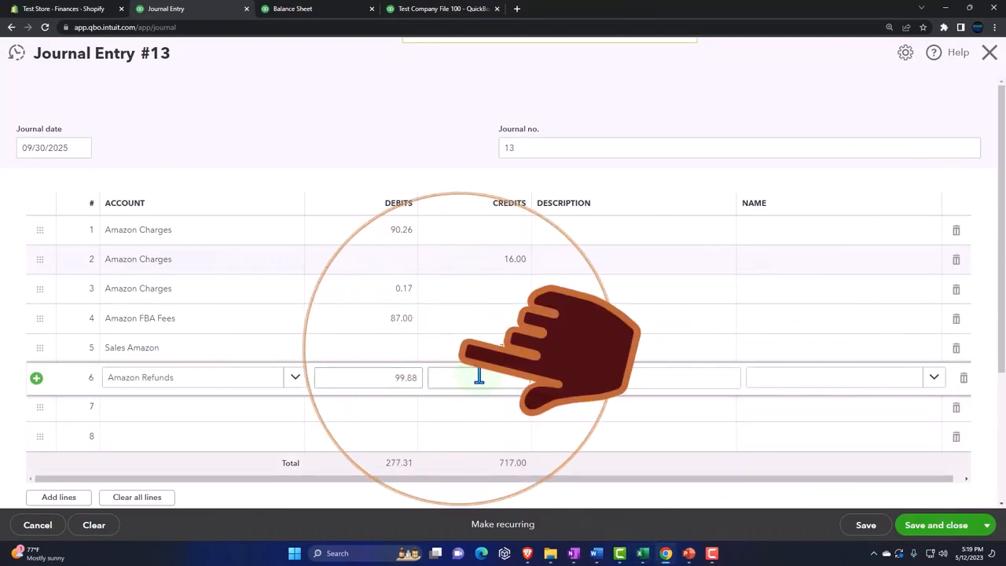
pyautogui.click(642, 552)
pyautogui.write('99.98')
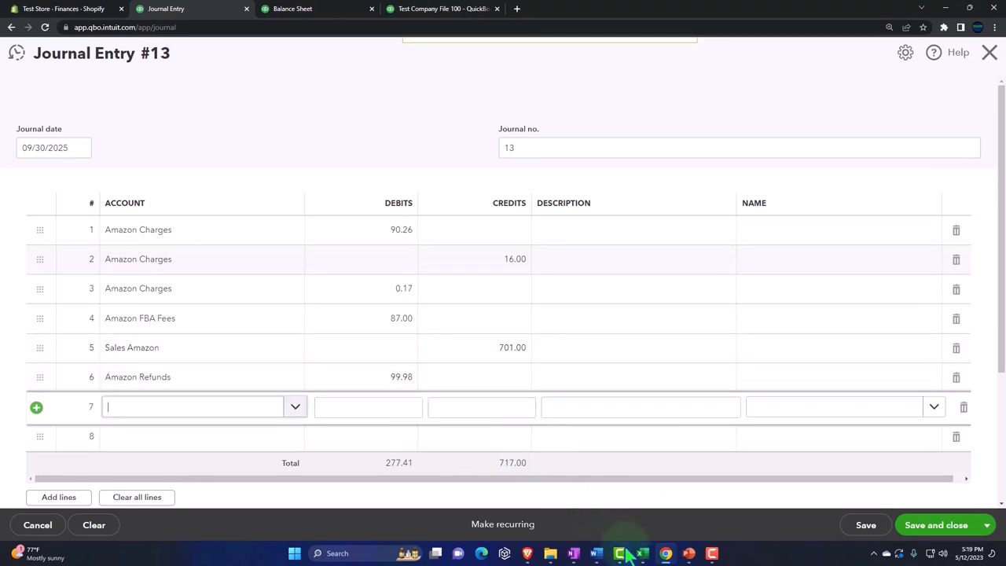
pyautogui.click(620, 553)
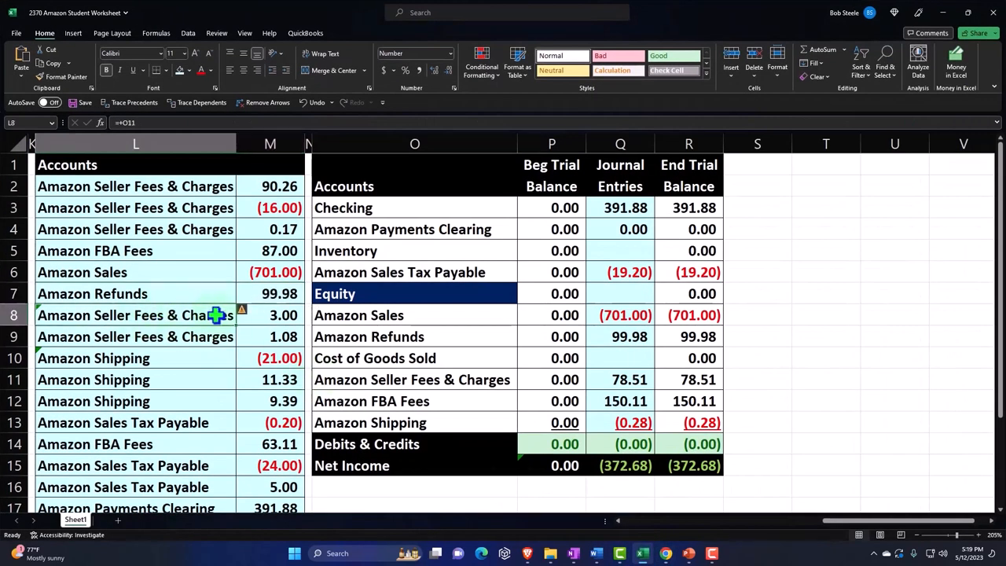
pyautogui.click(270, 315)
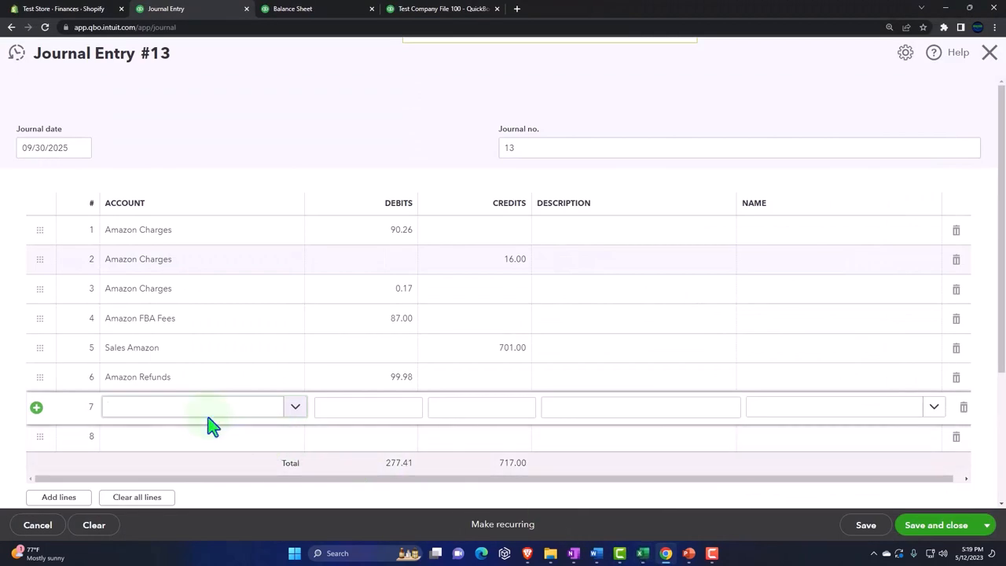
# - Debit Amazon Charges 3.00 on line 7 and 1.08 on line 8
pyautogui.write('Amazon Charg')
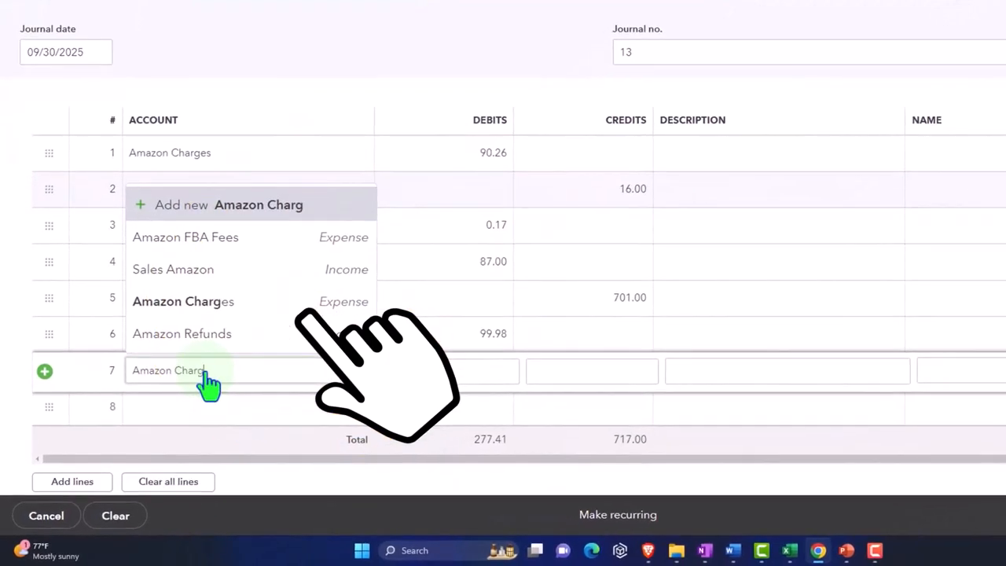
pyautogui.click(183, 301)
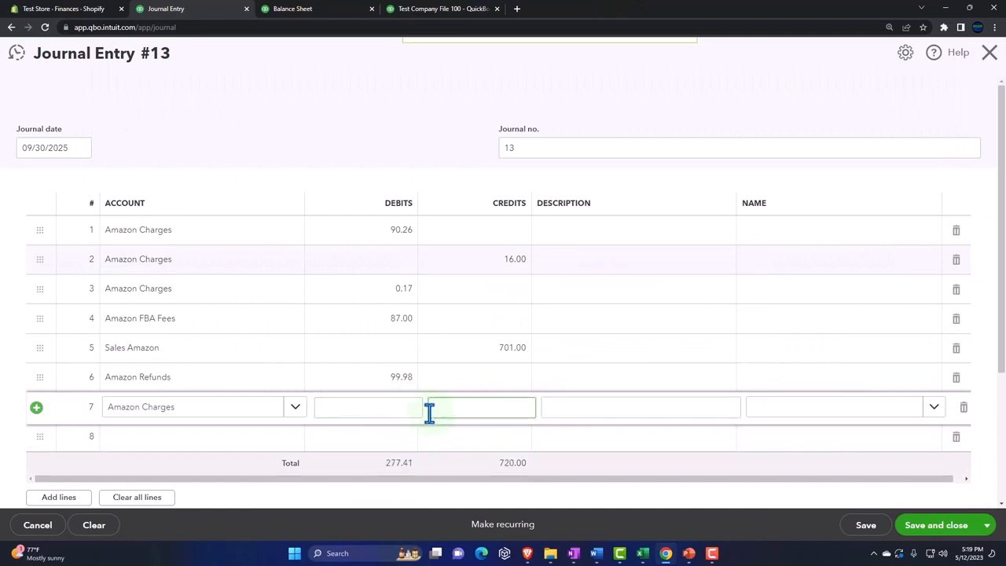
pyautogui.write('3.00')
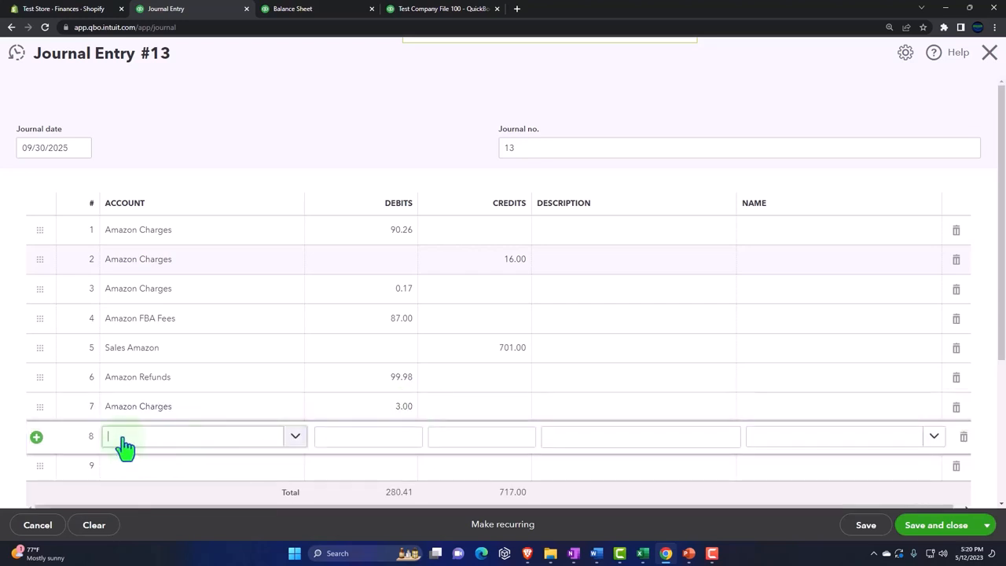
pyautogui.write('Amazon Charges')
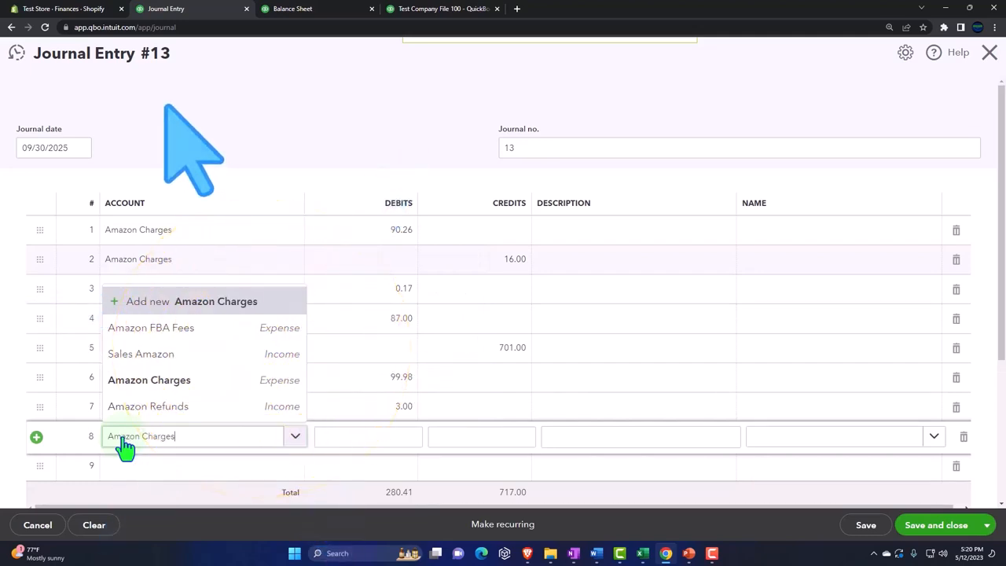
pyautogui.click(643, 553)
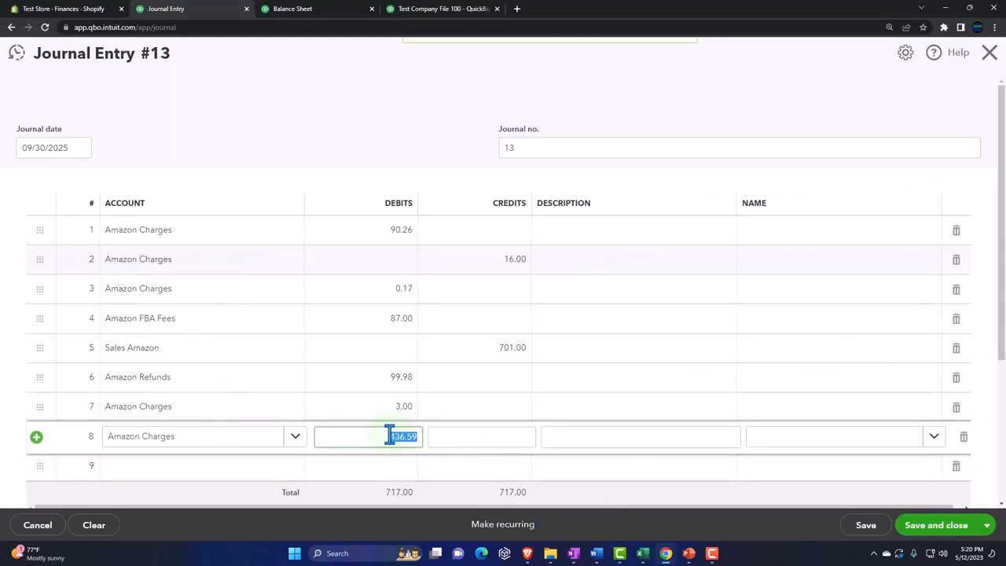
pyautogui.write('1.08')
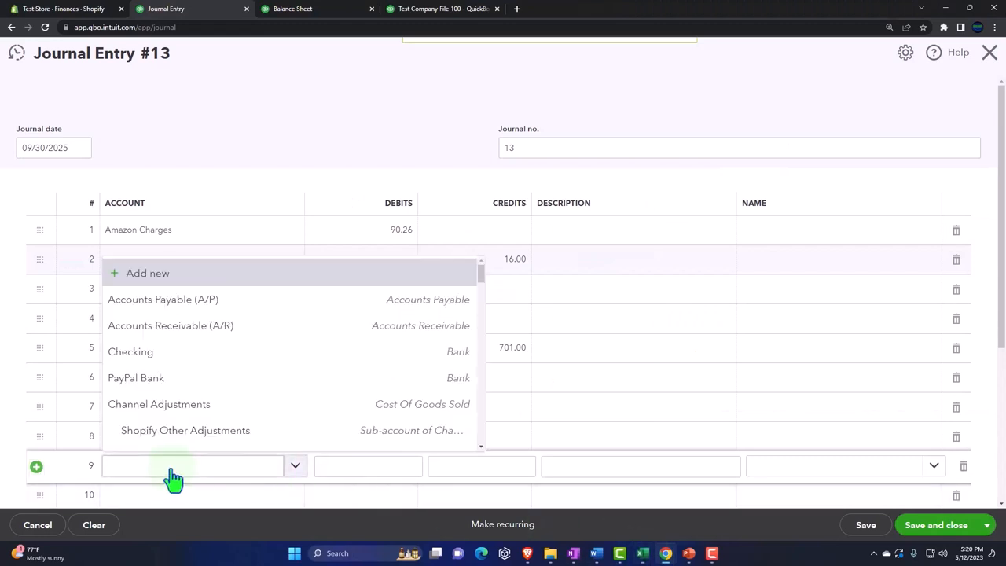
# - Add an Amazon Shipping Income account with type Income and detail Other Primary Income, then save
pyautogui.write('Amazon Shipping Income')
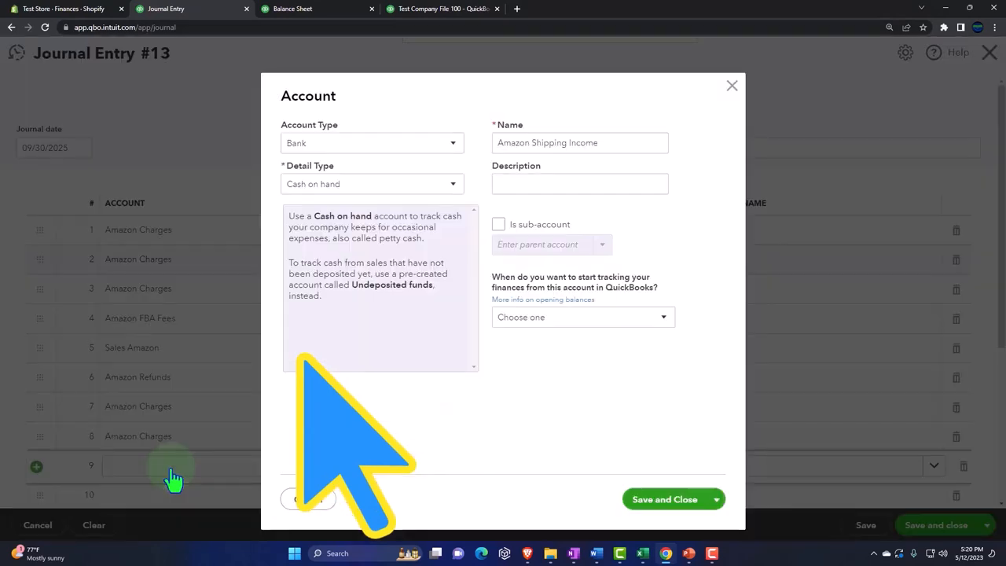
pyautogui.click(371, 142)
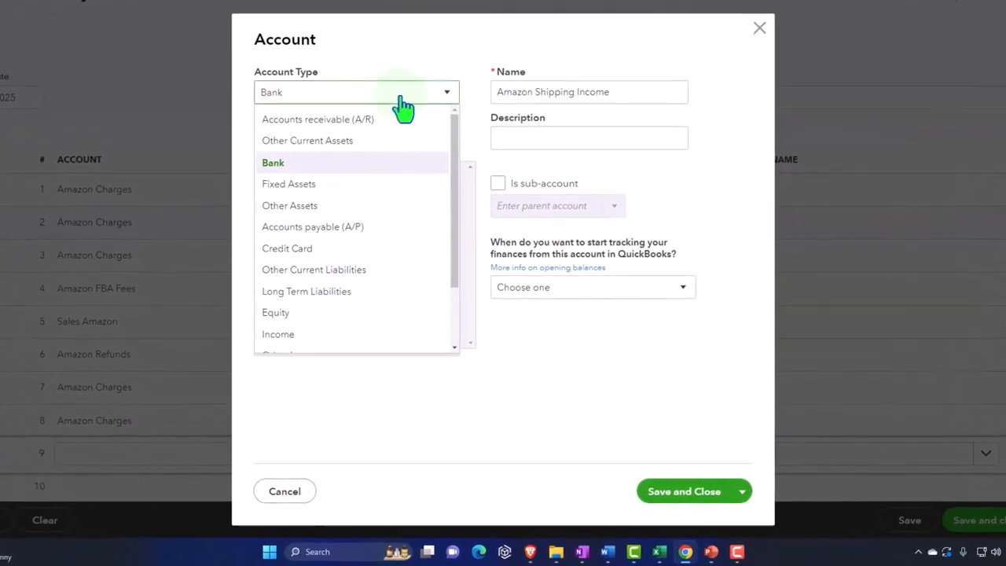
pyautogui.click(277, 334)
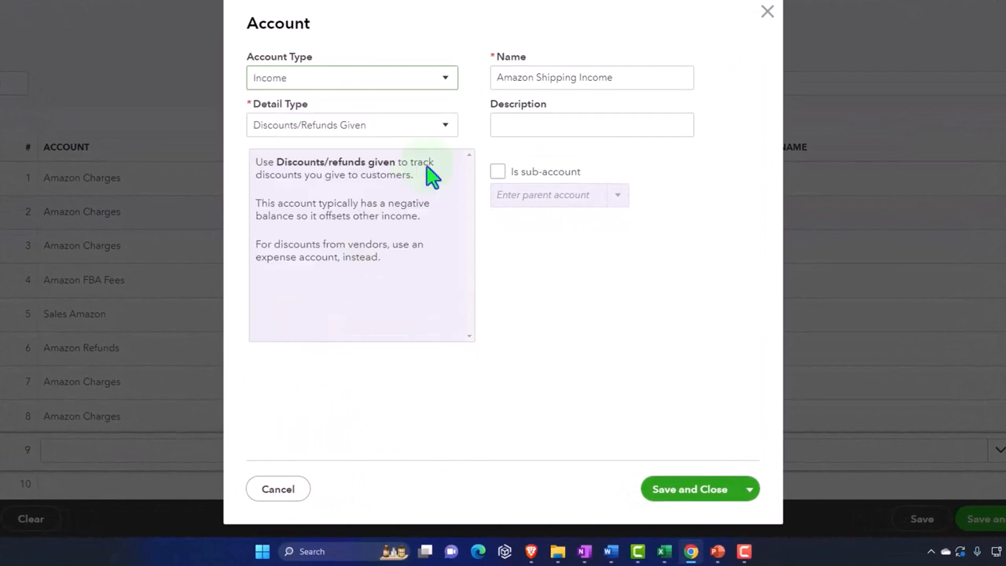
pyautogui.click(444, 125)
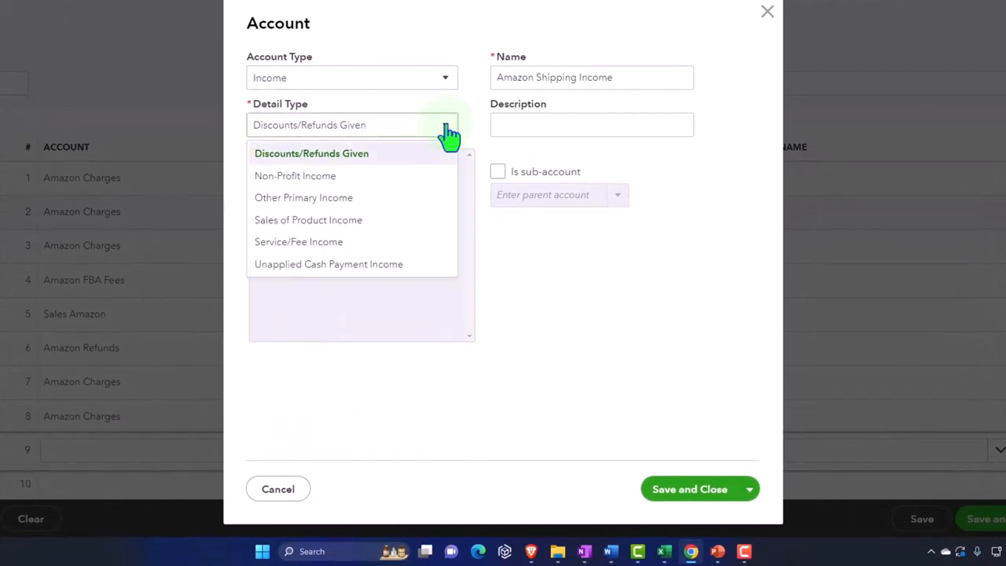
pyautogui.click(304, 197)
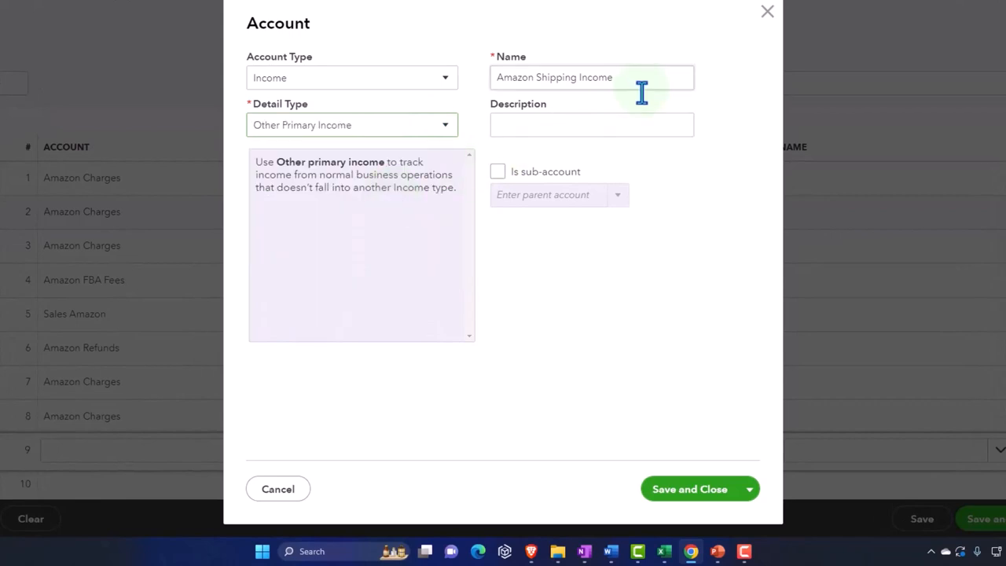
pyautogui.click(689, 489)
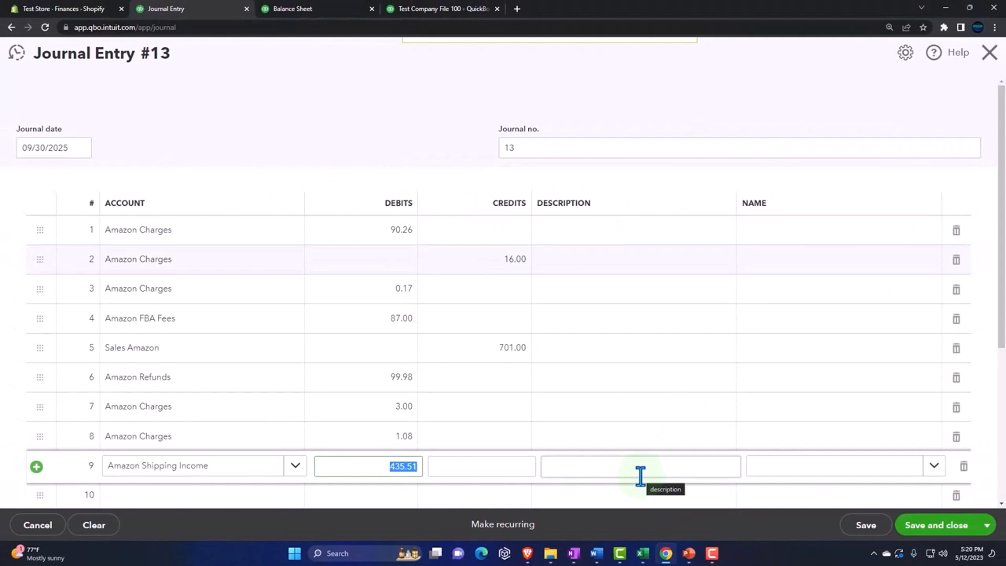
# - Credit line 9 by 21.00 and put Amazon Shipping Income on line 10
pyautogui.click(643, 554)
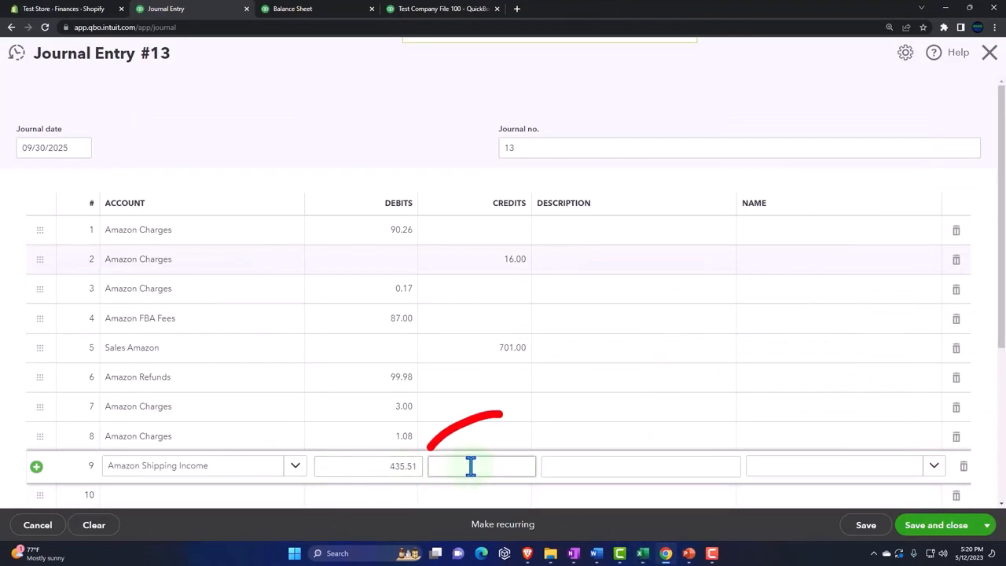
pyautogui.write('21.00')
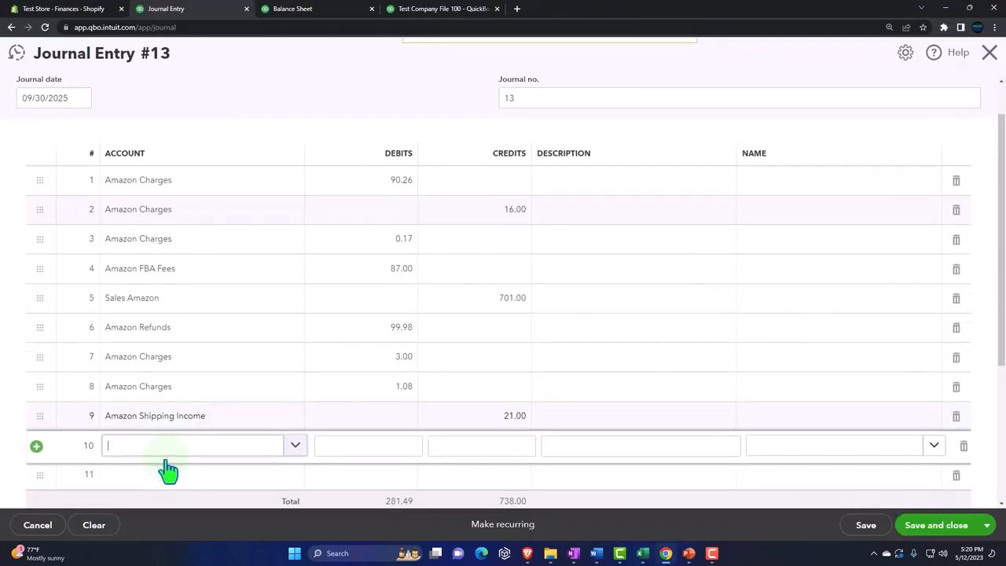
pyautogui.write('Amazon Shippi')
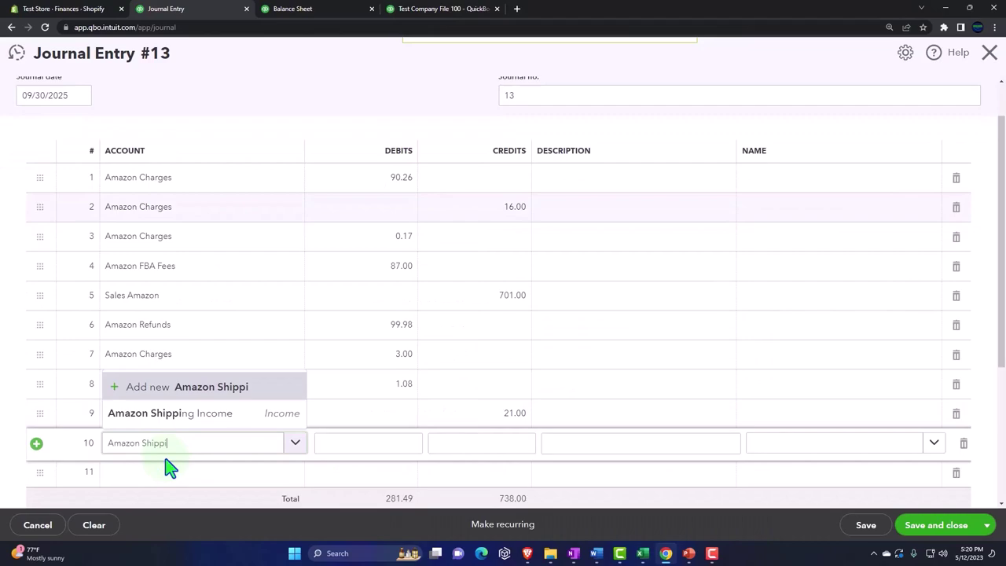
pyautogui.click(170, 413)
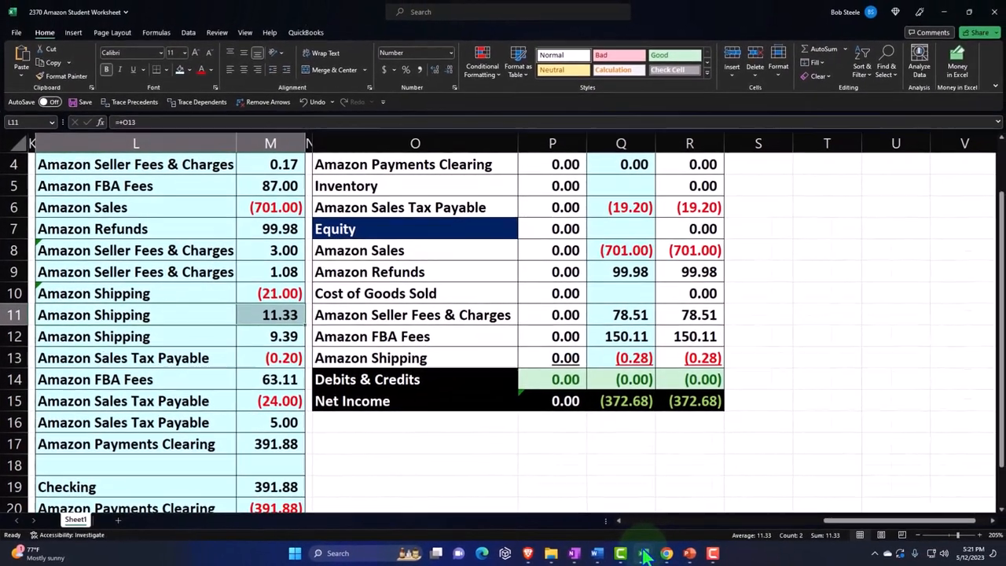
pyautogui.click(642, 554)
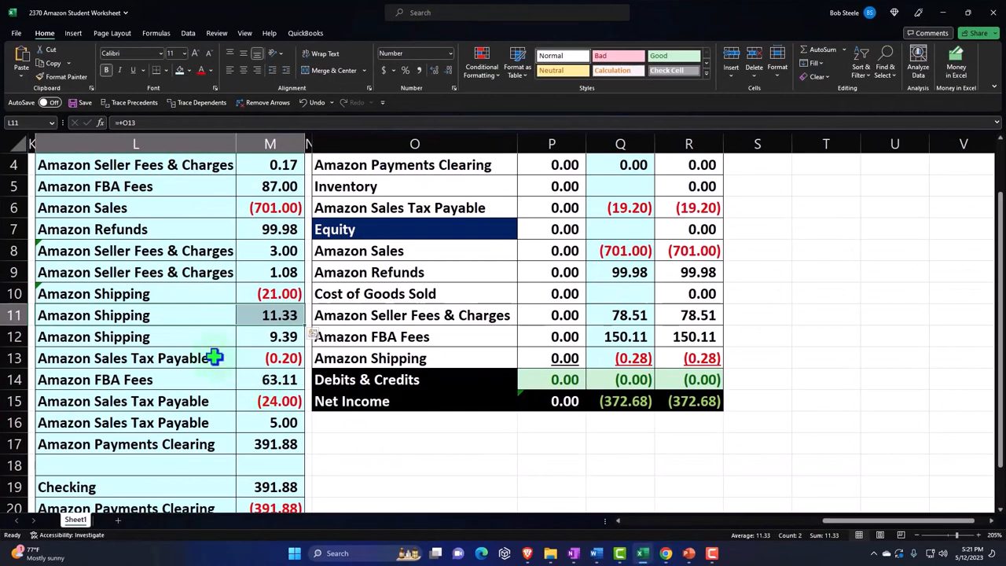
pyautogui.click(270, 336)
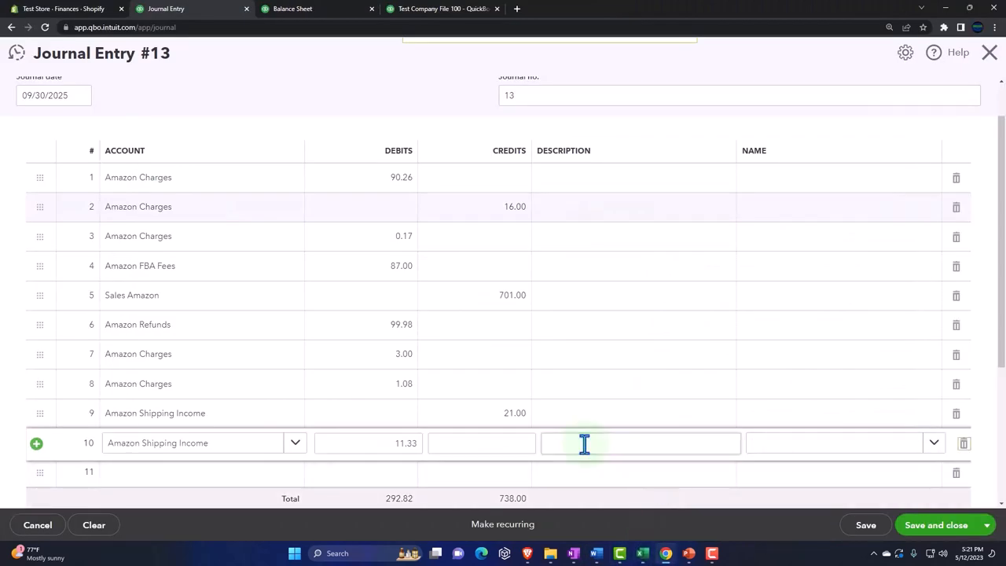
# - Put Amazon Shipping Income on line 11 and check the figures in the Excel worksheet
pyautogui.click(196, 471)
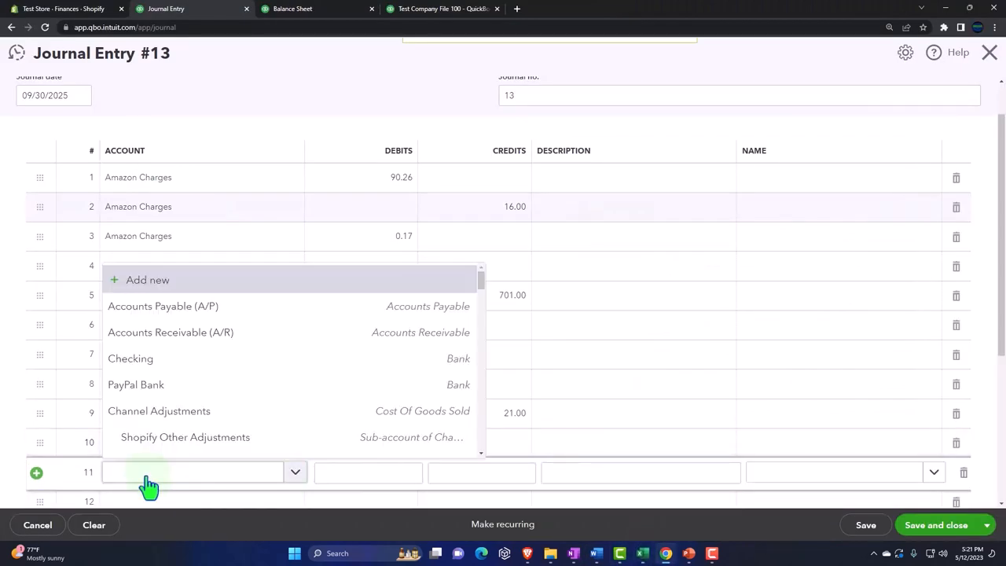
pyautogui.write('Amazon')
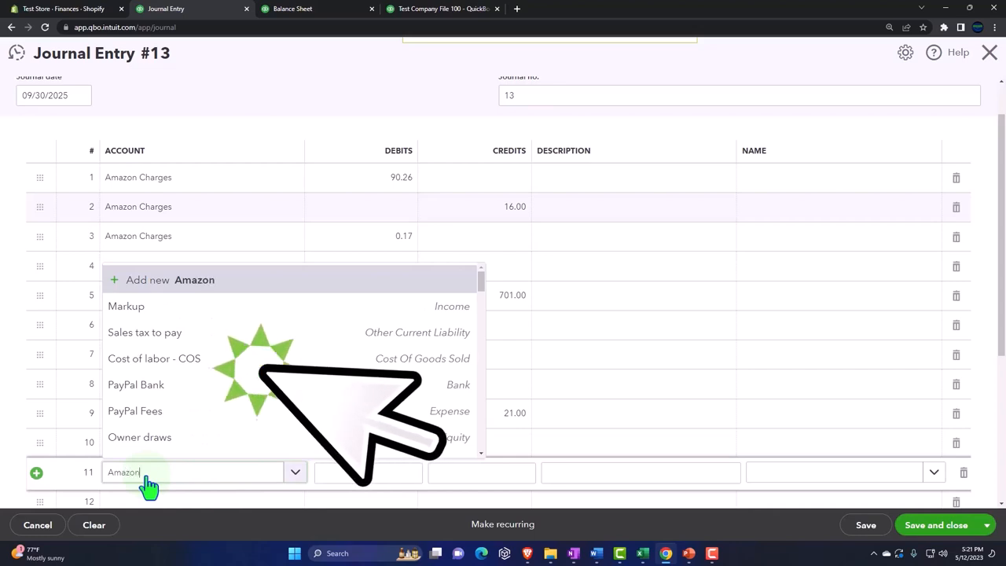
pyautogui.write('shi')
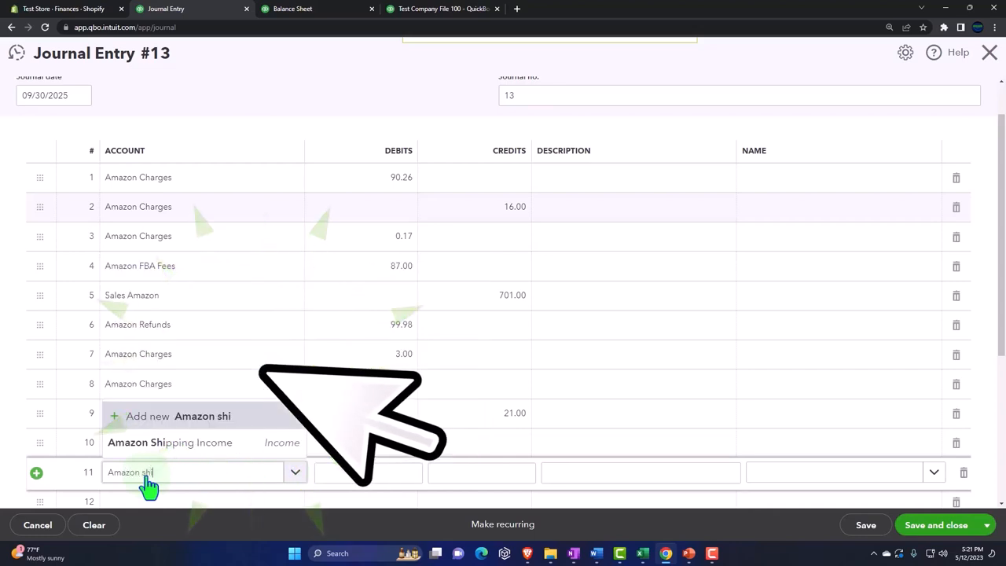
pyautogui.click(170, 442)
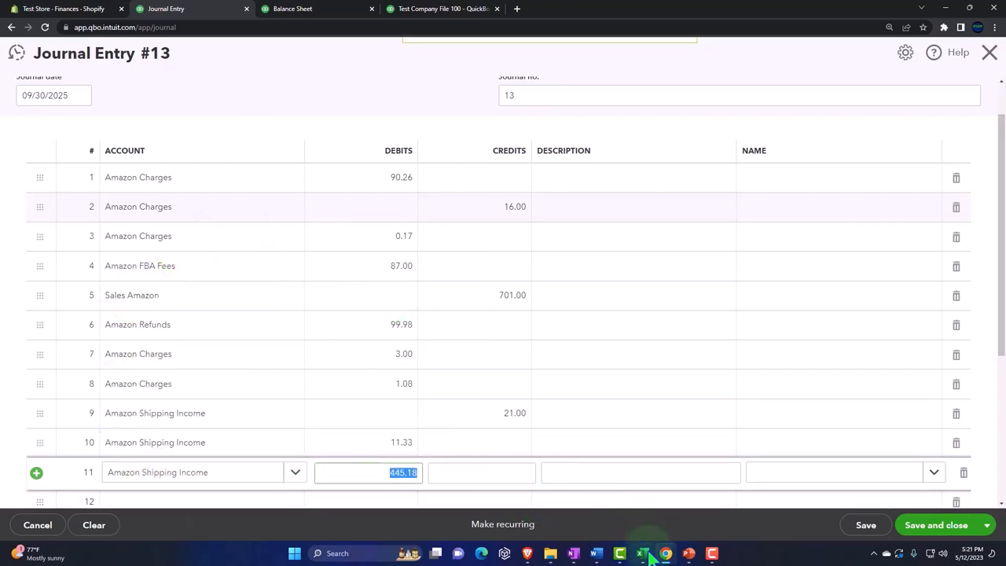
pyautogui.click(620, 553)
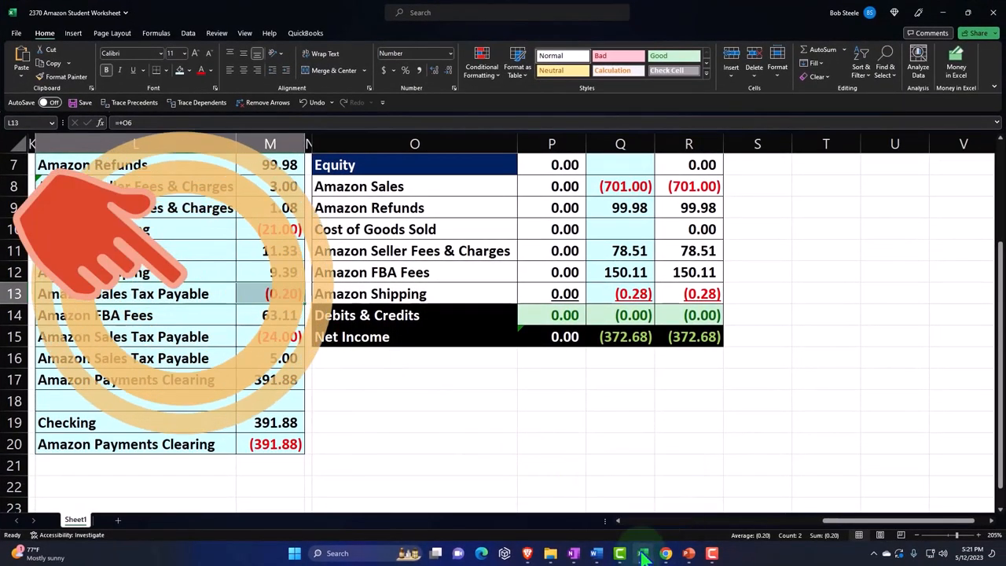
# - Name line 12's new account 'Amazon Sales Tax Payable' and open its account type choices
pyautogui.click(666, 553)
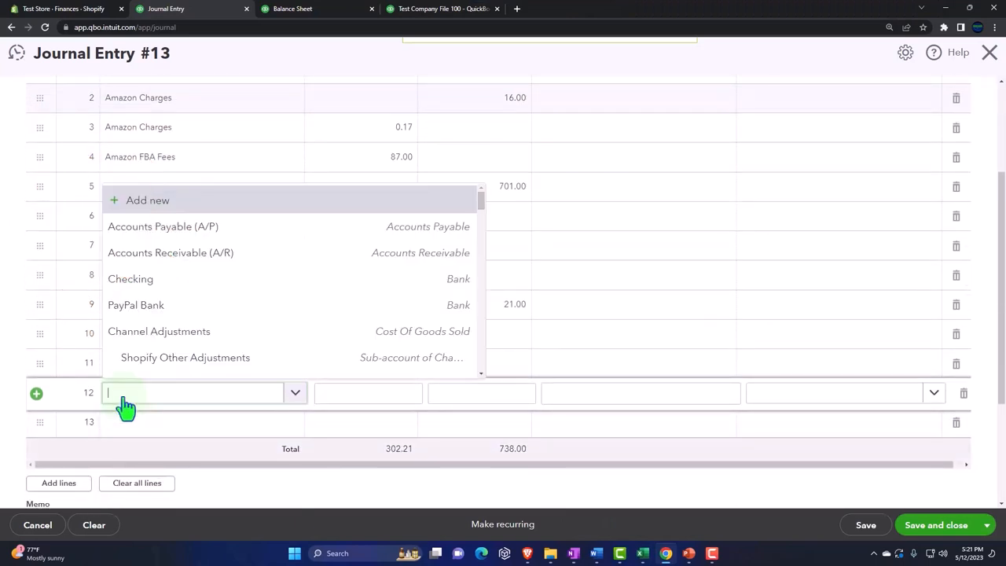
pyautogui.write('Amazo')
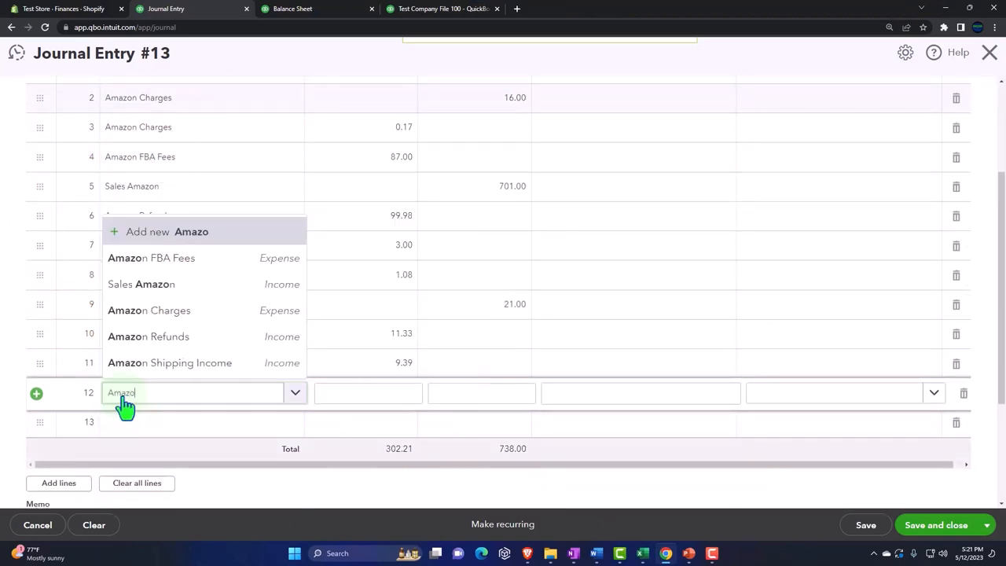
pyautogui.write('Sales Tax')
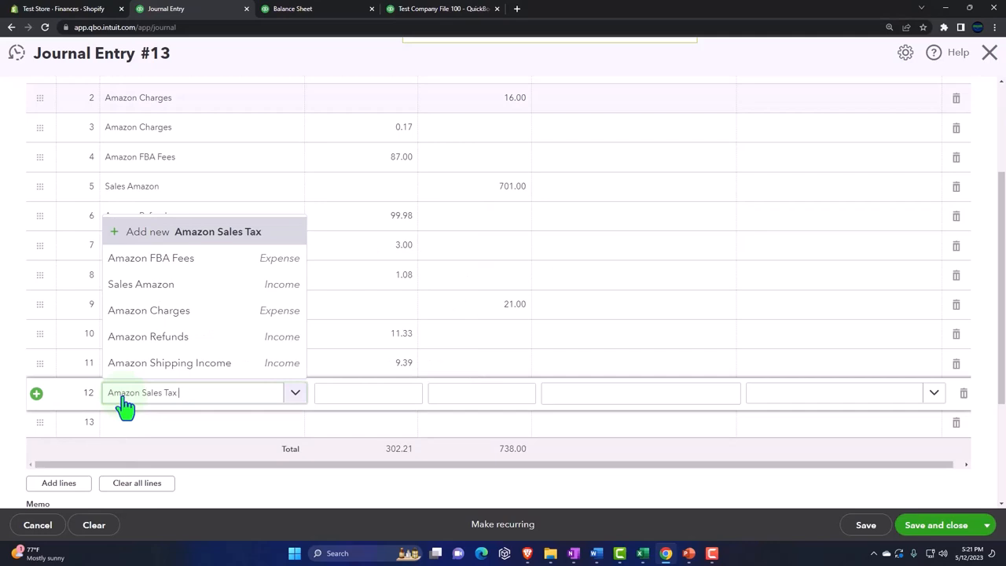
pyautogui.write('Payable')
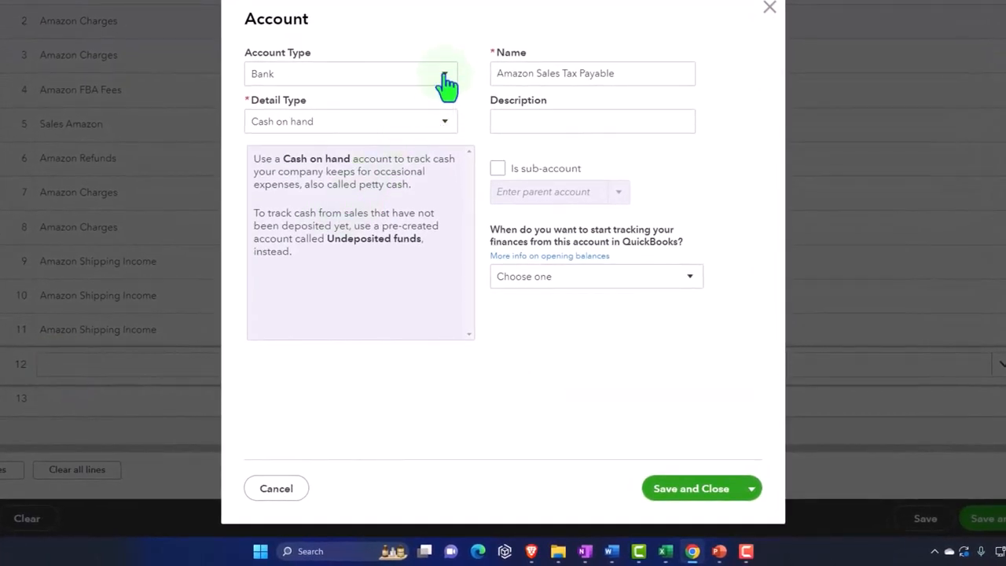
pyautogui.click(350, 73)
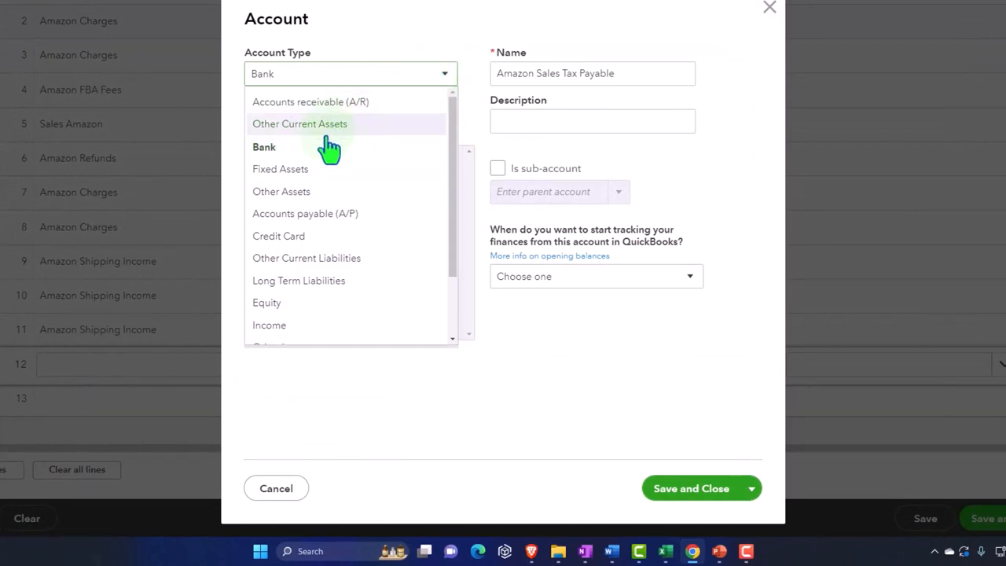
pyautogui.moveTo(330, 264)
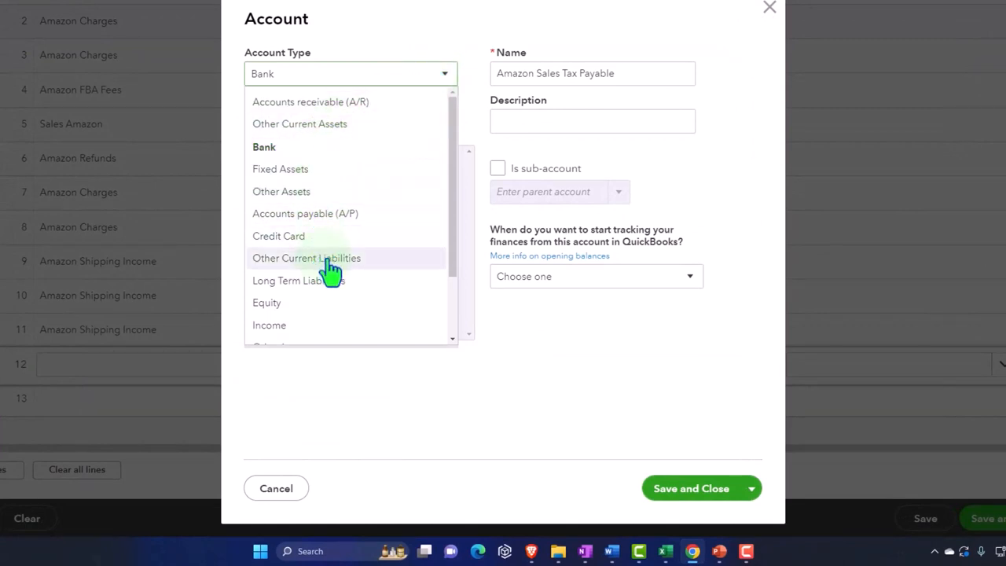